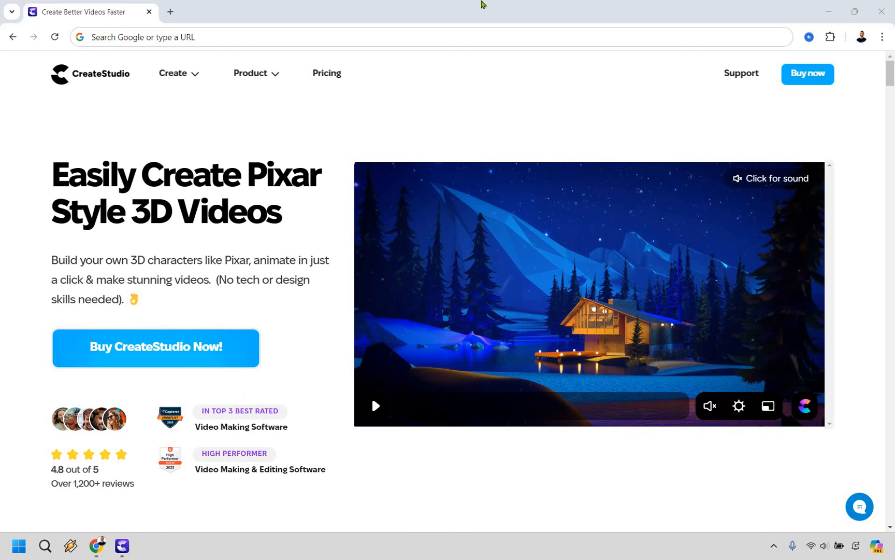
mouse_move(467, 7)
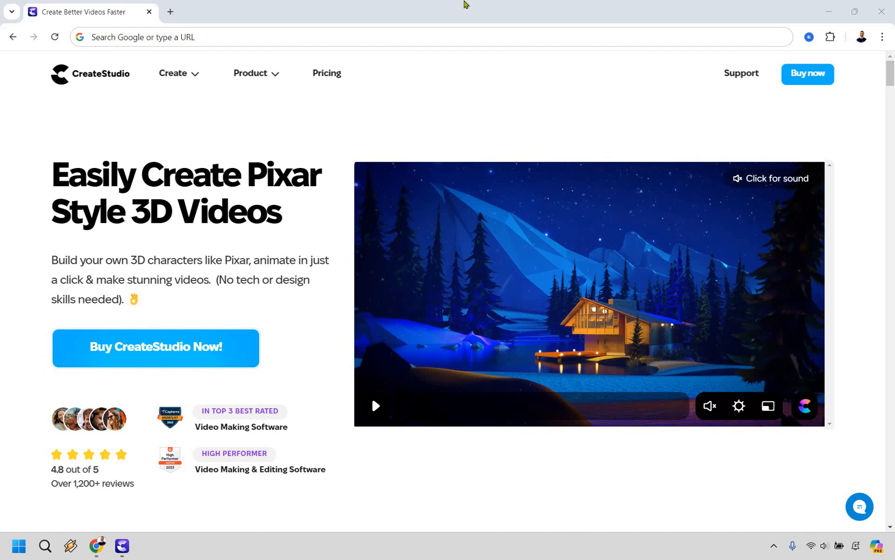
Step: Switch to CreateStudio and add the Tom character to the scene with his Idle clip
left_click(121, 545)
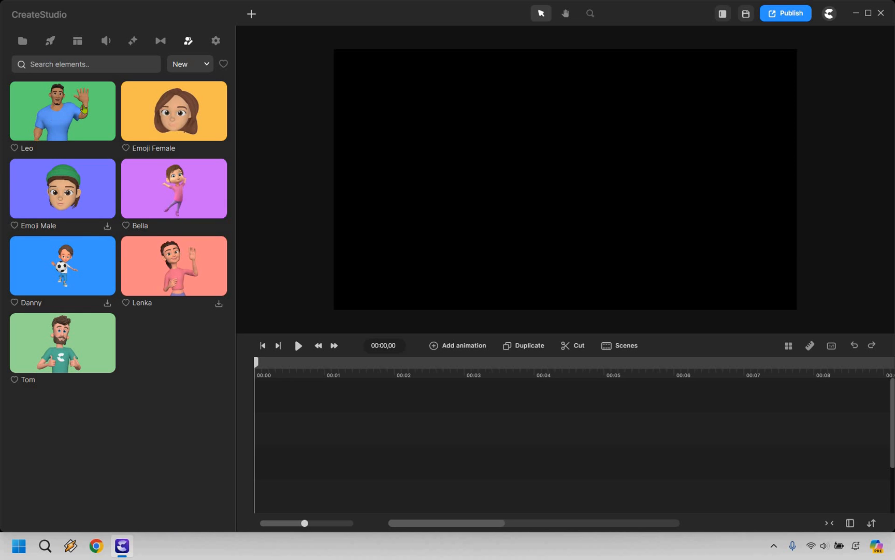
mouse_move(195, 365)
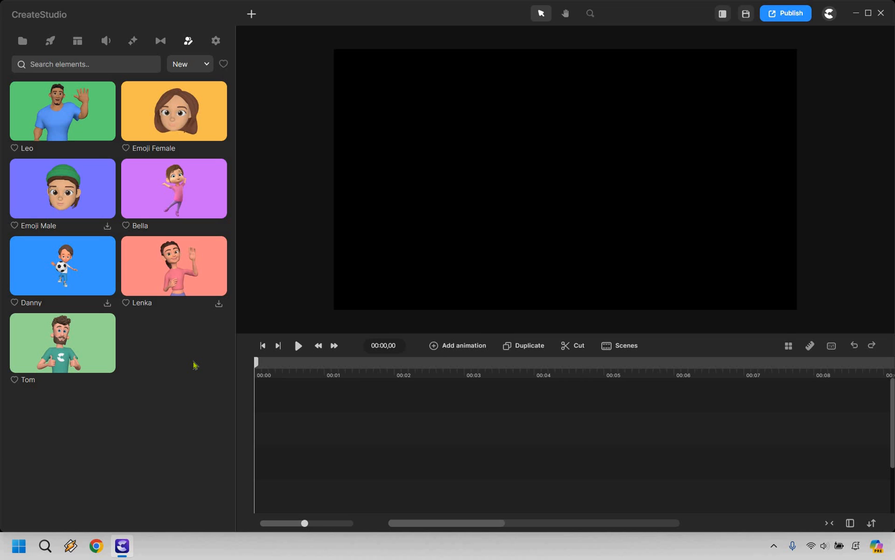
mouse_move(159, 360)
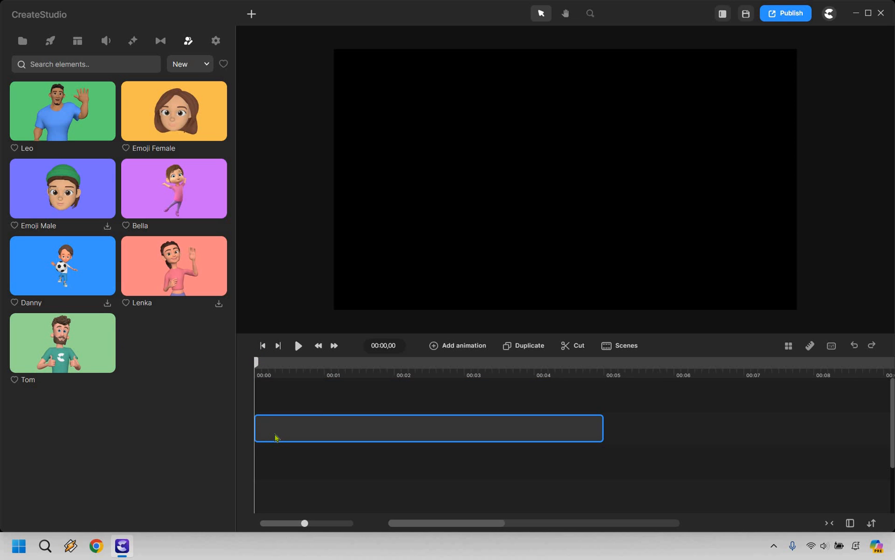
double_click(62, 342)
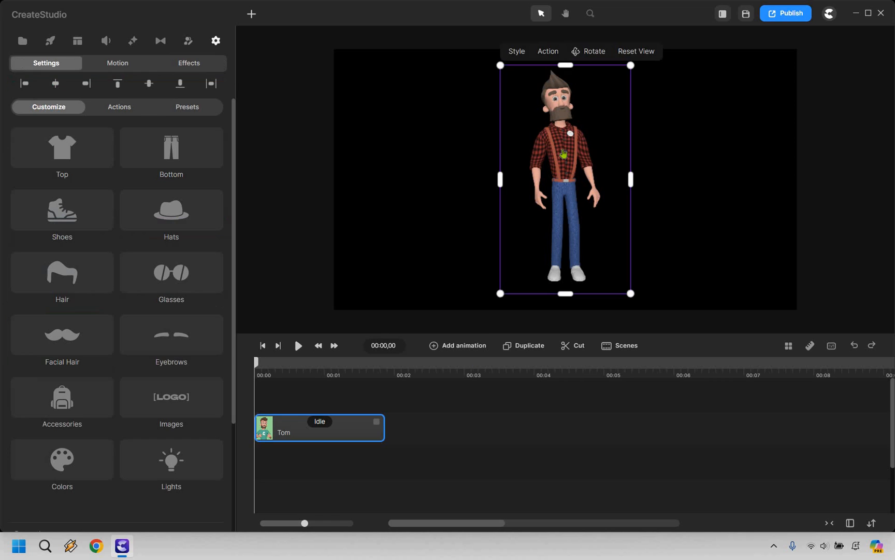
Step: Try the Shirt Sleeveless and Super Hero tops on Tom, then settle on TShirt Big Logo
left_click(61, 147)
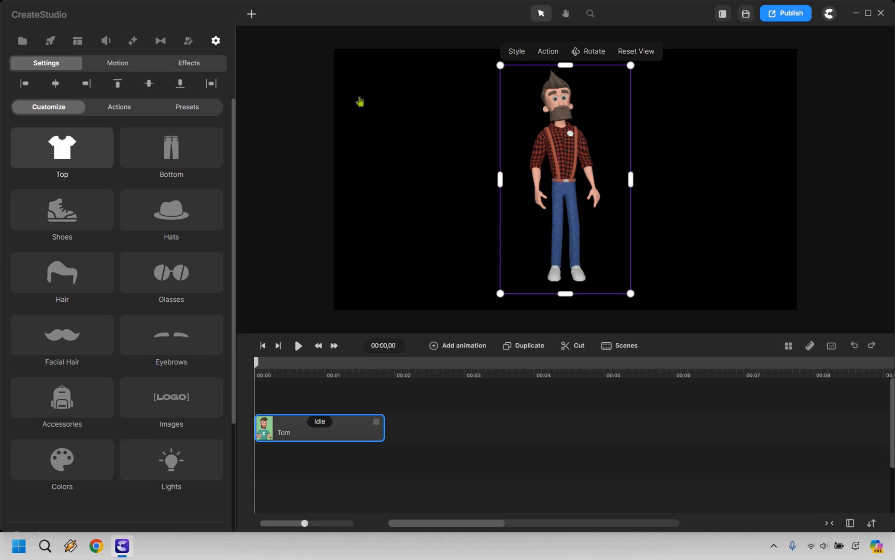
left_click(62, 147)
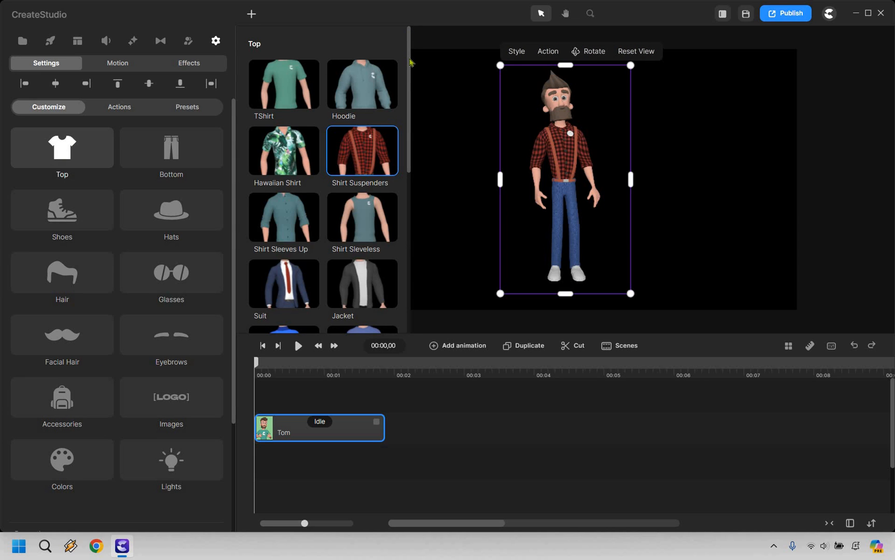
scroll("down", 3)
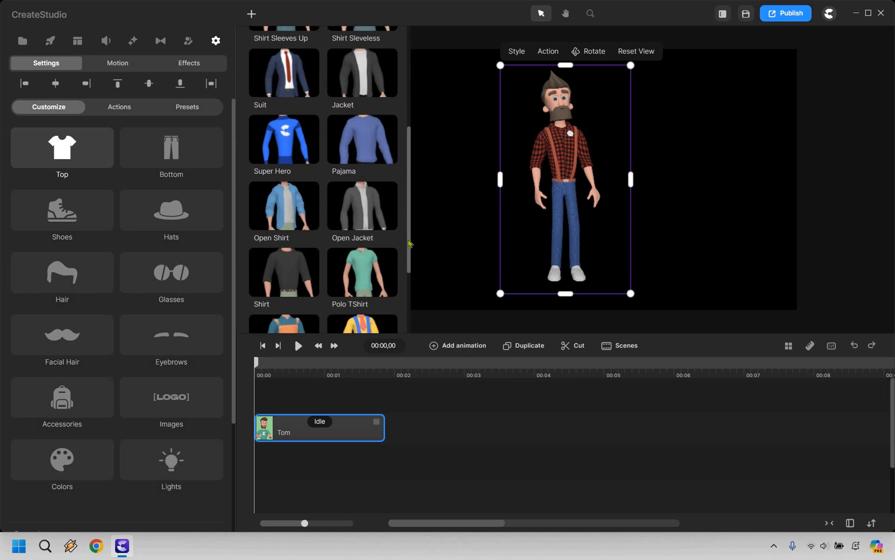
scroll("up", 3)
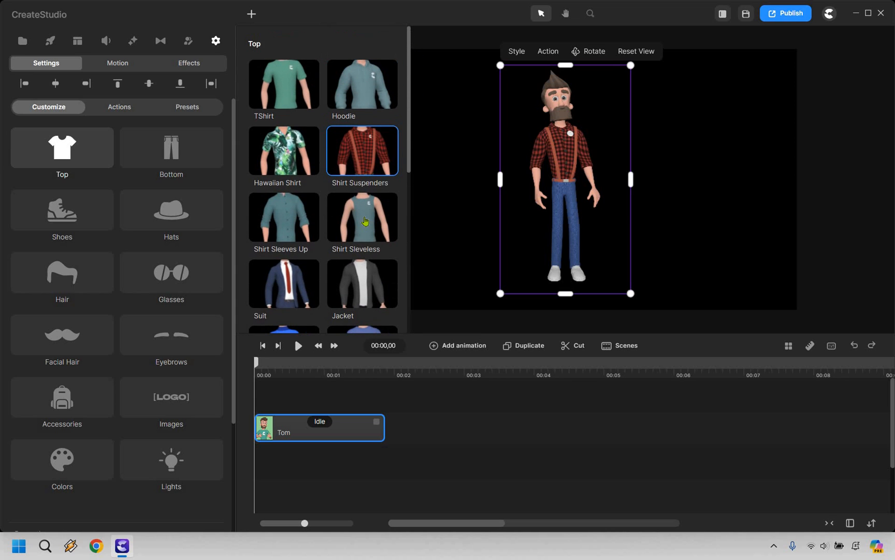
left_click(362, 216)
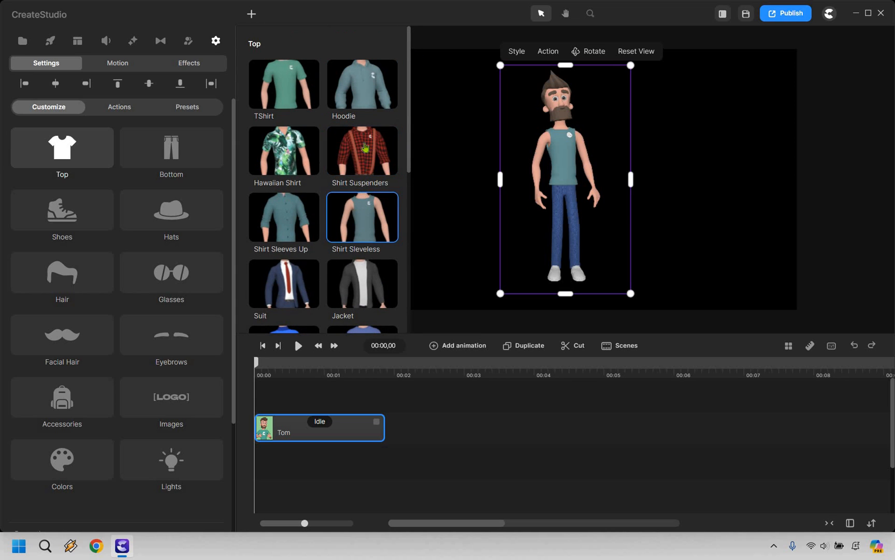
mouse_move(355, 237)
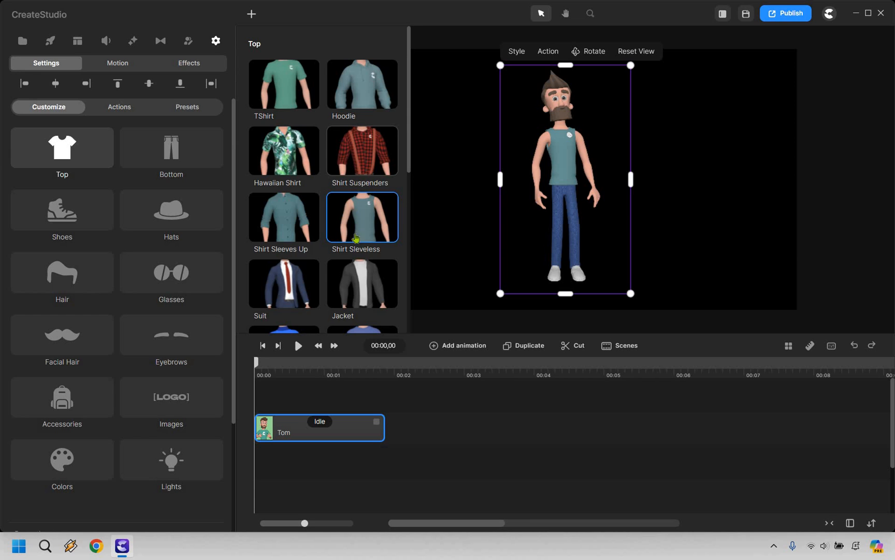
left_click(284, 284)
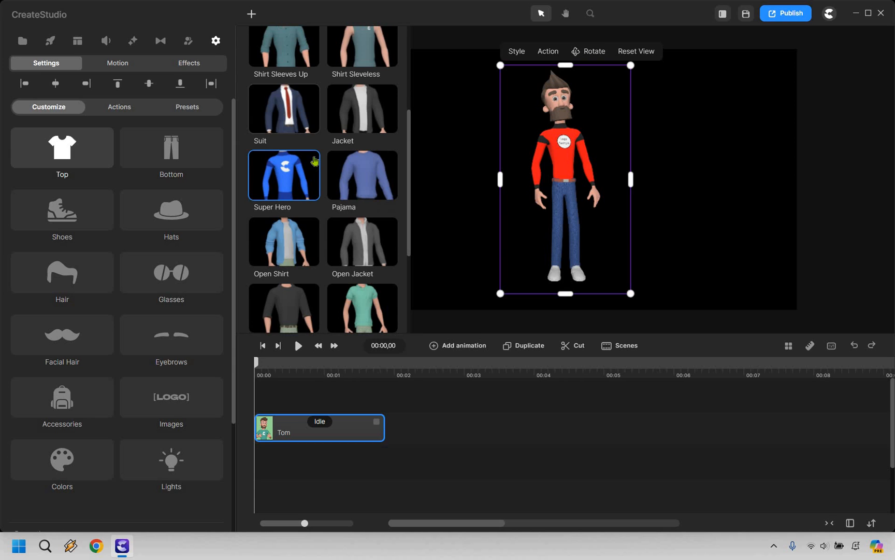
scroll("down", 3)
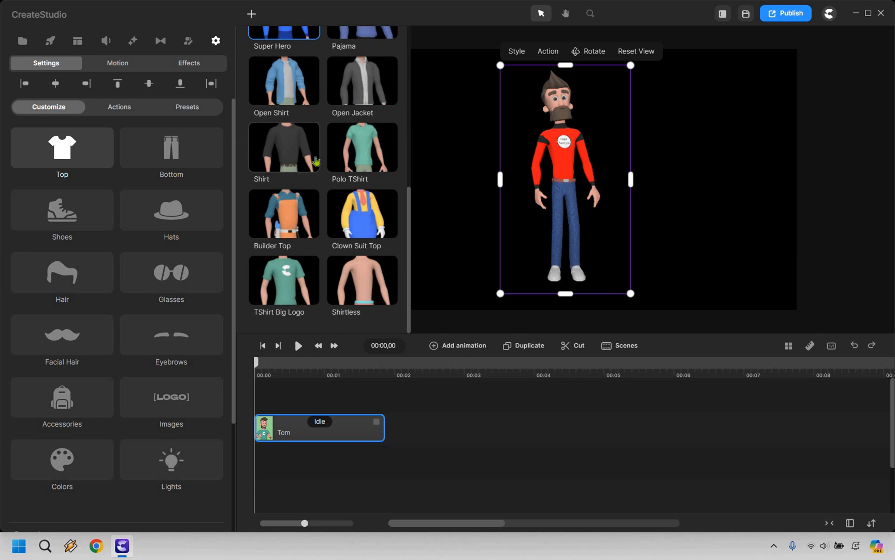
mouse_move(287, 280)
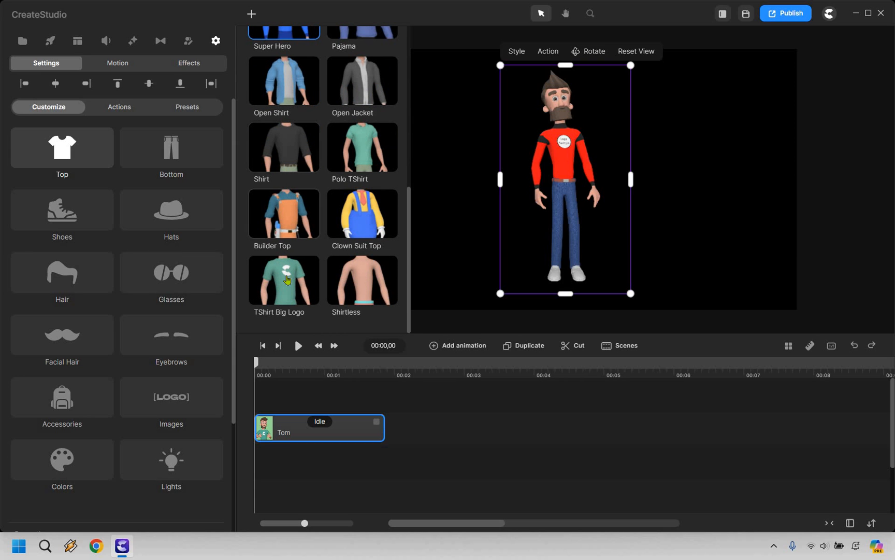
left_click(284, 279)
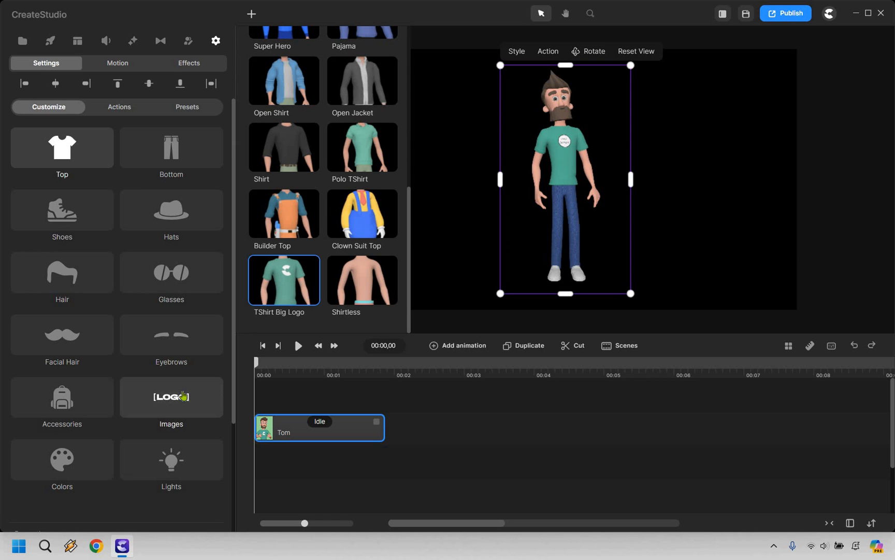
Step: Choose the shirt Logo under Images Replacement, bringing up the media library
left_click(171, 397)
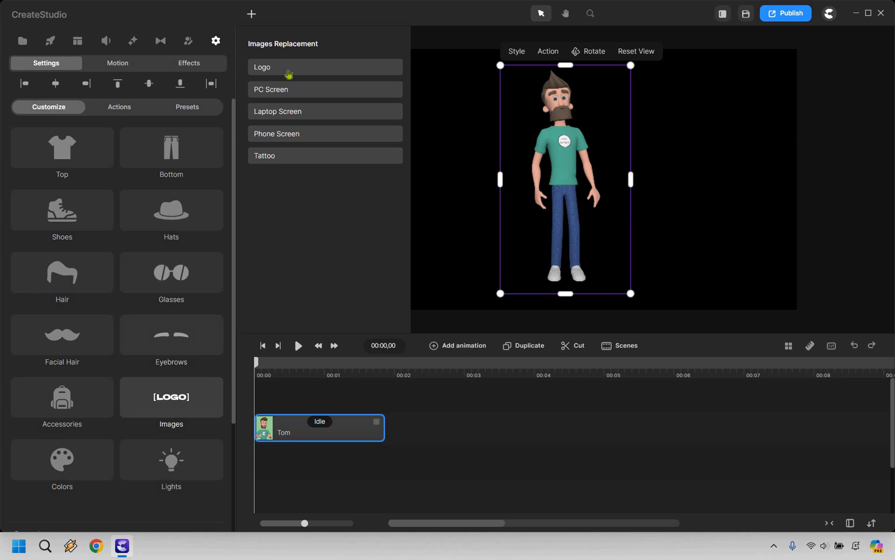
left_click(22, 40)
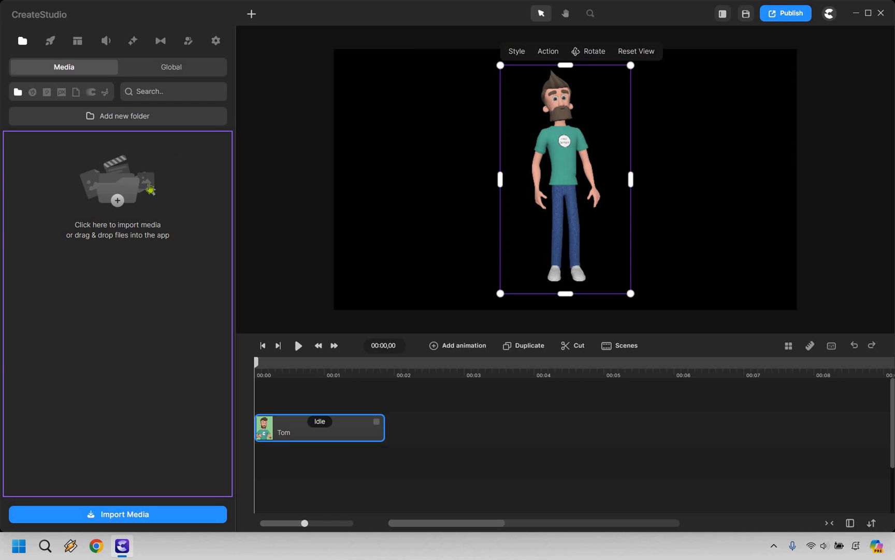
mouse_move(324, 236)
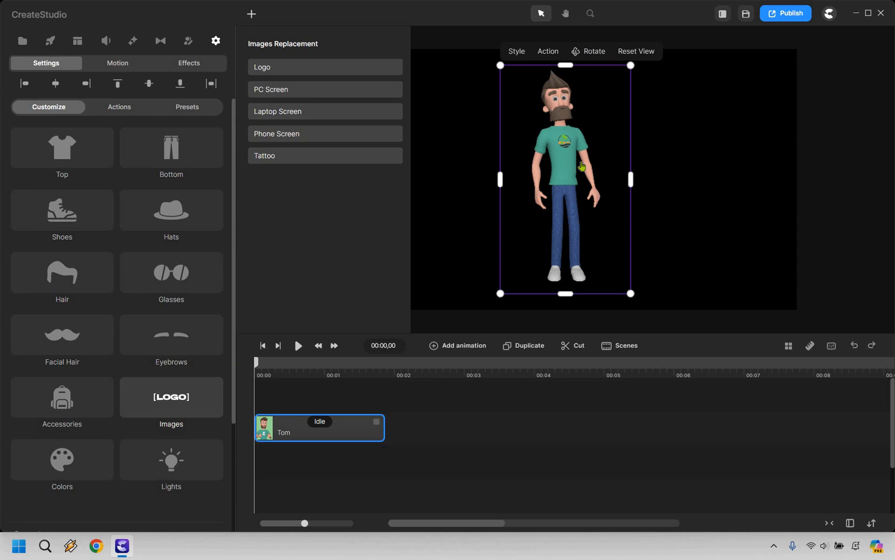
mouse_move(577, 166)
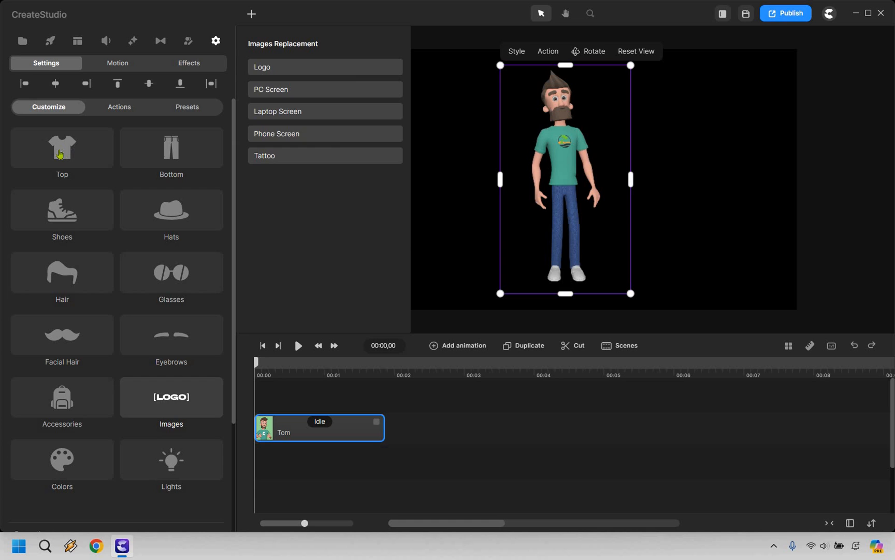
Step: Make Tom shirtless and dress him in pink Beach Shorts
left_click(62, 147)
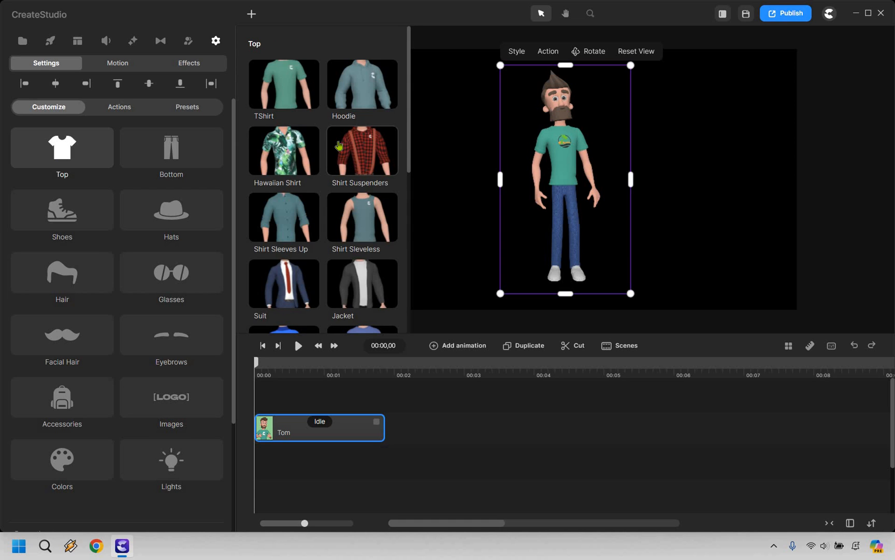
scroll("down", 3)
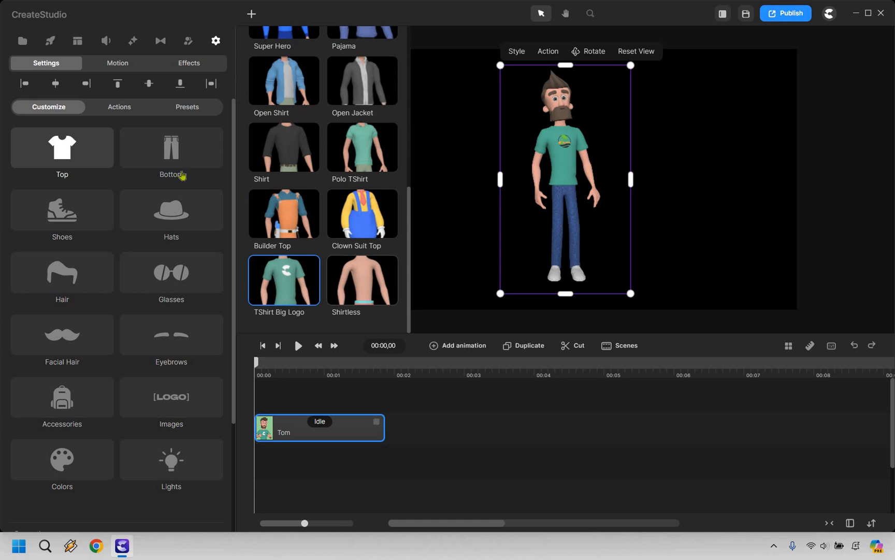
left_click(170, 147)
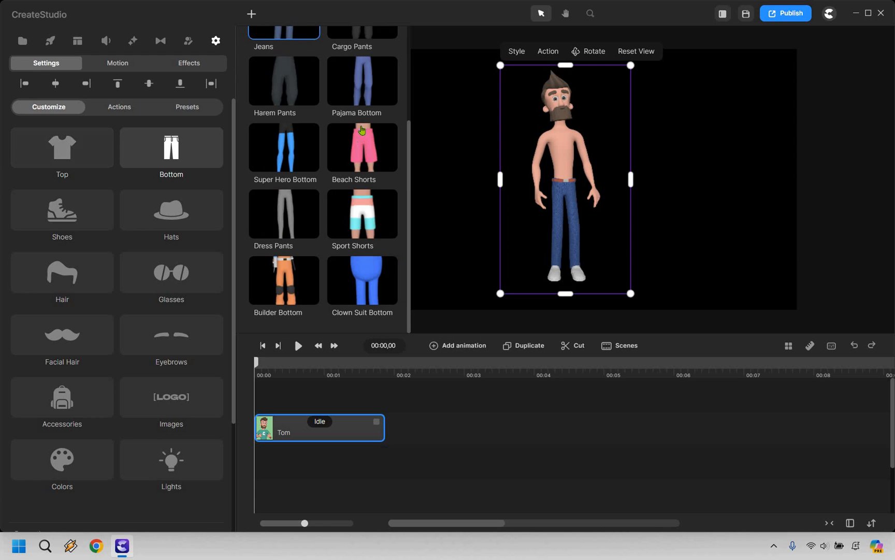
scroll("up", 3)
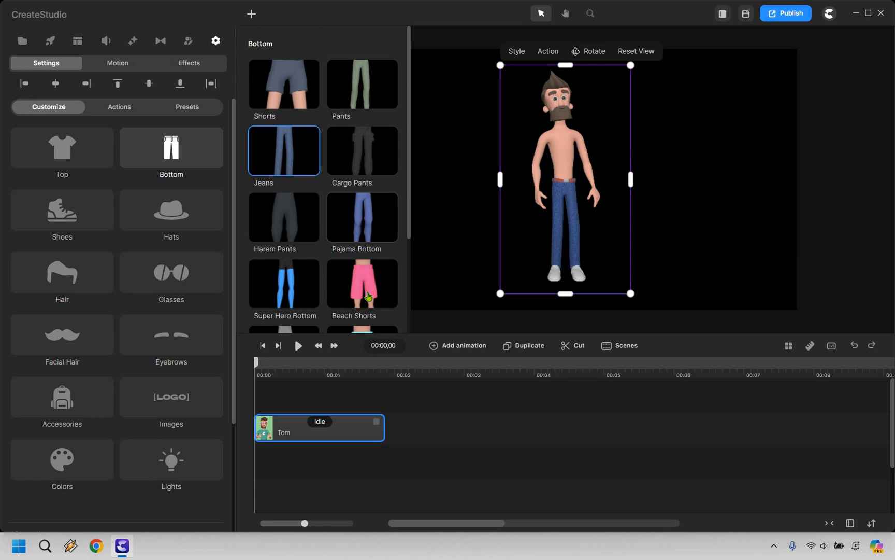
left_click(362, 283)
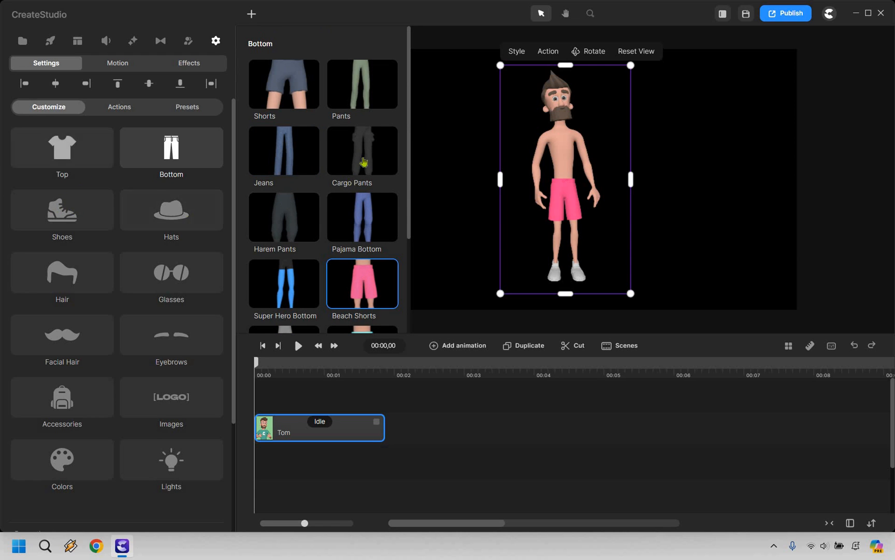
Step: Put black-and-white Vans sneakers on Tom
left_click(62, 210)
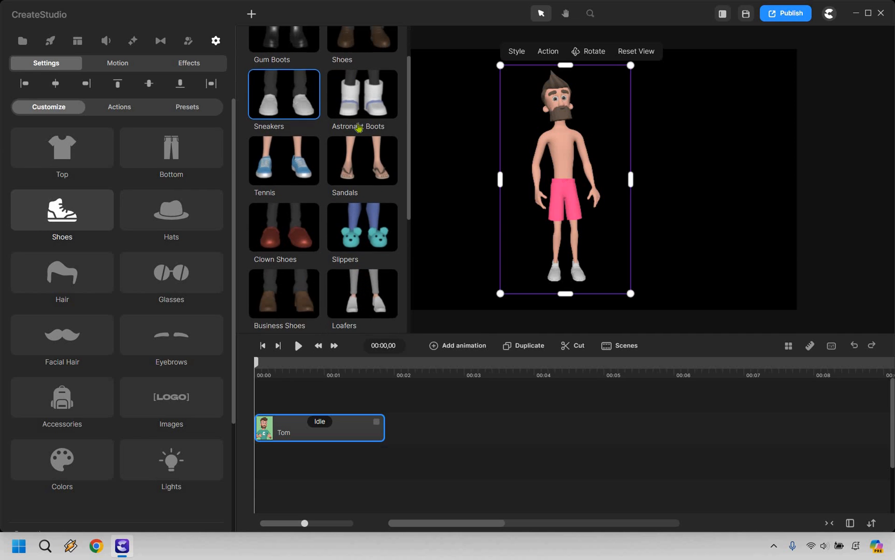
scroll("down", 3)
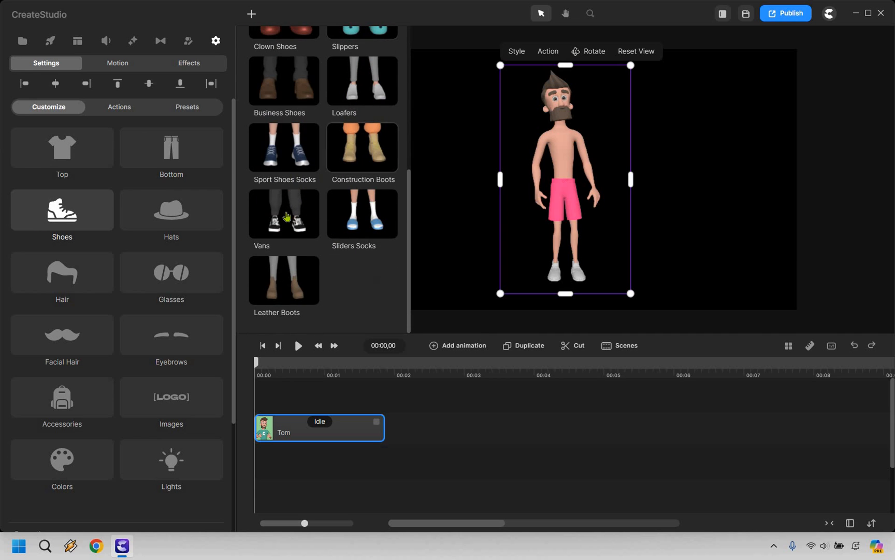
left_click(283, 213)
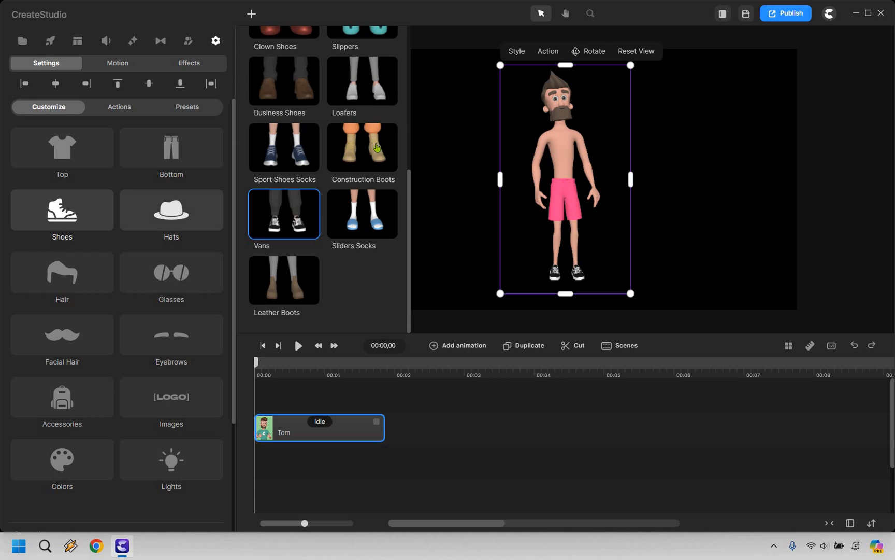
left_click(170, 210)
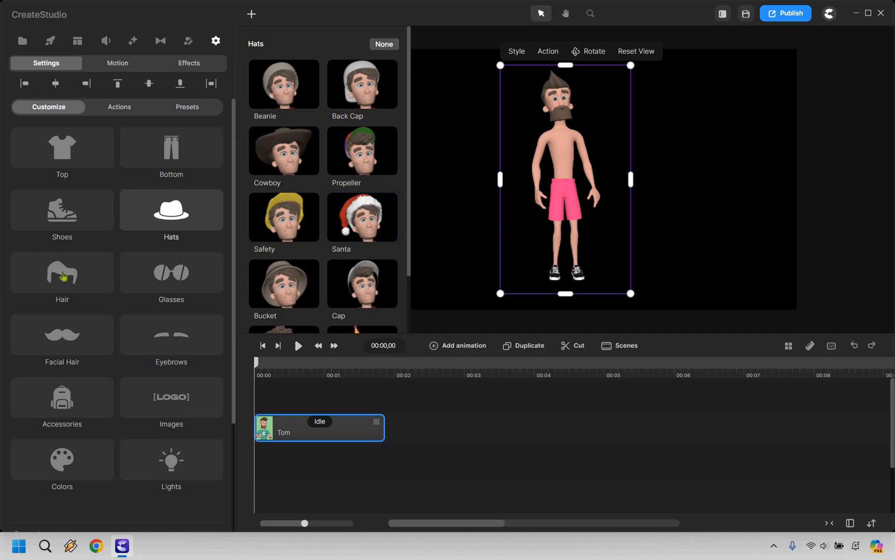
Step: Give Tom the Messy Pompadour hairstyle and swap his beard for stubble
left_click(62, 273)
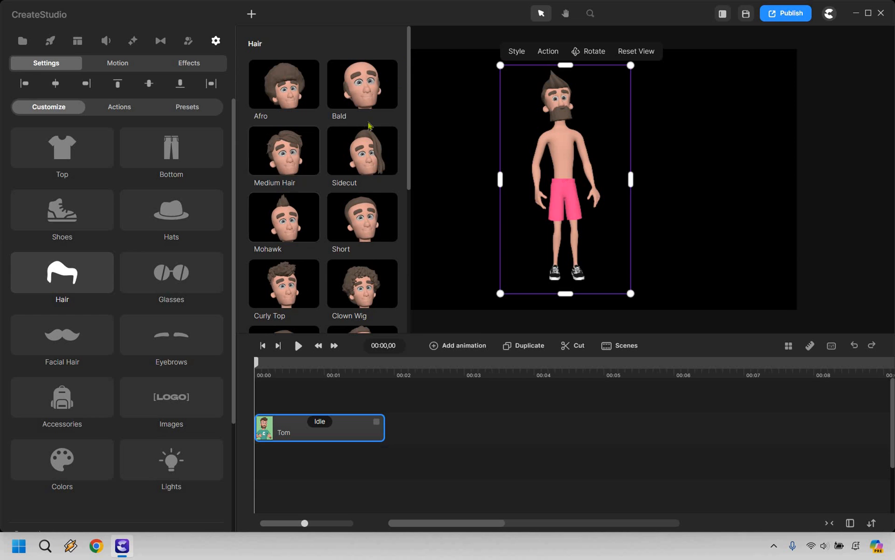
mouse_move(318, 160)
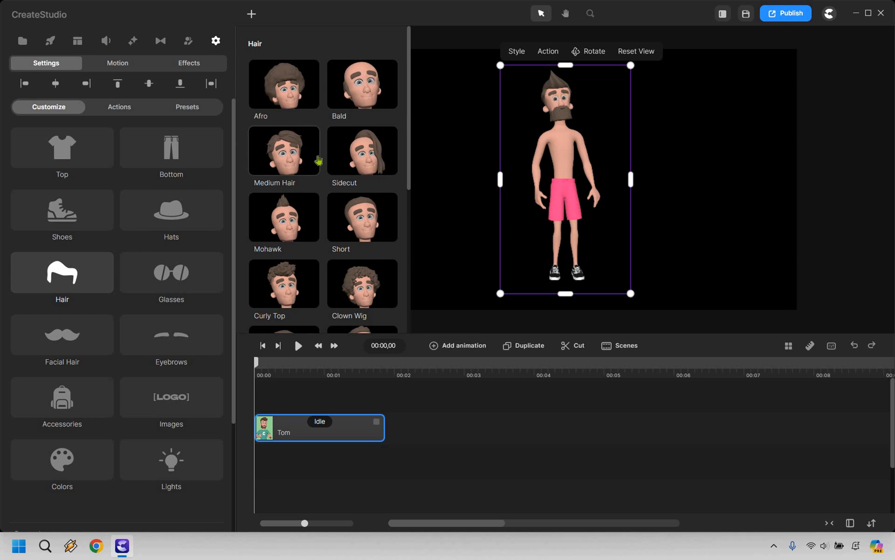
scroll("down", 3)
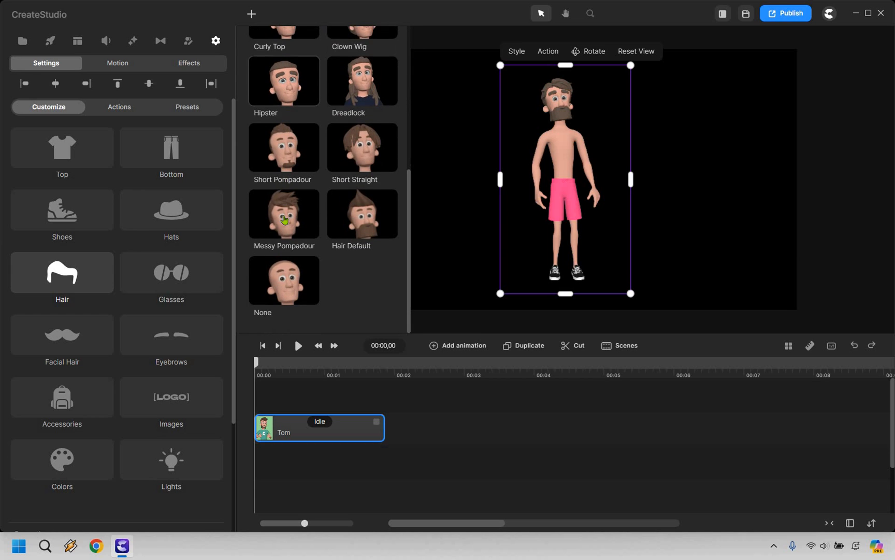
left_click(284, 214)
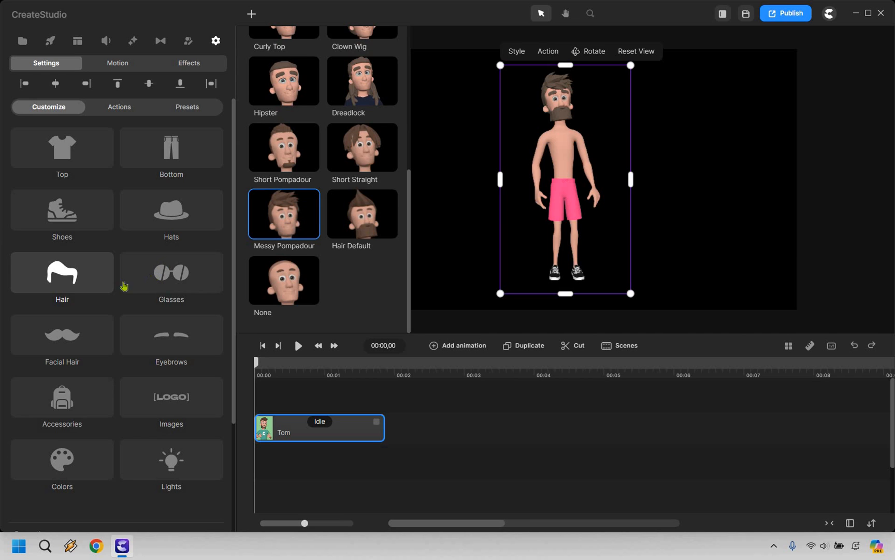
left_click(62, 335)
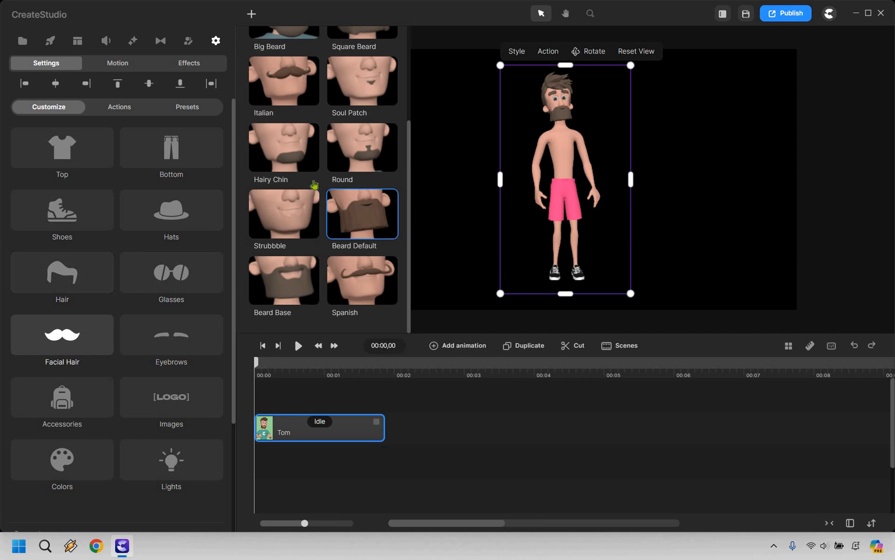
scroll("up", 3)
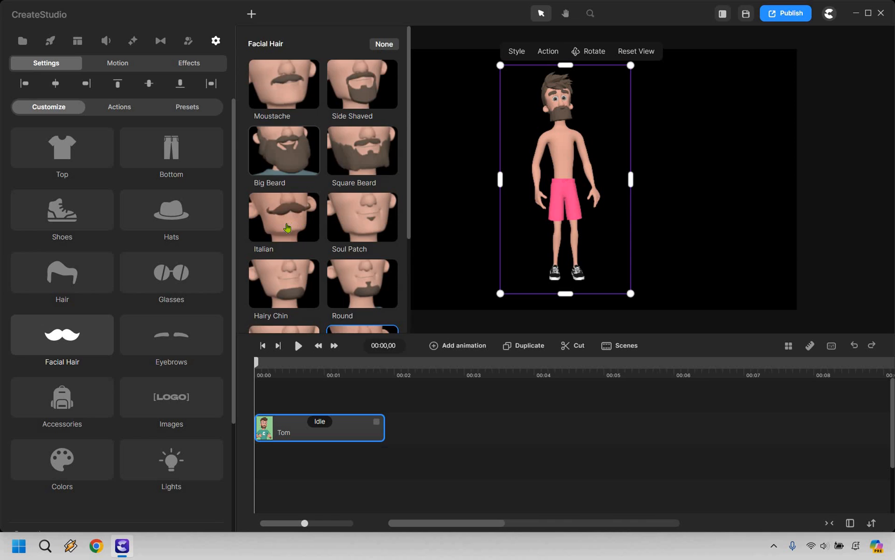
scroll("down", 3)
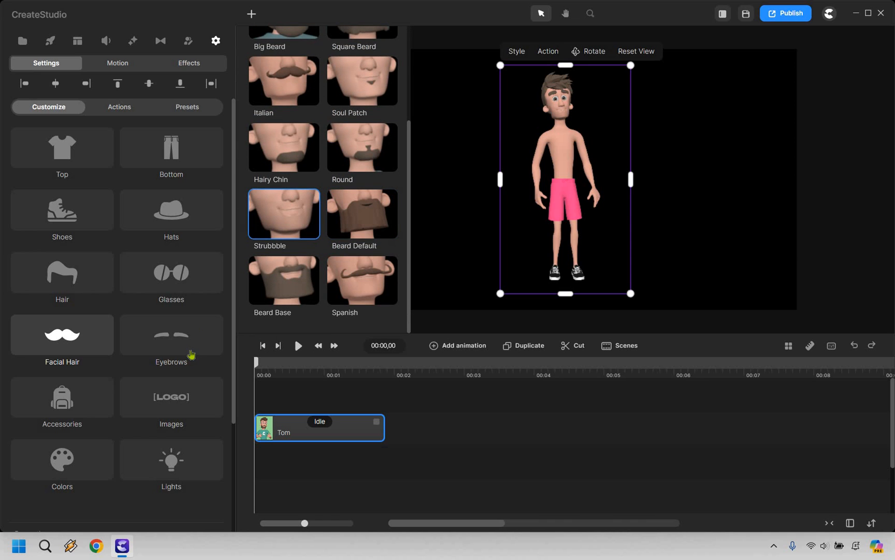
Step: Switch Tom's eyebrows to the Curved style
left_click(171, 335)
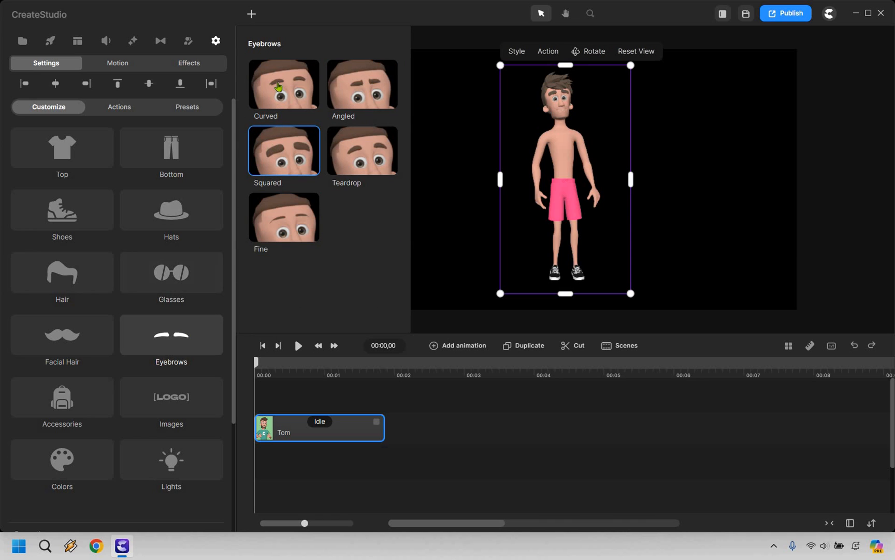
left_click(283, 85)
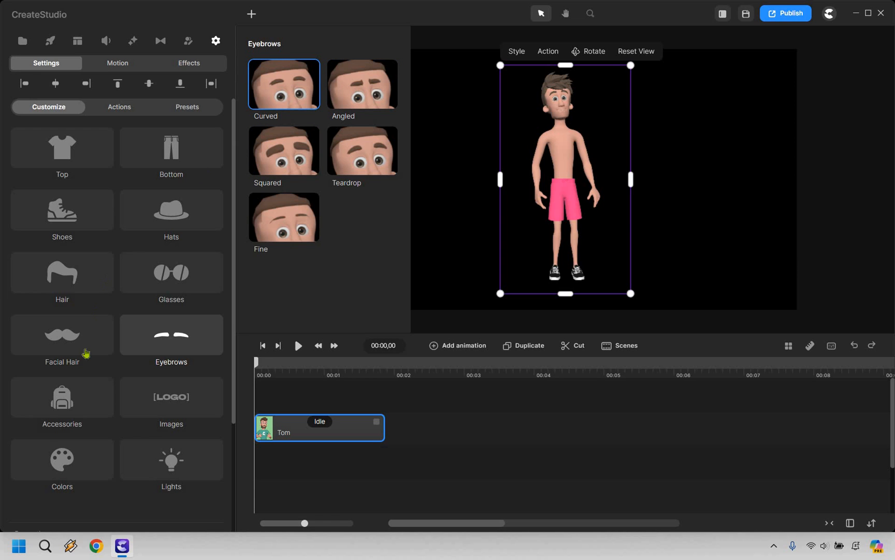
Step: Browse accessories, add the arm Tattoo to Tom and then remove it again
left_click(62, 334)
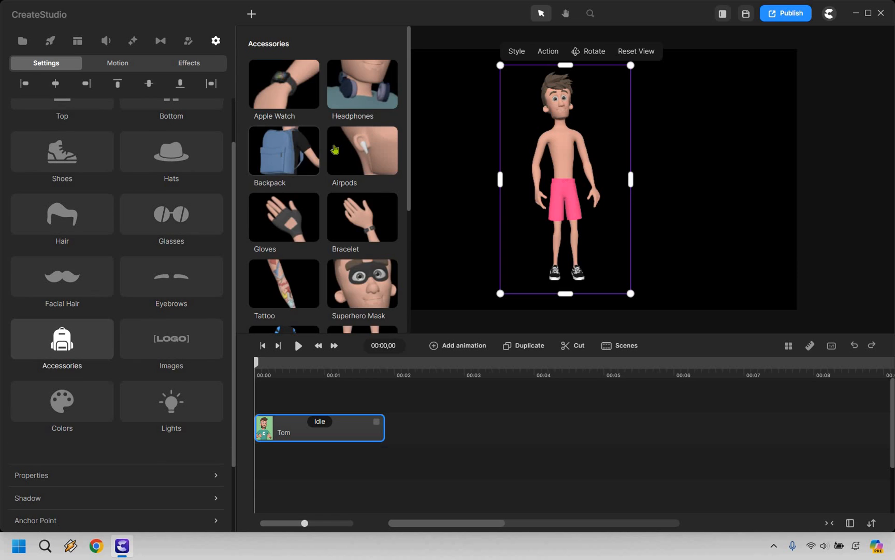
mouse_move(361, 79)
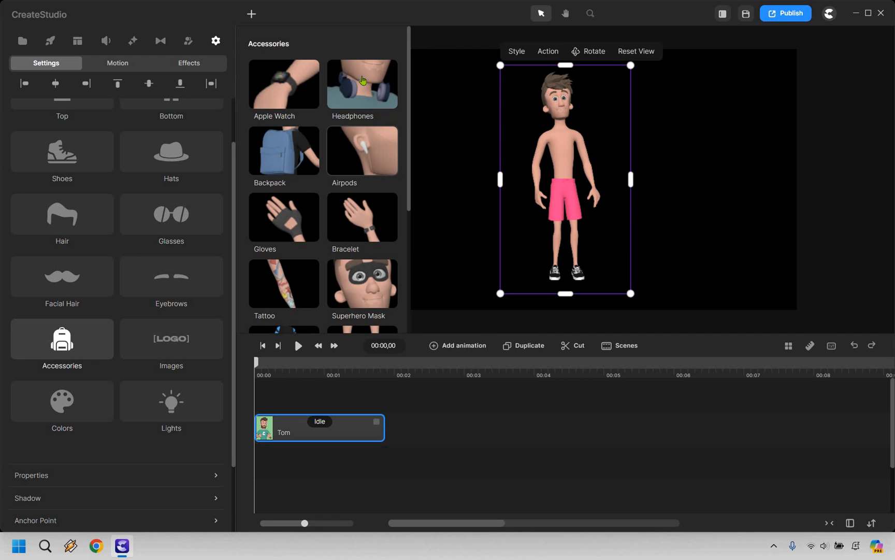
scroll("down", 3)
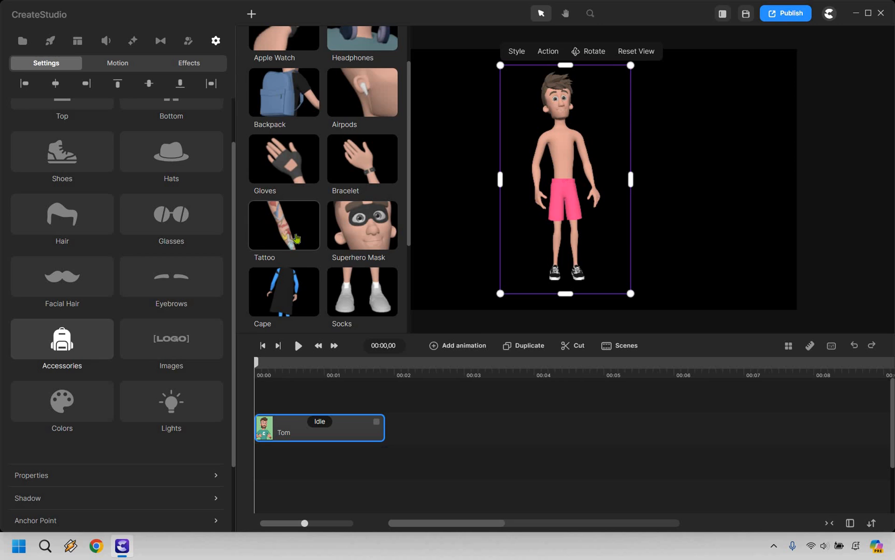
left_click(284, 224)
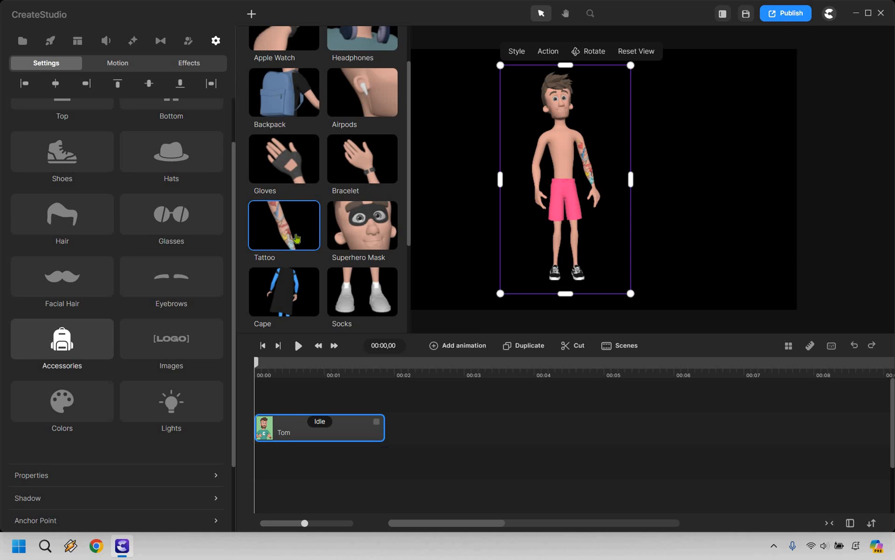
mouse_move(323, 234)
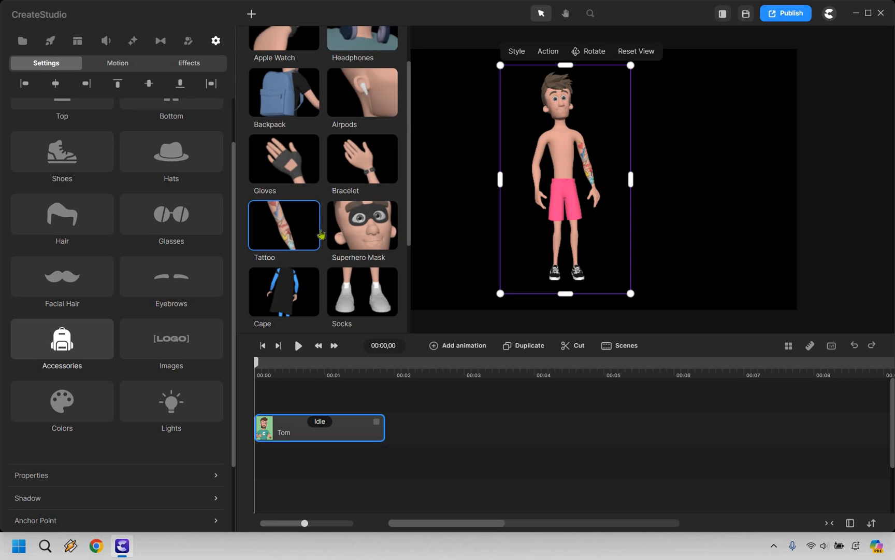
scroll("up", 3)
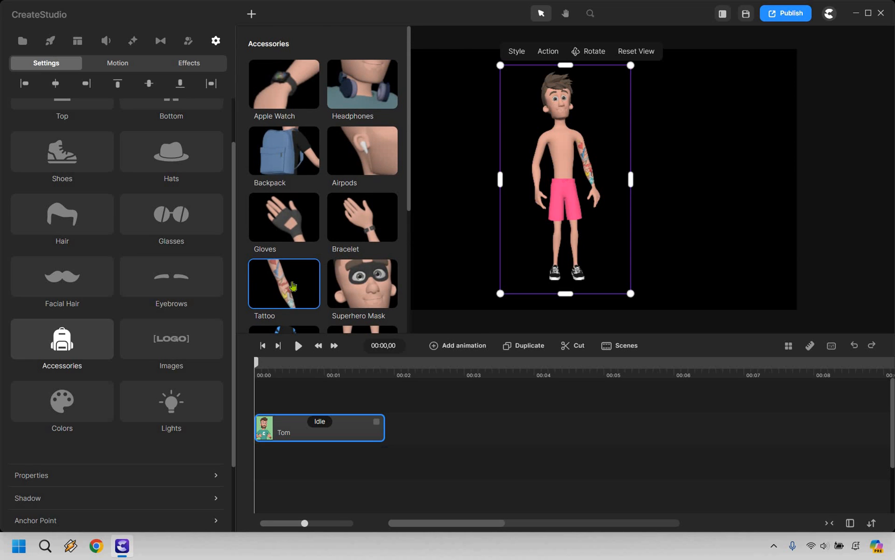
left_click(283, 283)
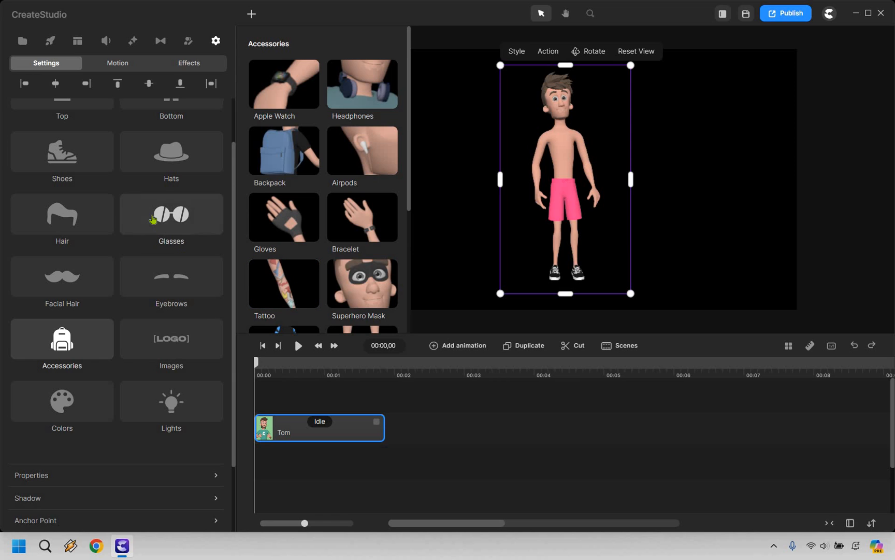
mouse_move(61, 401)
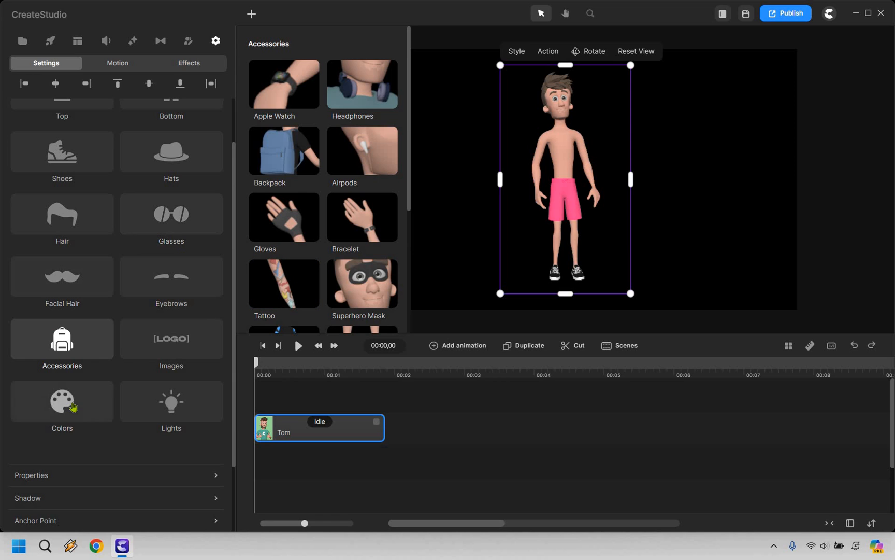
Step: Recolour Tom's shorts green via the Bottom Main colour setting
left_click(62, 401)
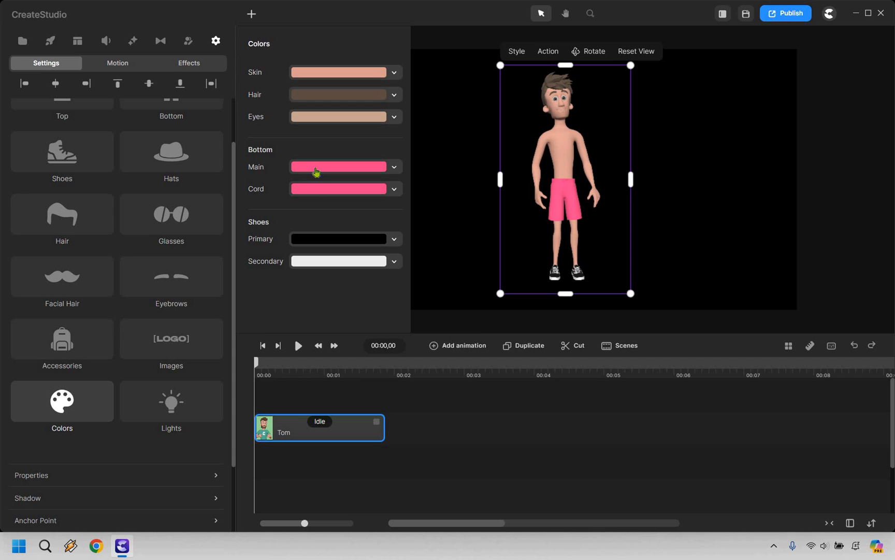
left_click(337, 167)
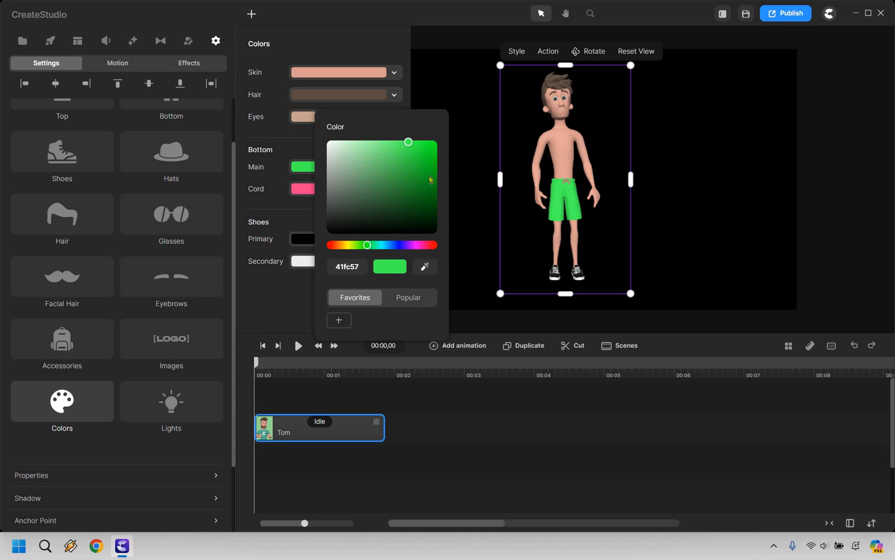
left_click(387, 44)
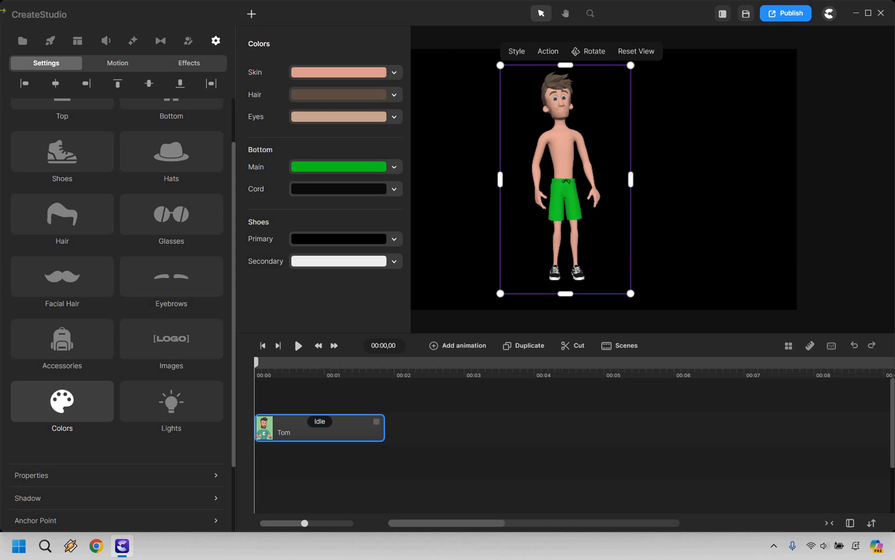
Step: Browse the Studio background images down to the balloon-filled Stage backdrop
left_click(50, 40)
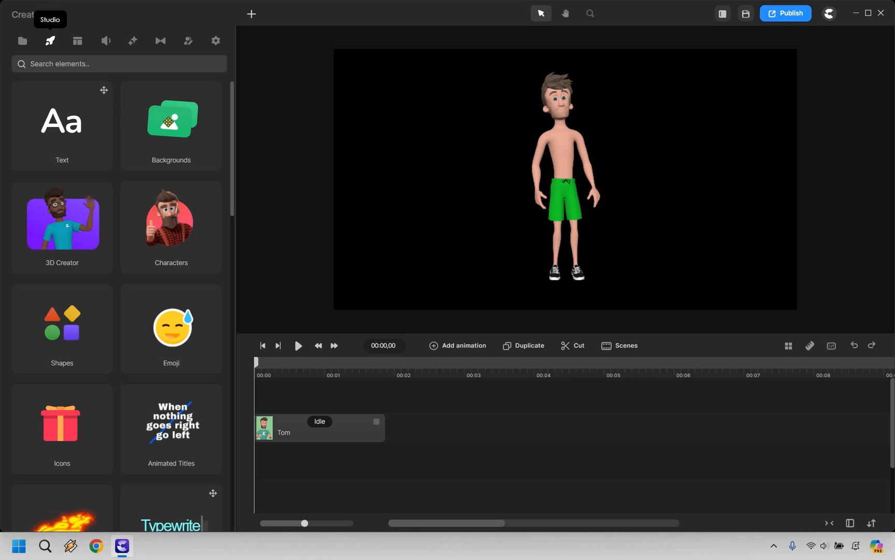
left_click(171, 125)
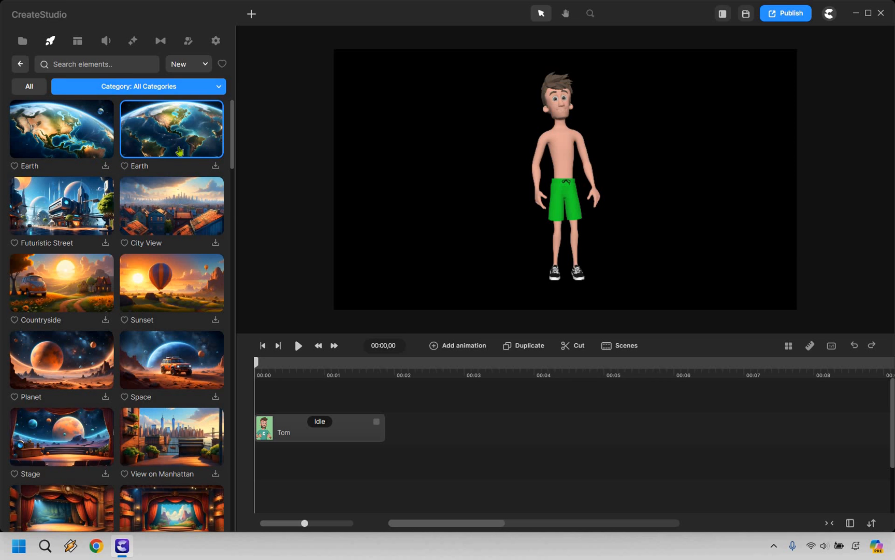
mouse_move(124, 281)
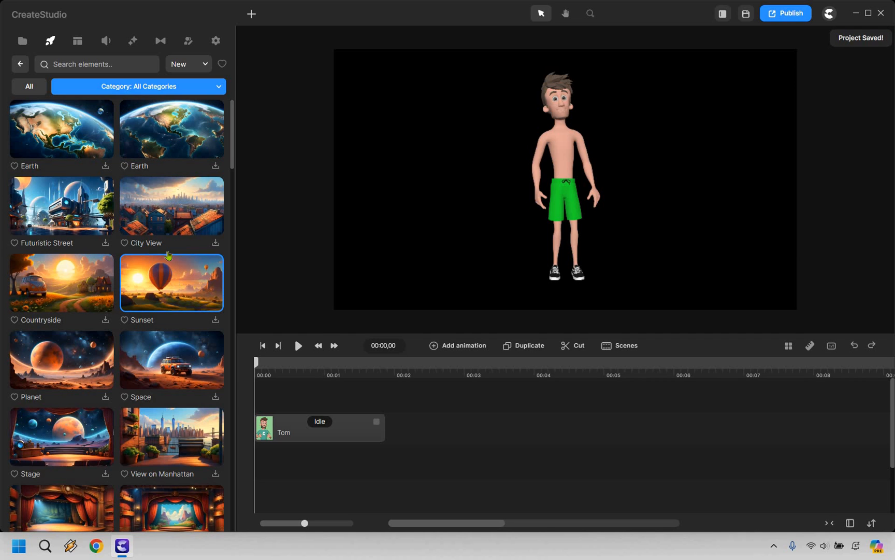
scroll("down", 3)
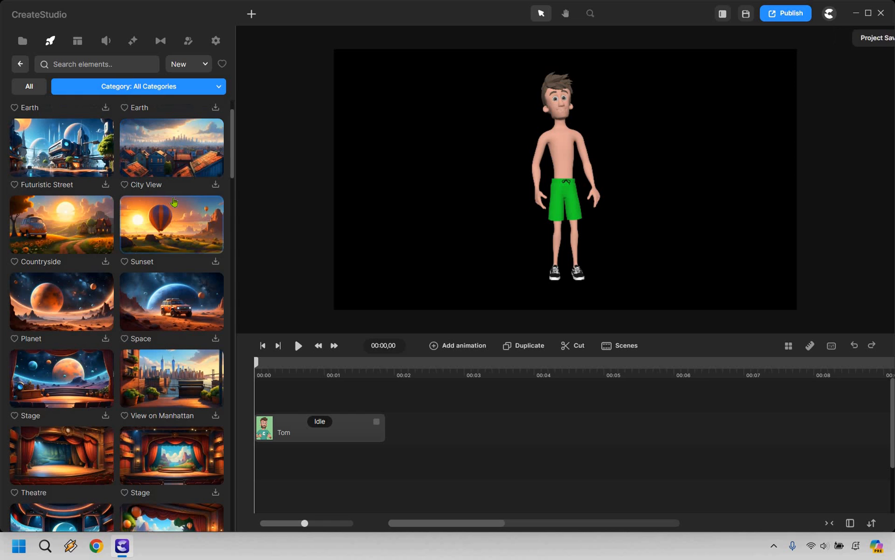
scroll("down", 3)
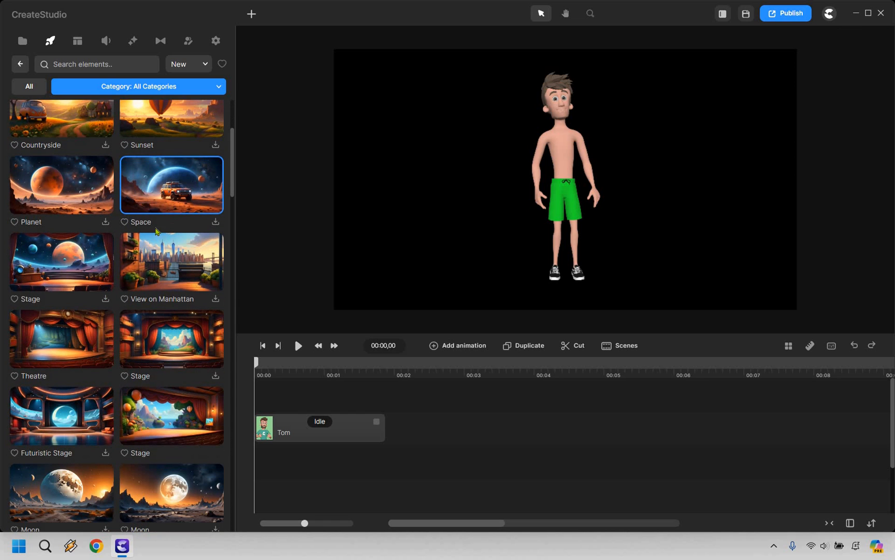
scroll("down", 3)
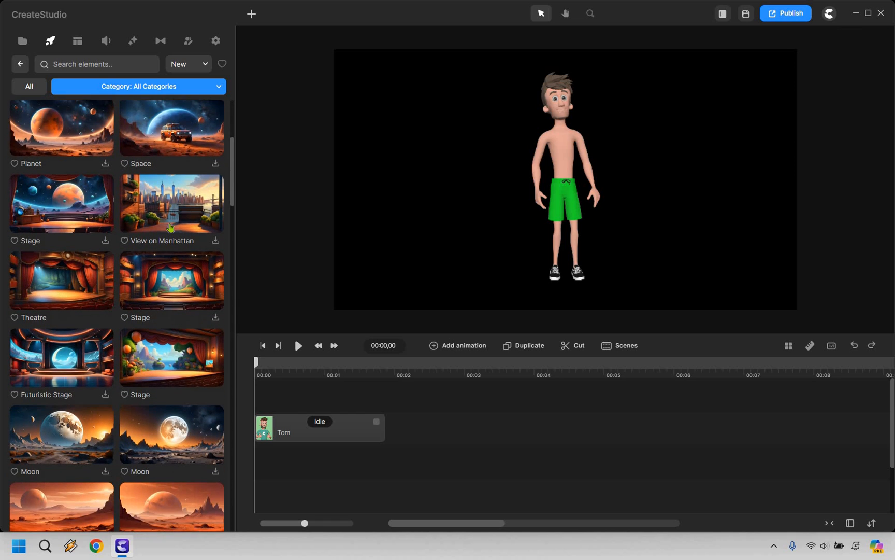
scroll("down", 3)
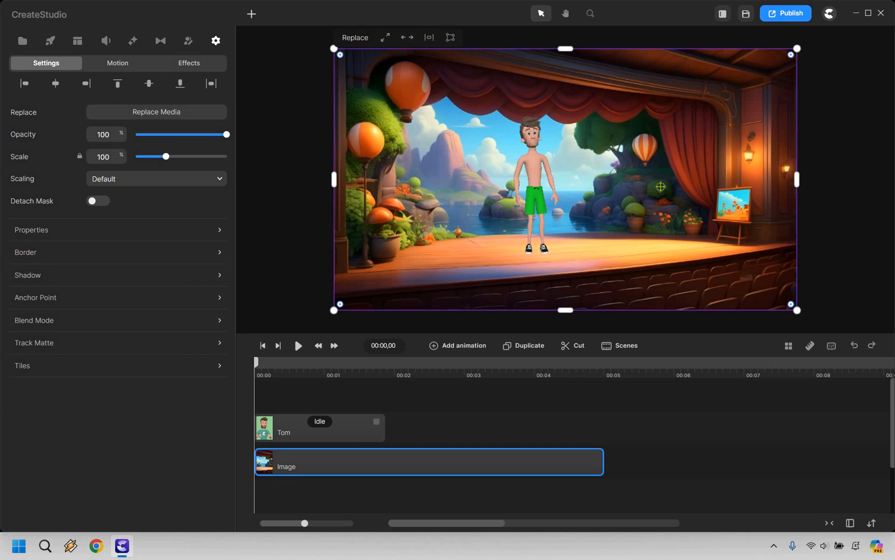
mouse_move(577, 210)
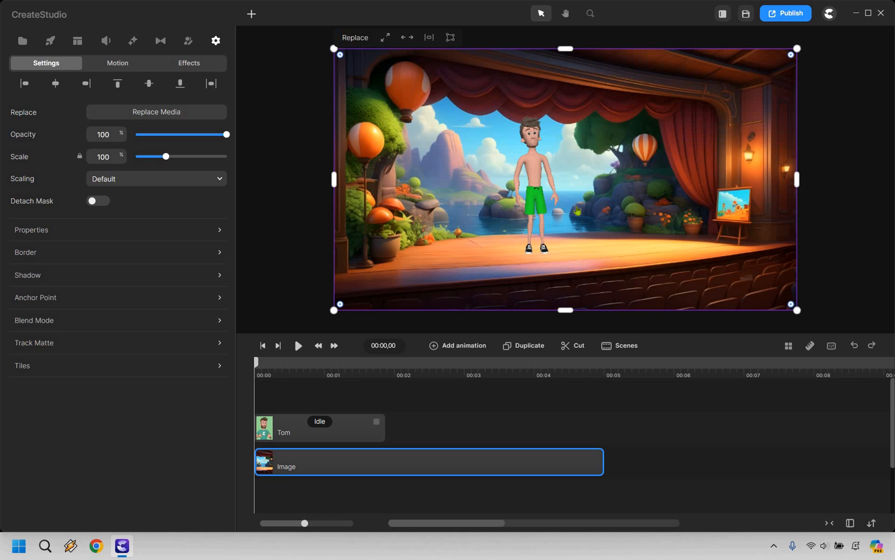
Step: Add the Doing Dumbbell Curls Tired action to Tom's timeline clip
left_click(319, 427)
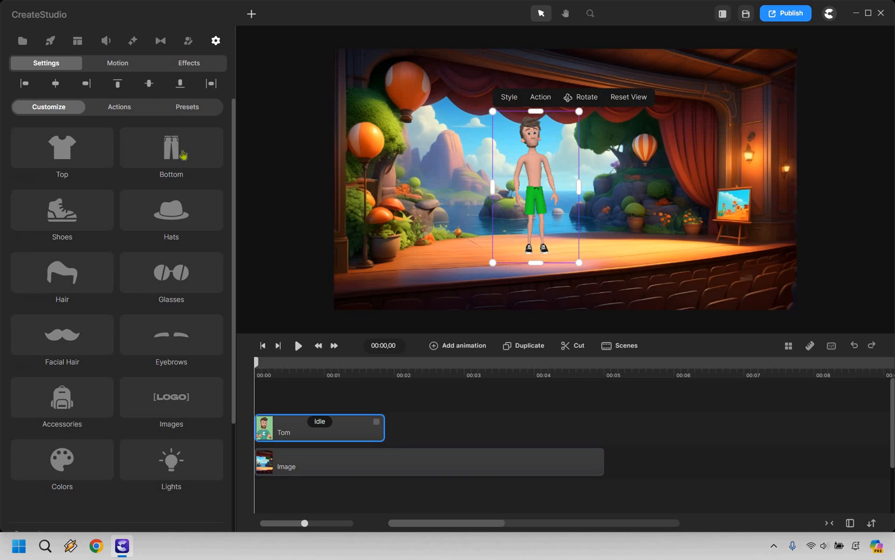
left_click(119, 107)
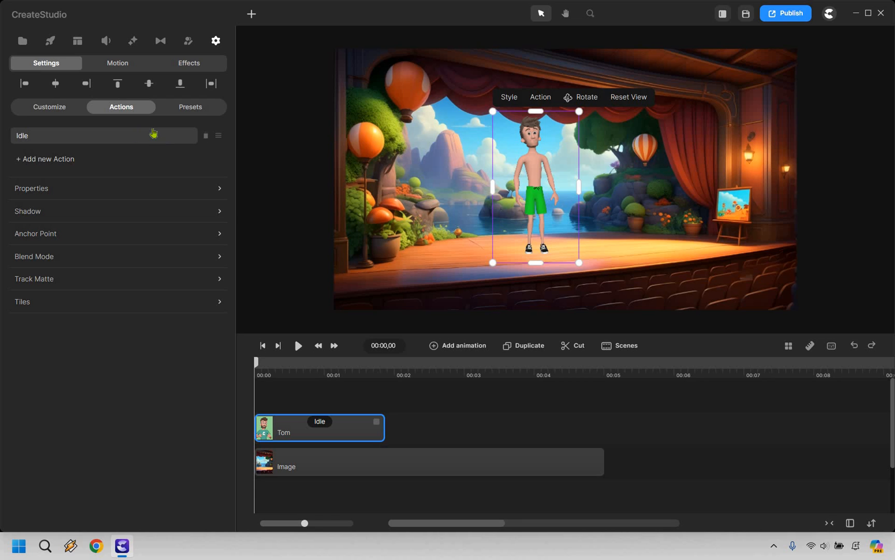
mouse_move(55, 163)
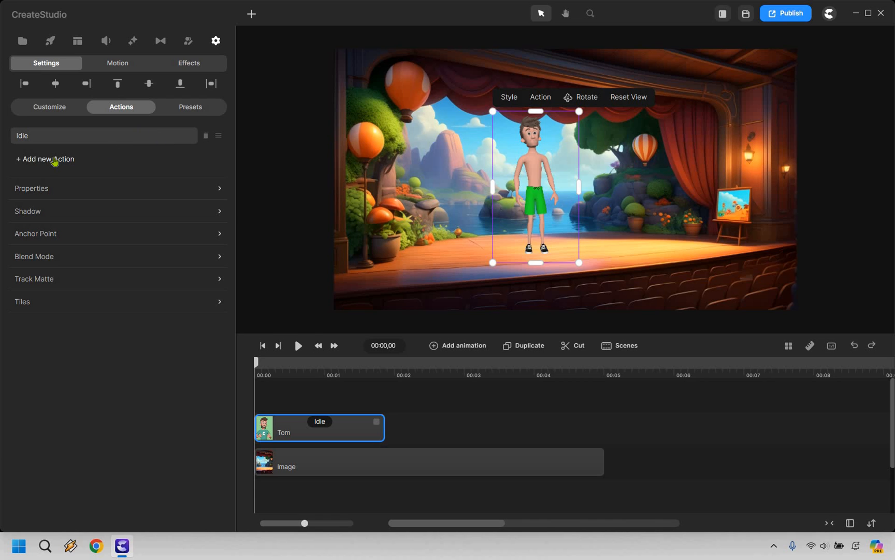
left_click(45, 159)
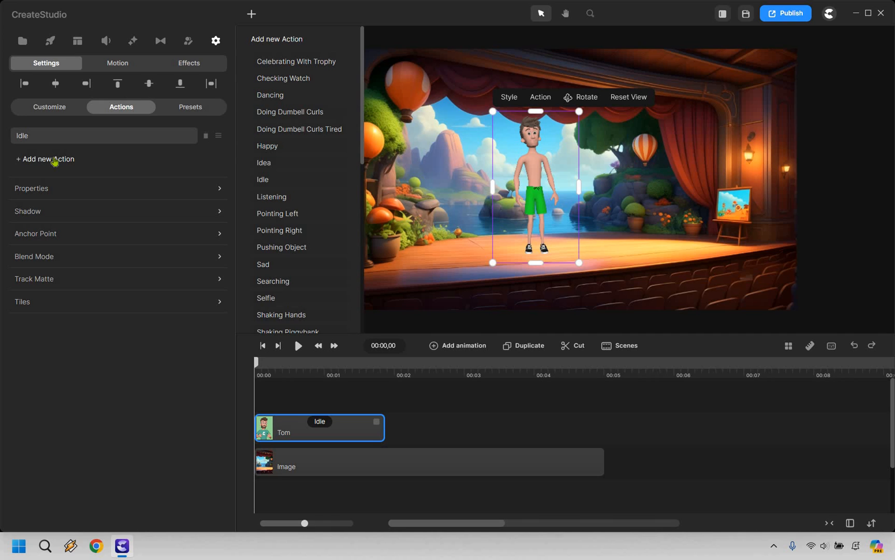
mouse_move(299, 129)
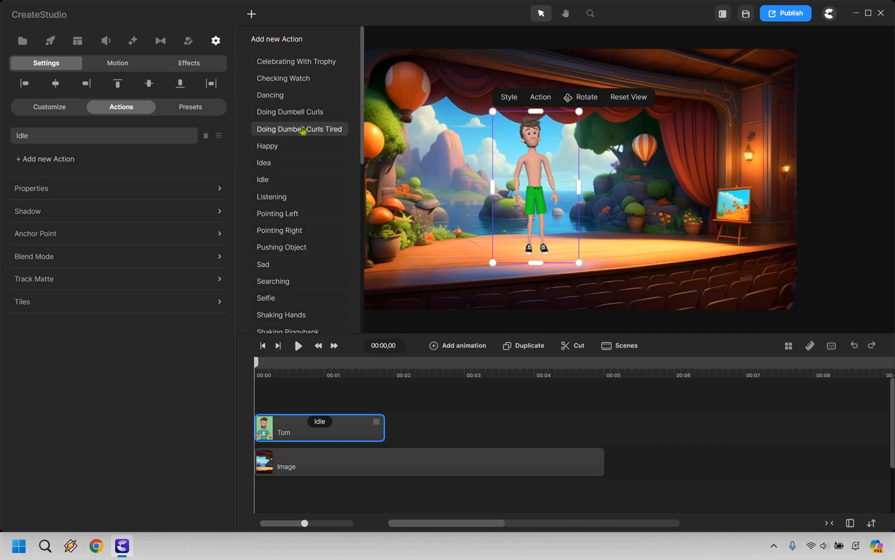
left_click(298, 129)
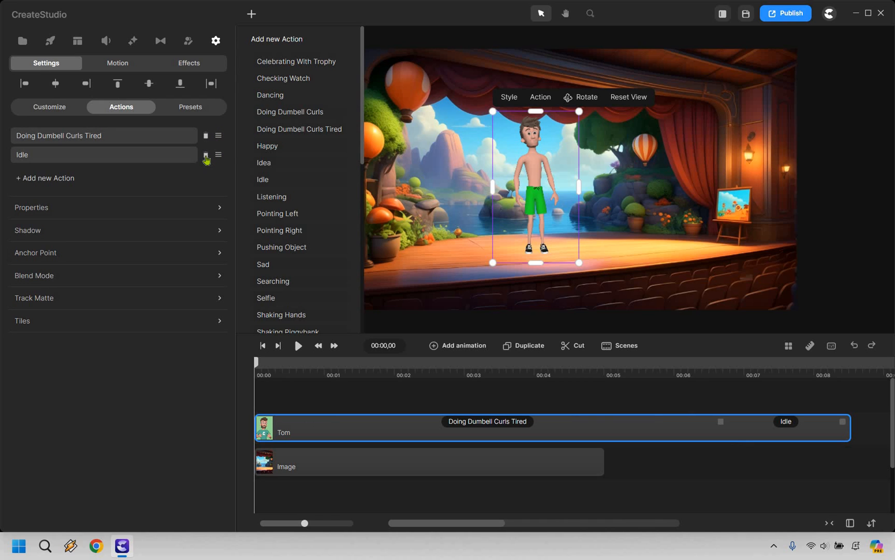
mouse_move(287, 263)
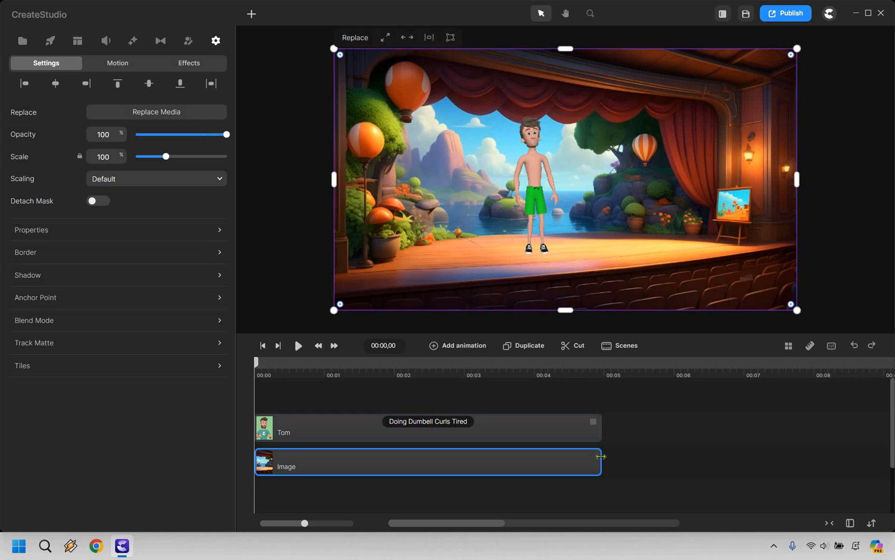
mouse_move(286, 371)
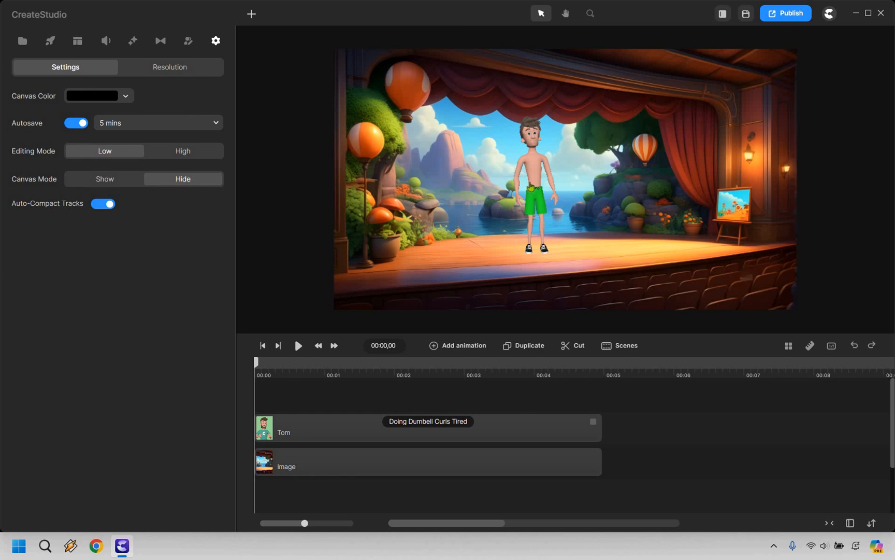
Step: Add Celebrating With Trophy after the curls and extend the backdrop image to match
left_click(427, 427)
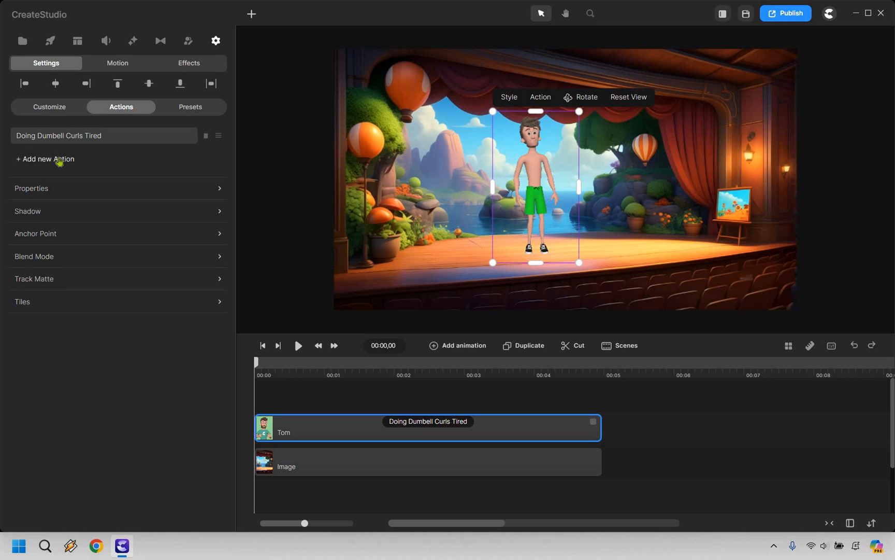
left_click(48, 159)
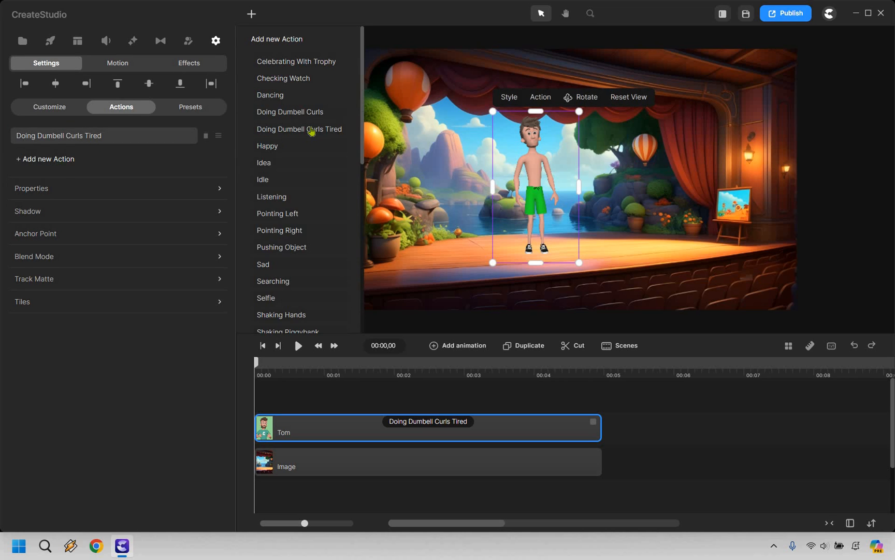
mouse_move(283, 79)
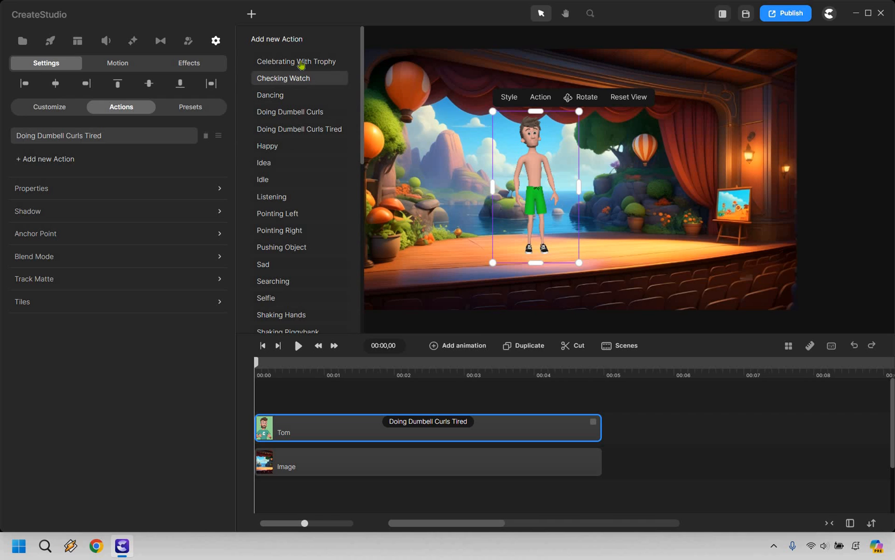
left_click(297, 61)
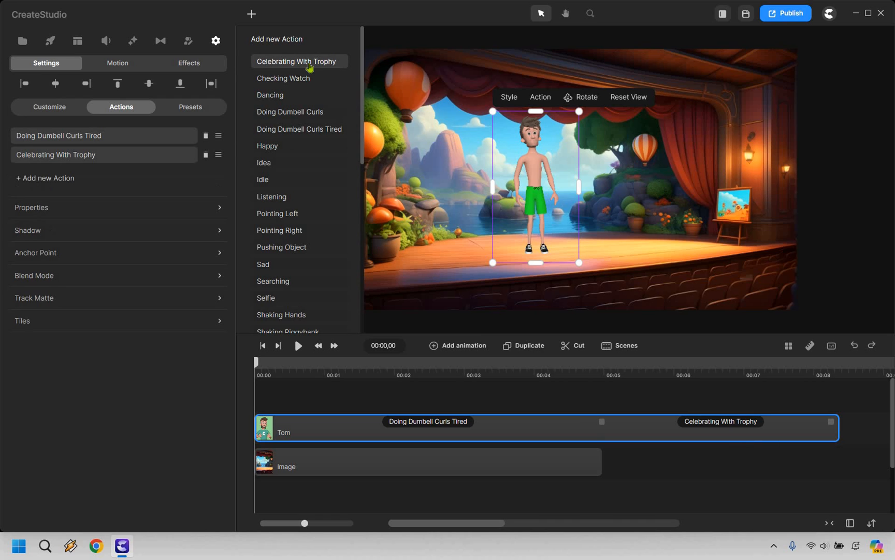
mouse_move(497, 155)
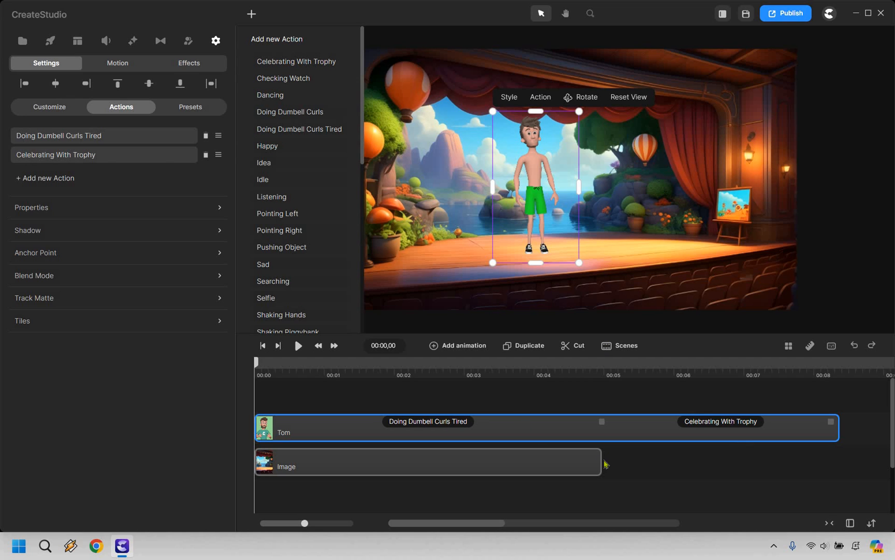
left_click(428, 461)
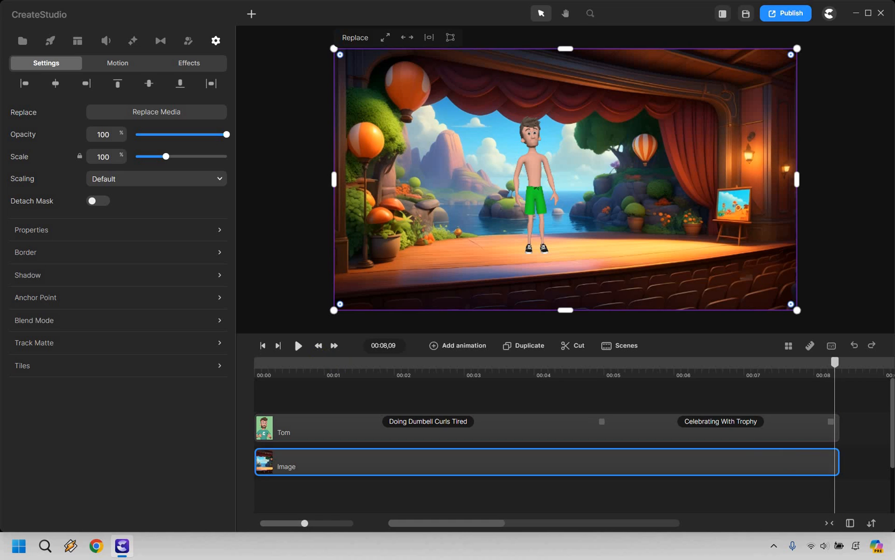
mouse_move(98, 168)
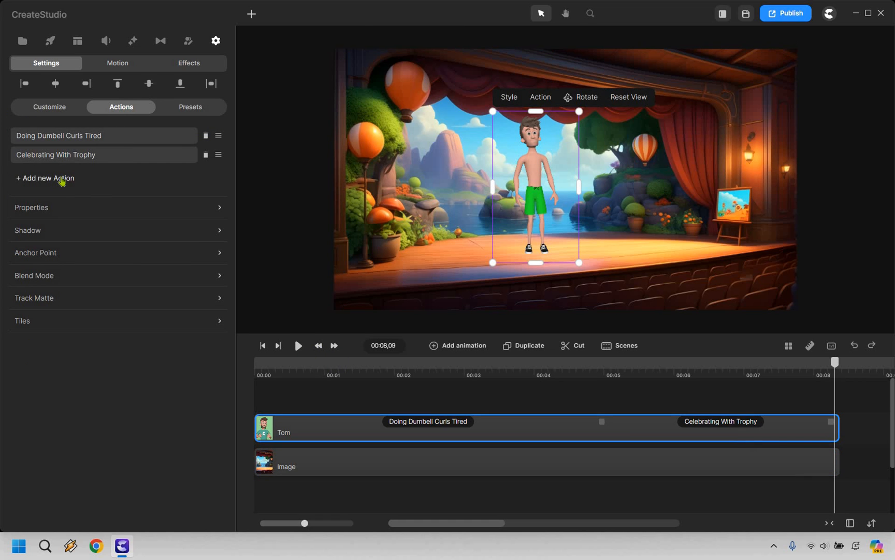
Step: Add the Wave action, then play and pause the animation preview
left_click(45, 178)
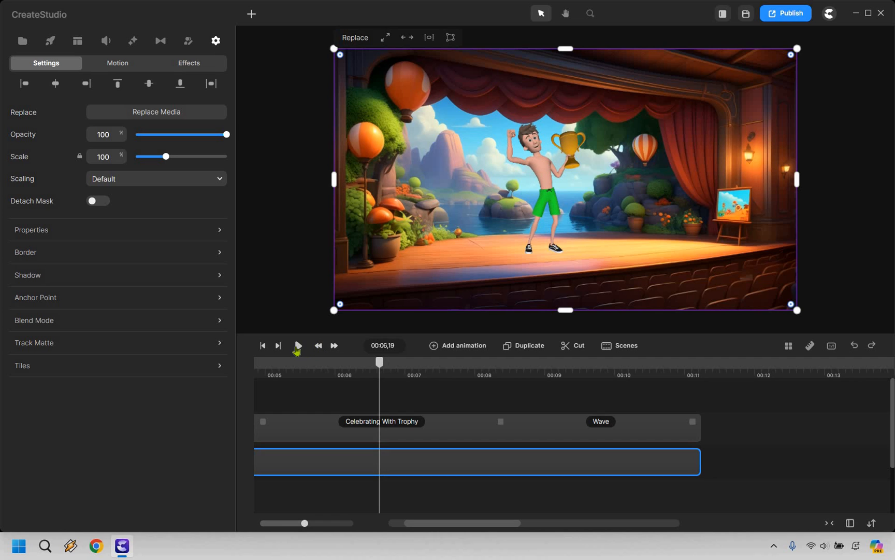
left_click(297, 345)
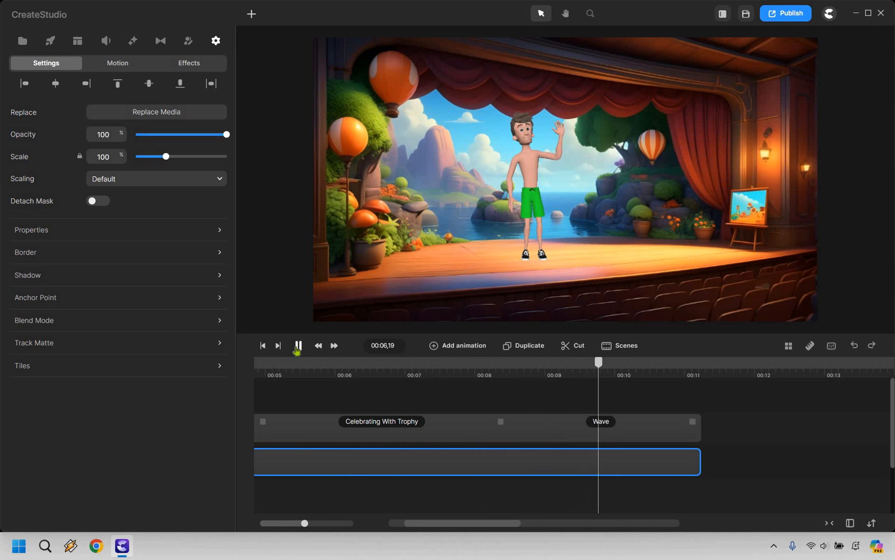
left_click(297, 345)
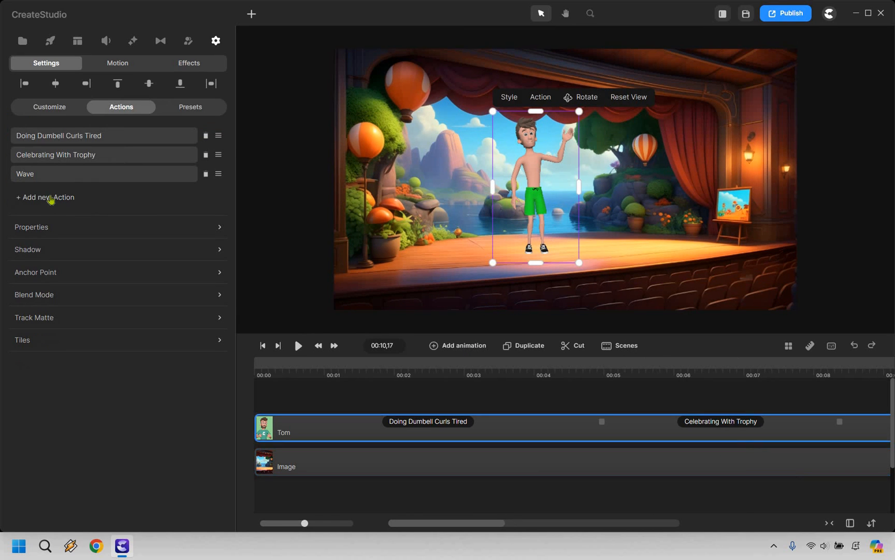
Step: Add the Walking action so Tom's sequence opens with walking
left_click(45, 197)
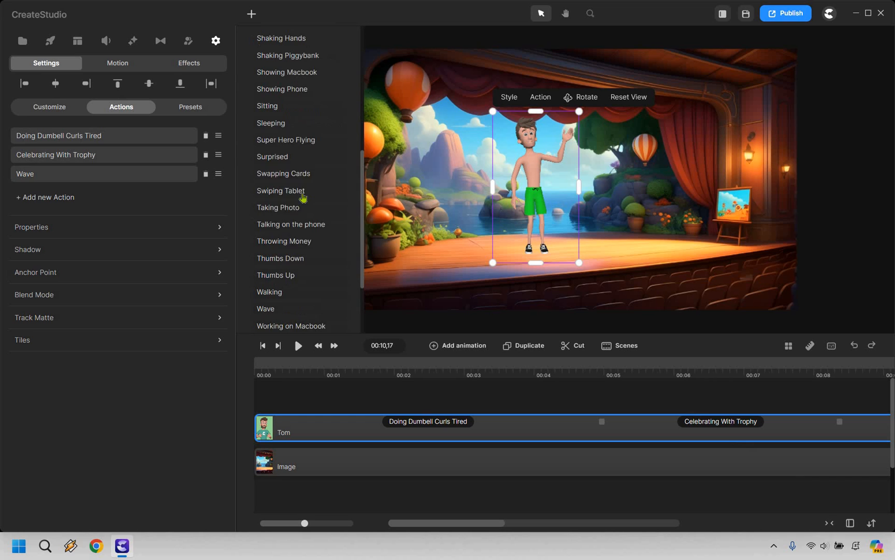
scroll("down", 3)
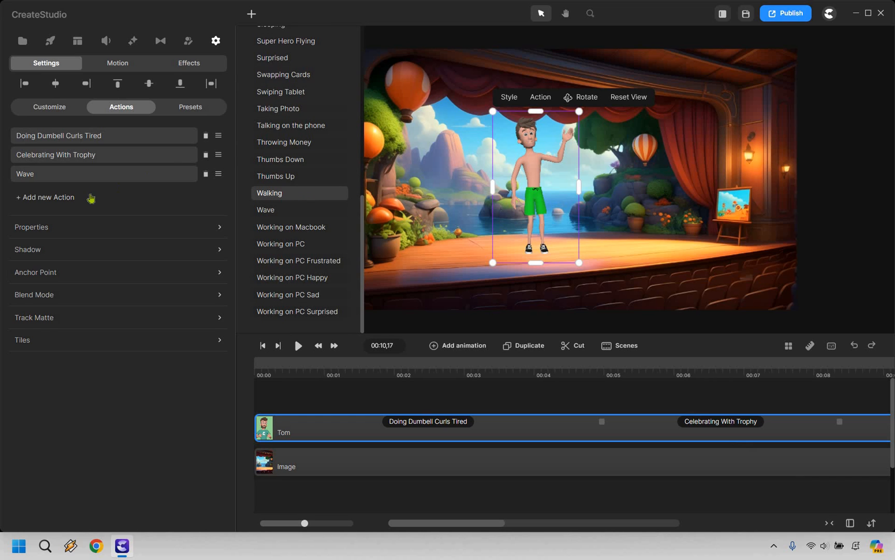
left_click(270, 193)
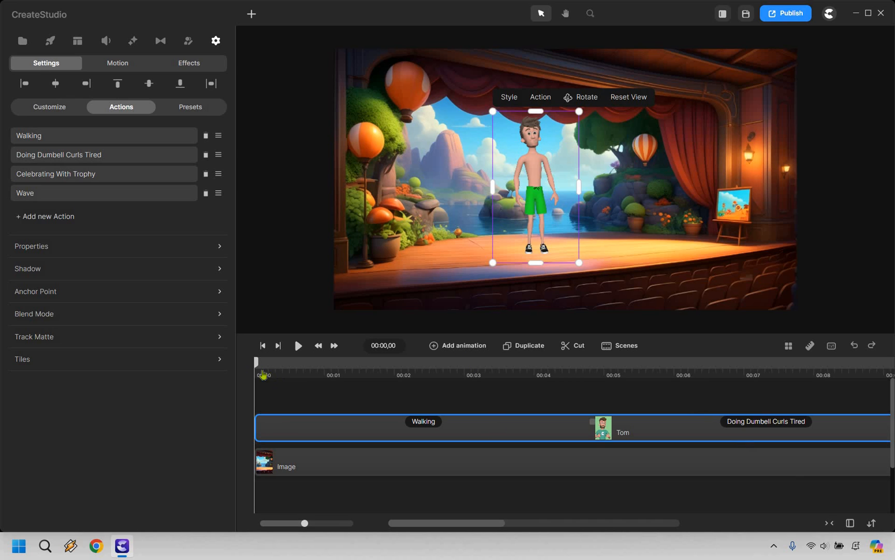
mouse_move(437, 365)
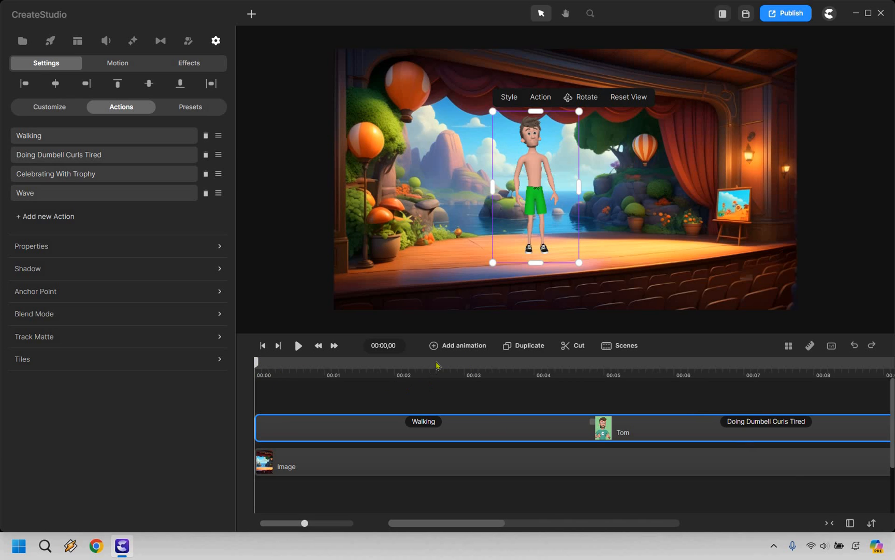
mouse_move(452, 348)
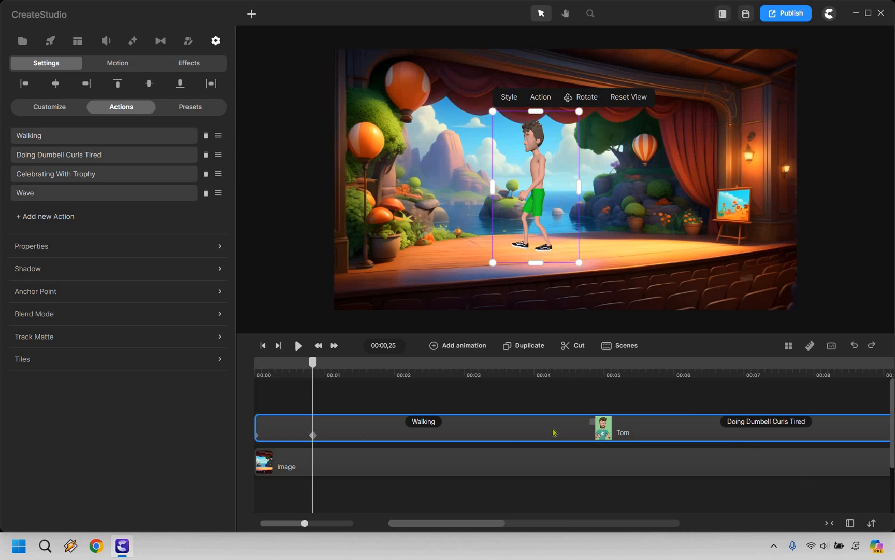
mouse_move(556, 423)
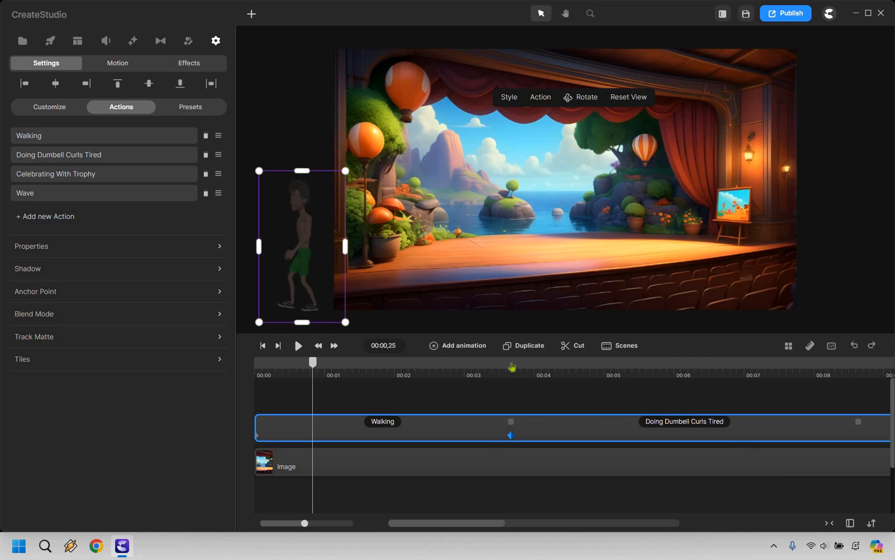
Step: Preview Tom walking onto the stage from the start, then bring up his position and scale properties
left_click(263, 345)
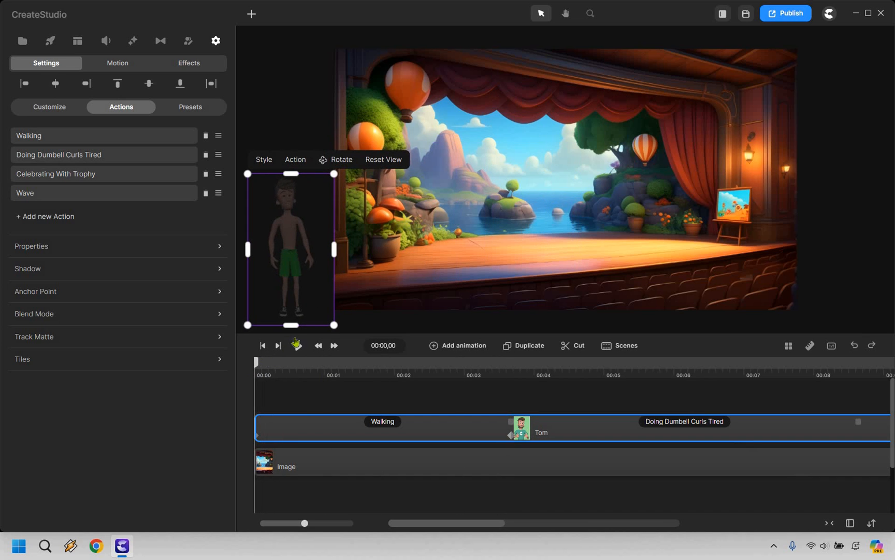
left_click(297, 345)
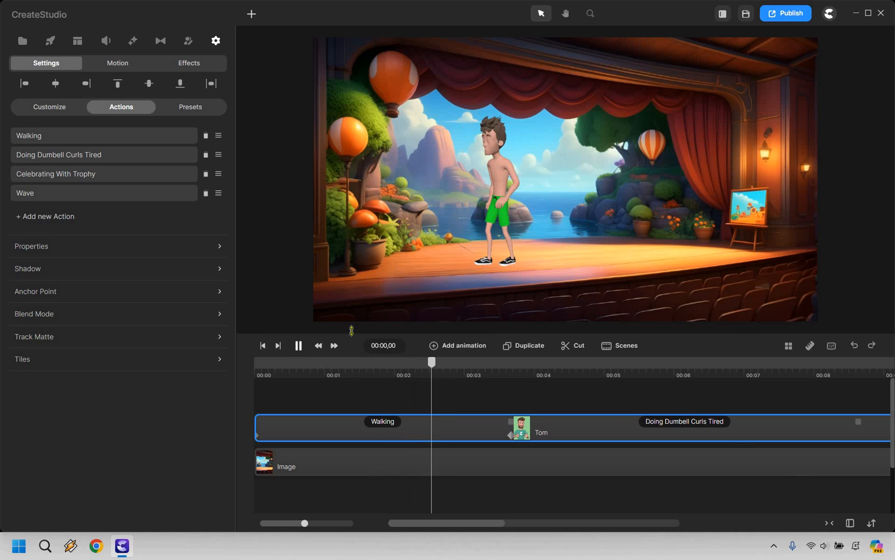
left_click(564, 362)
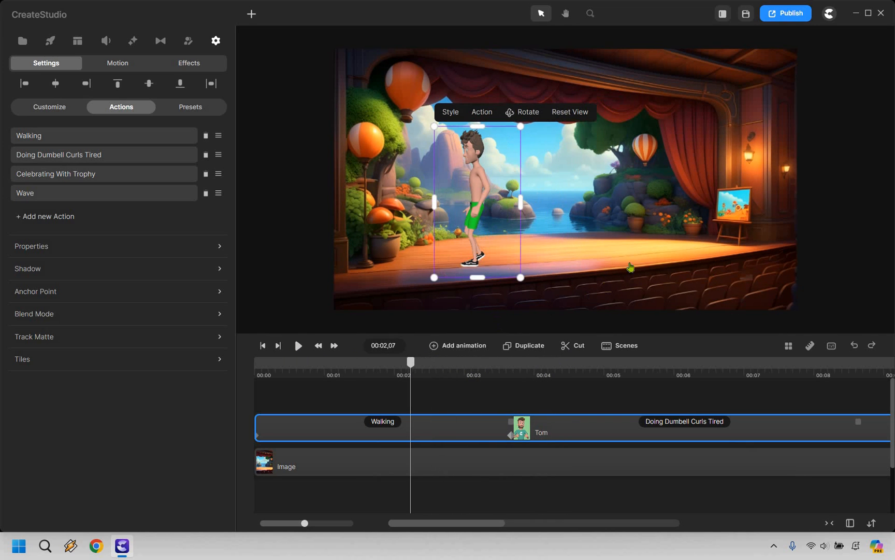
mouse_move(638, 248)
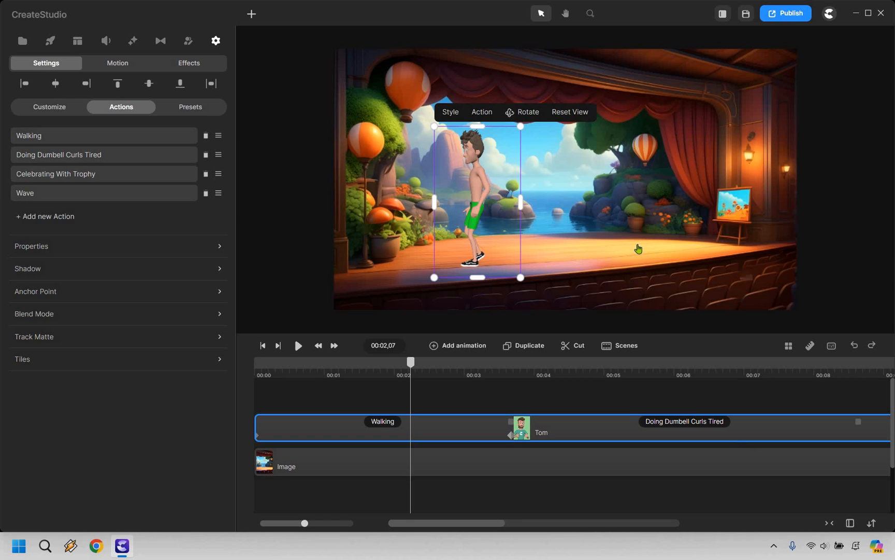
mouse_move(90, 135)
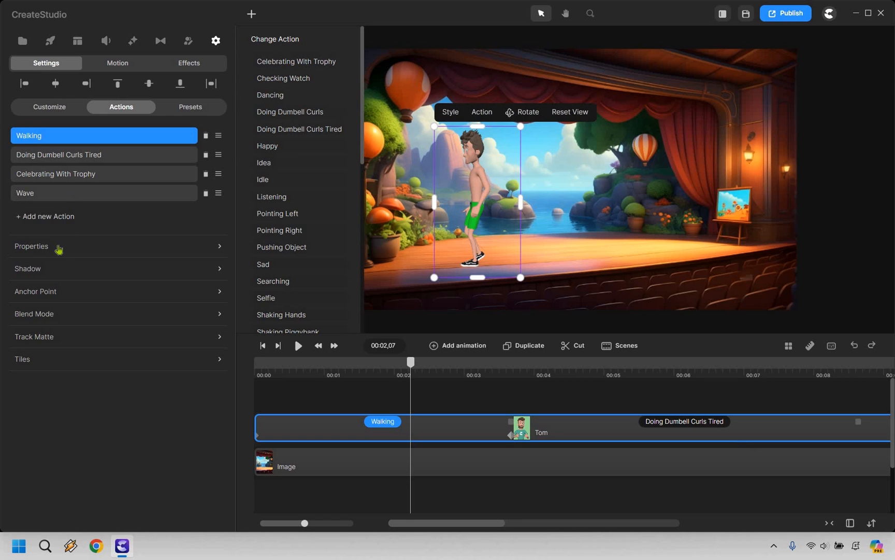
left_click(31, 246)
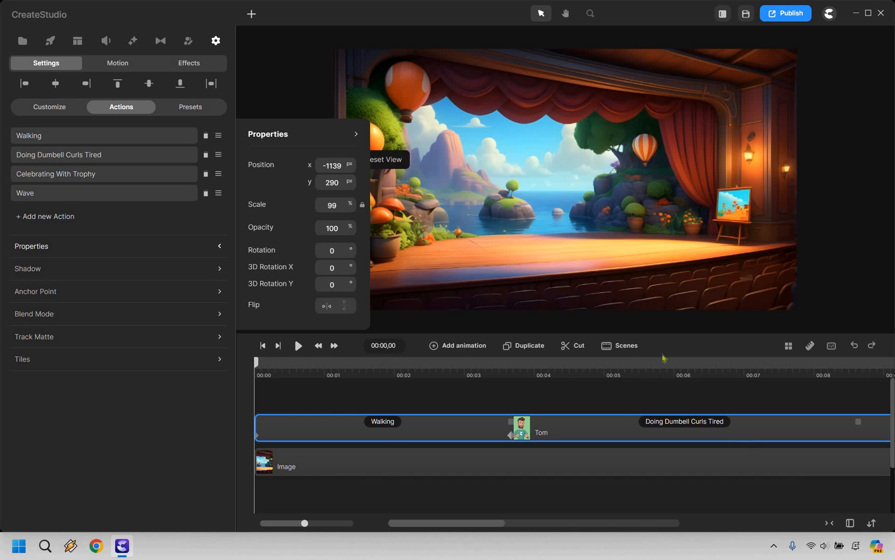
mouse_move(284, 75)
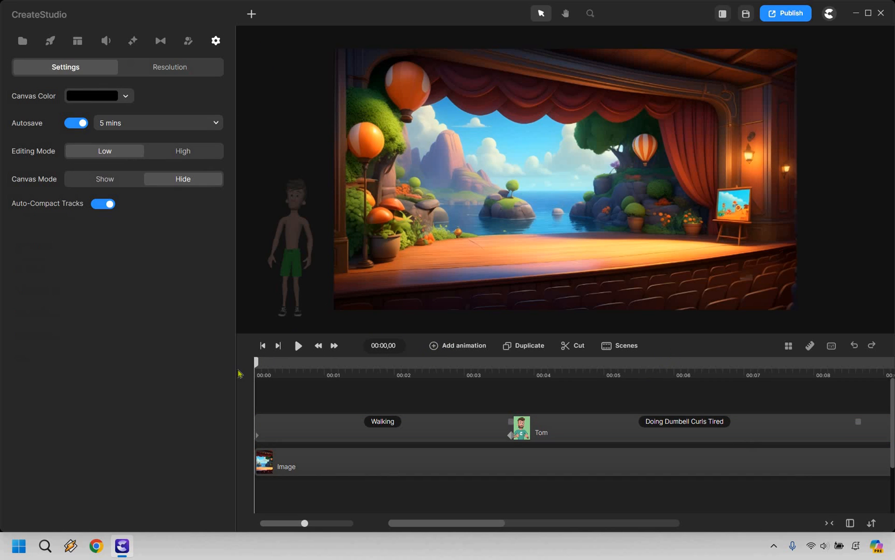
mouse_move(431, 419)
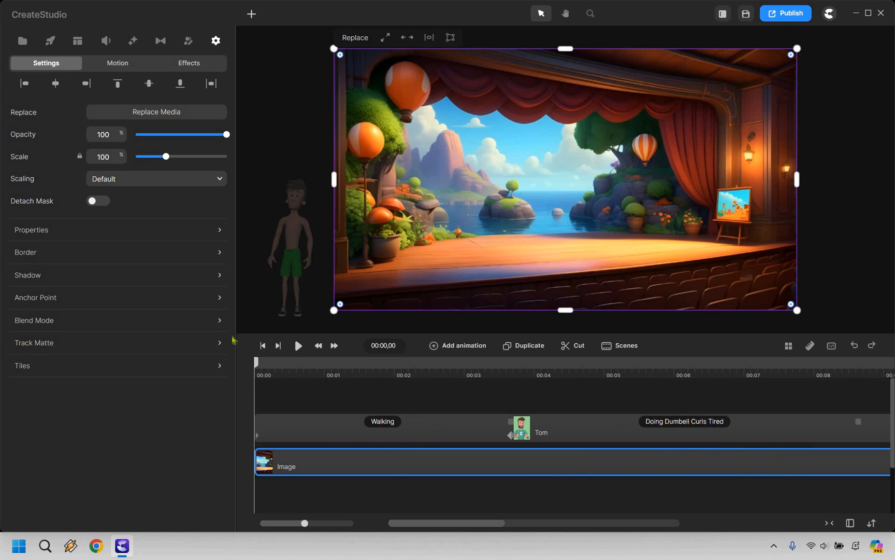
Step: Preview the stage scene with the character, then start a new video project
left_click(297, 345)
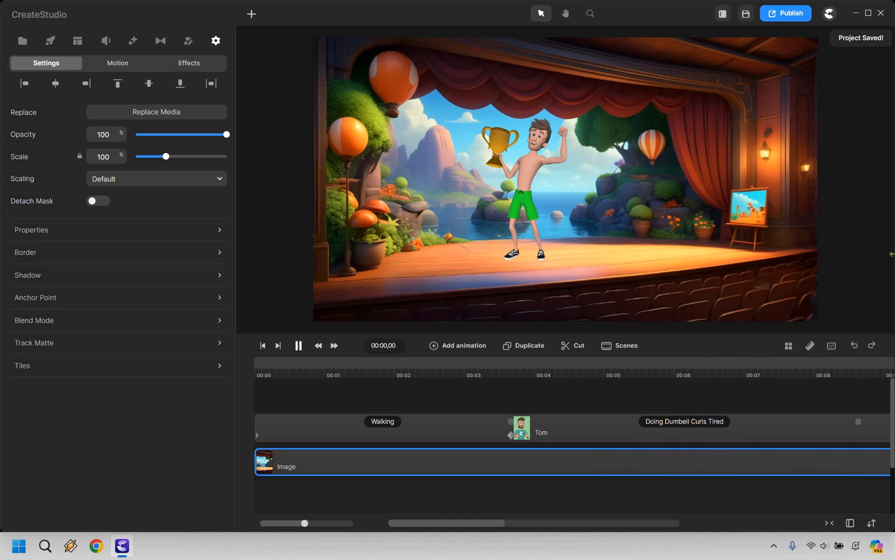
left_click(297, 345)
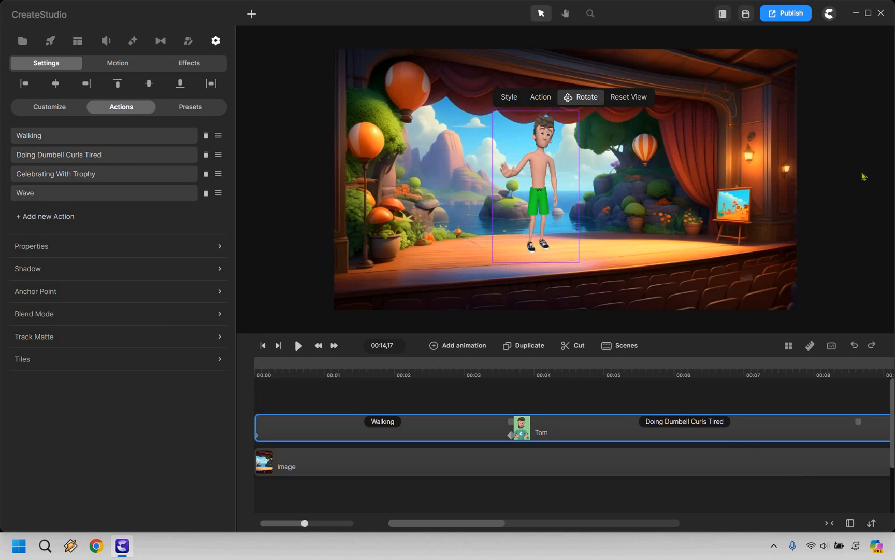
left_click(250, 13)
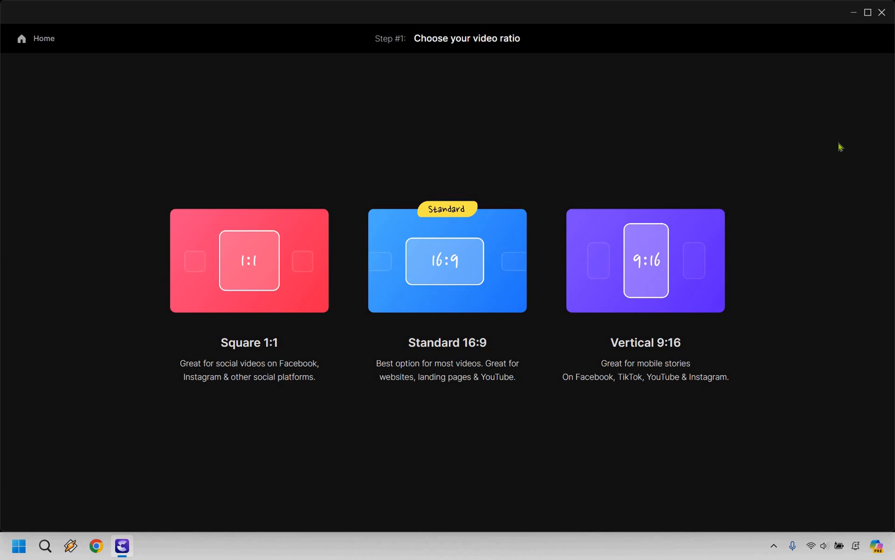
mouse_move(841, 247)
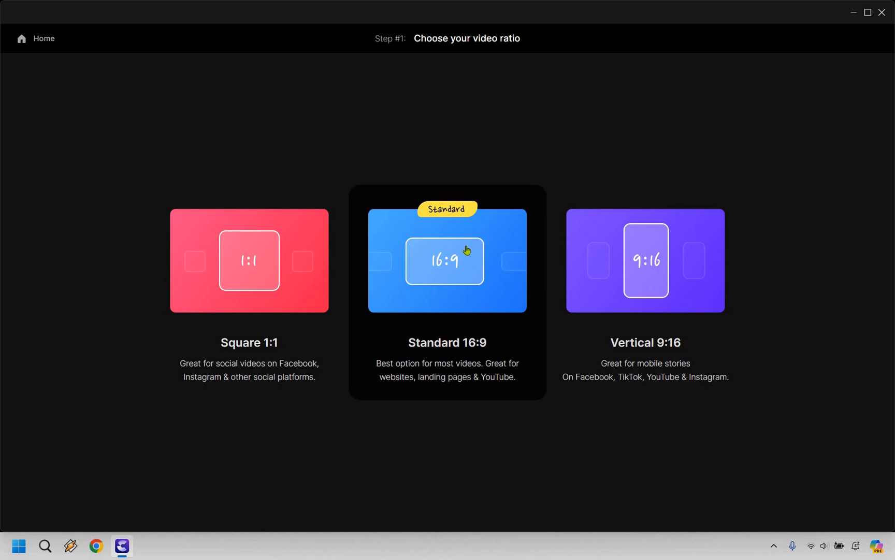
Step: Choose the Standard 16:9 ratio and browse down through the video-style template gallery
left_click(447, 261)
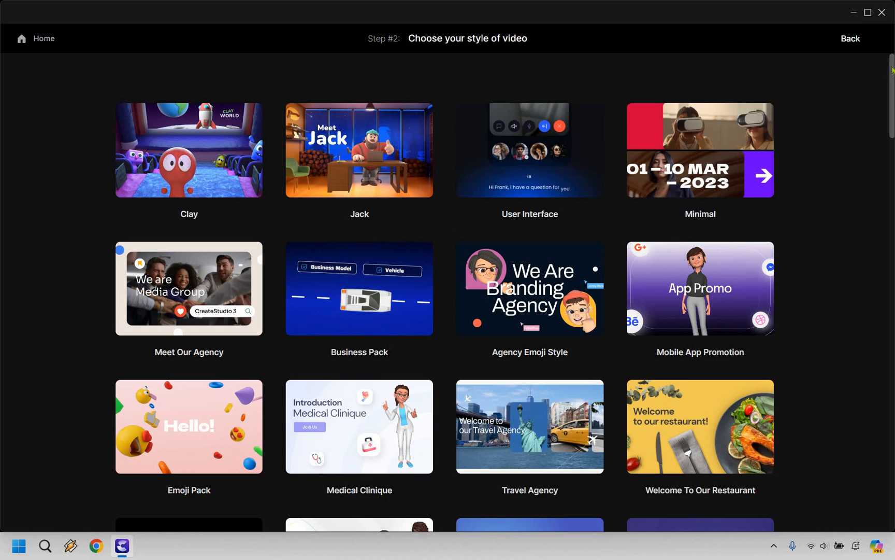
scroll("down", 3)
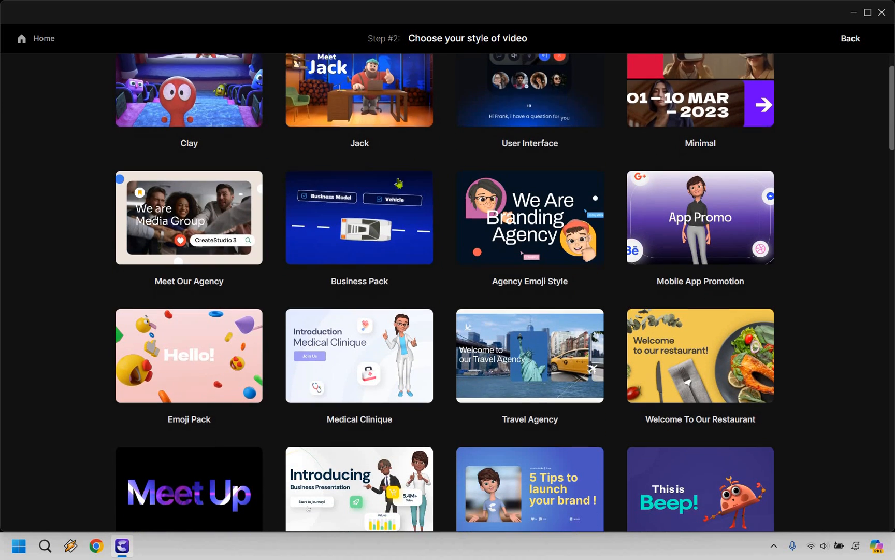
scroll("down", 3)
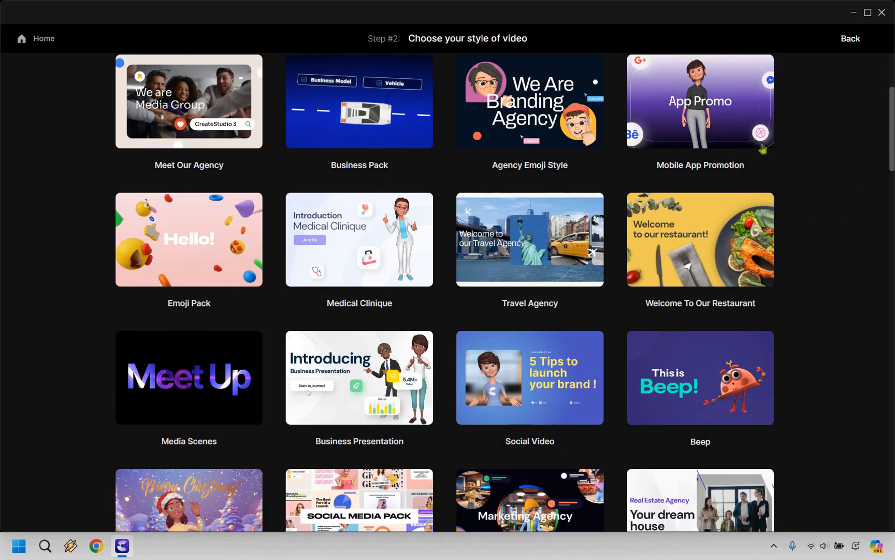
scroll("down", 3)
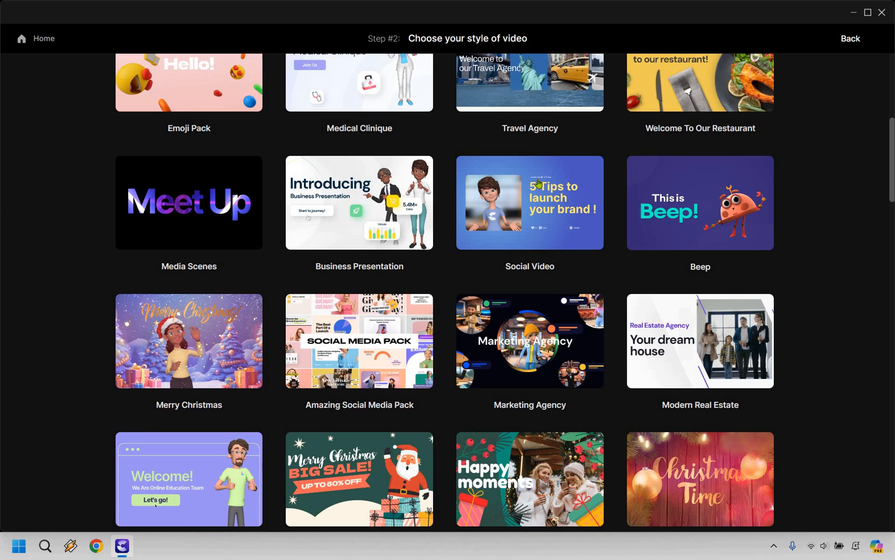
scroll("down", 3)
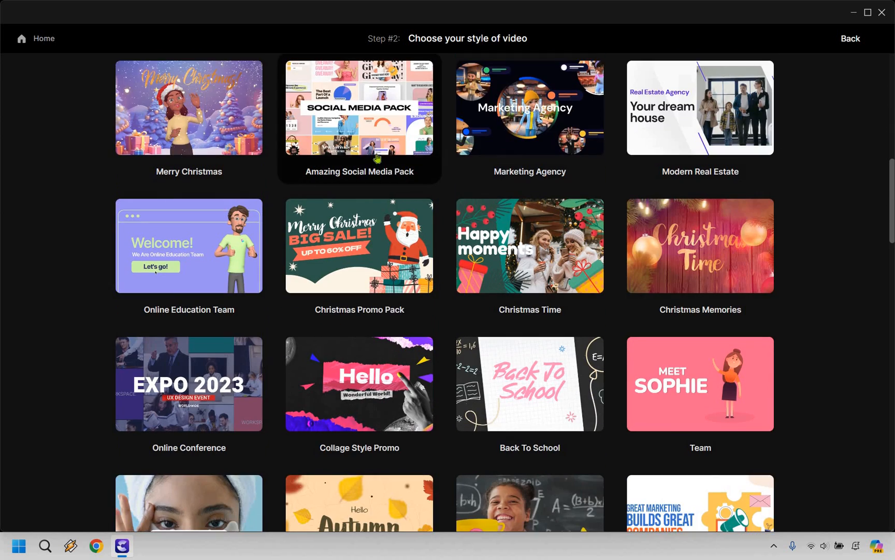
scroll("down", 3)
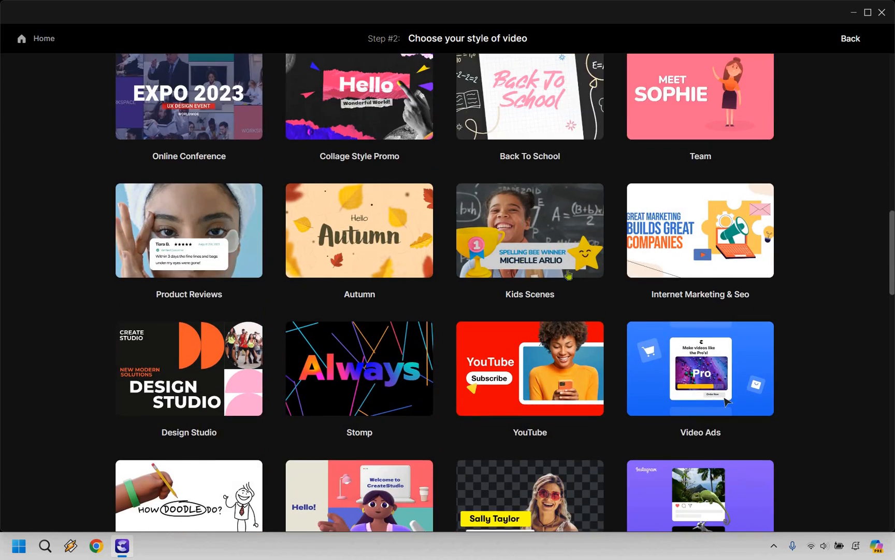
scroll("down", 3)
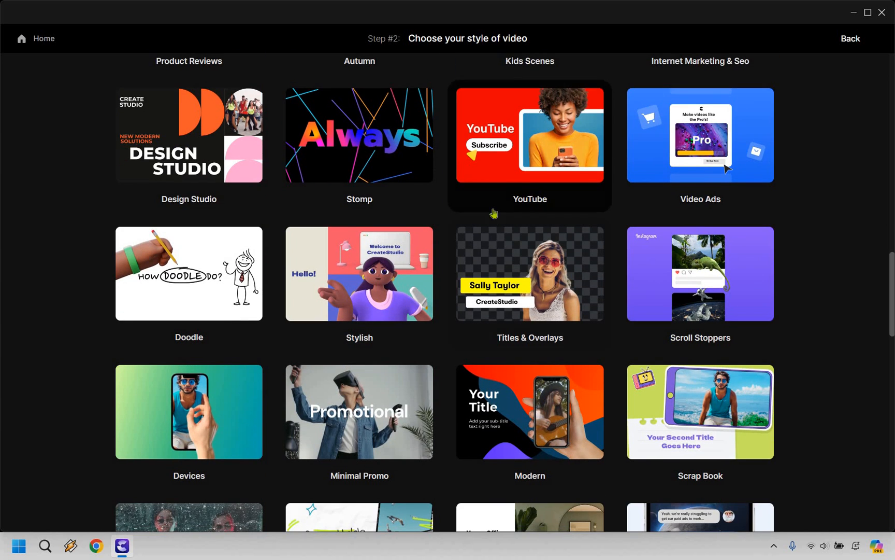
scroll("down", 3)
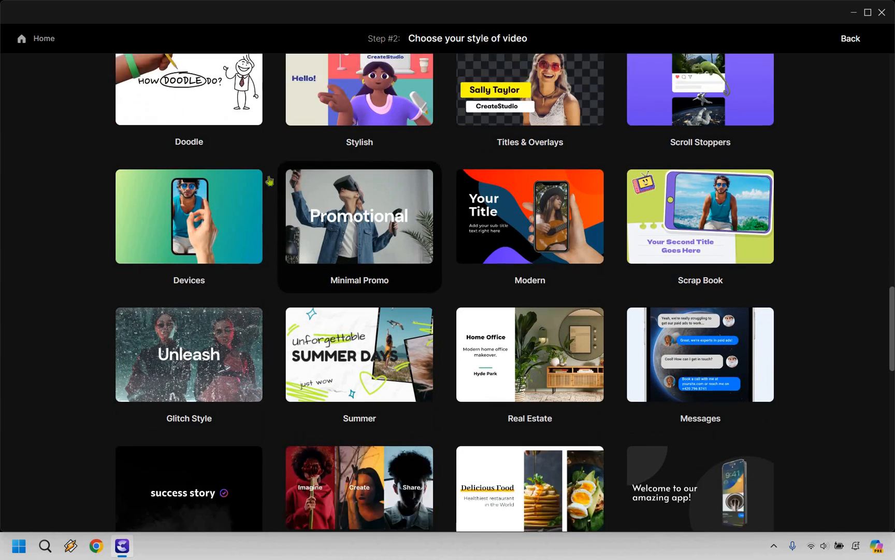
scroll("down", 3)
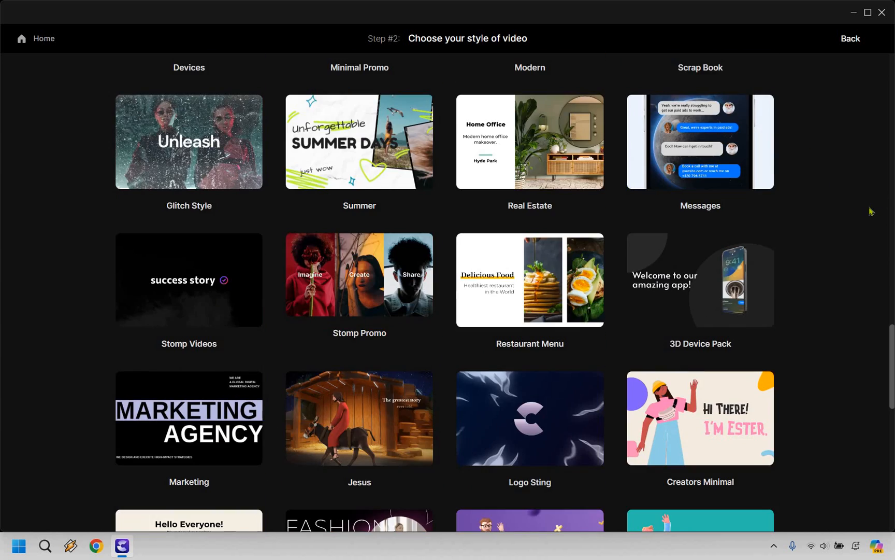
scroll("down", 3)
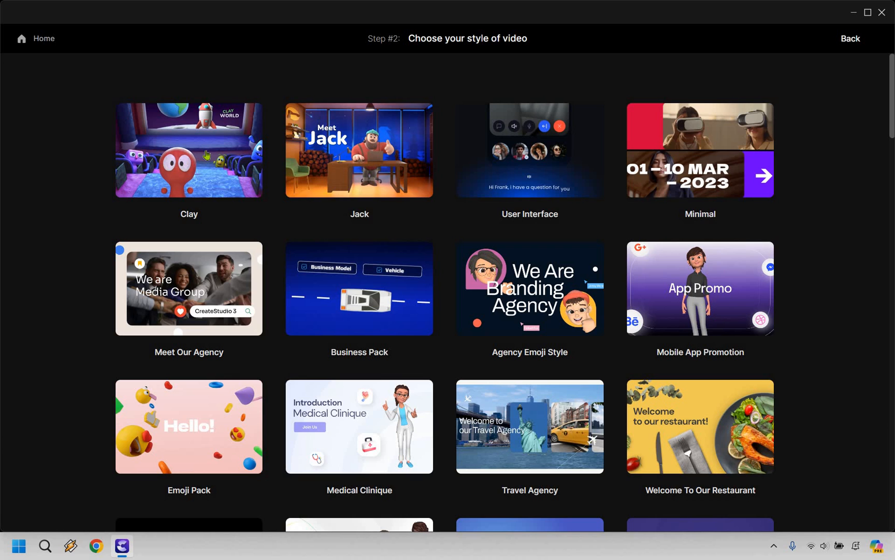
Step: Choose the Clay style and add the Playdough opener scene, then browse the content scenes
left_click(189, 150)
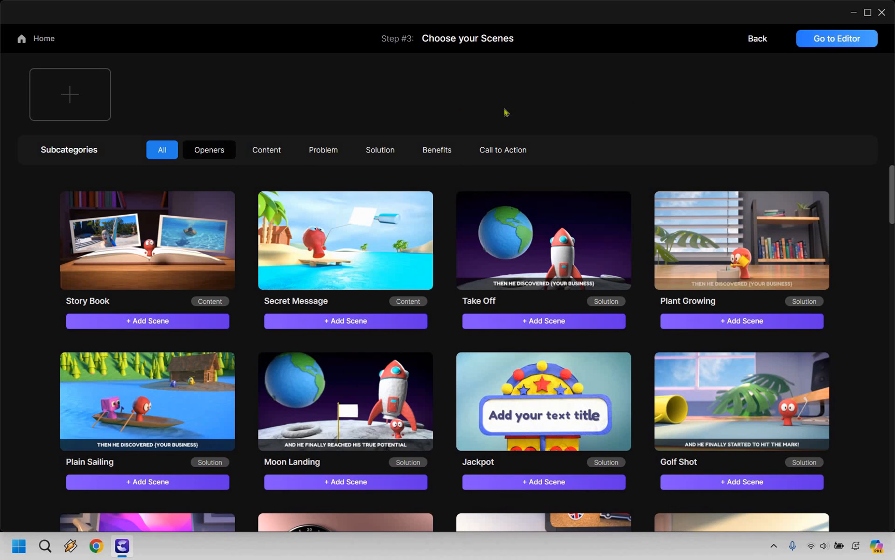
mouse_move(570, 111)
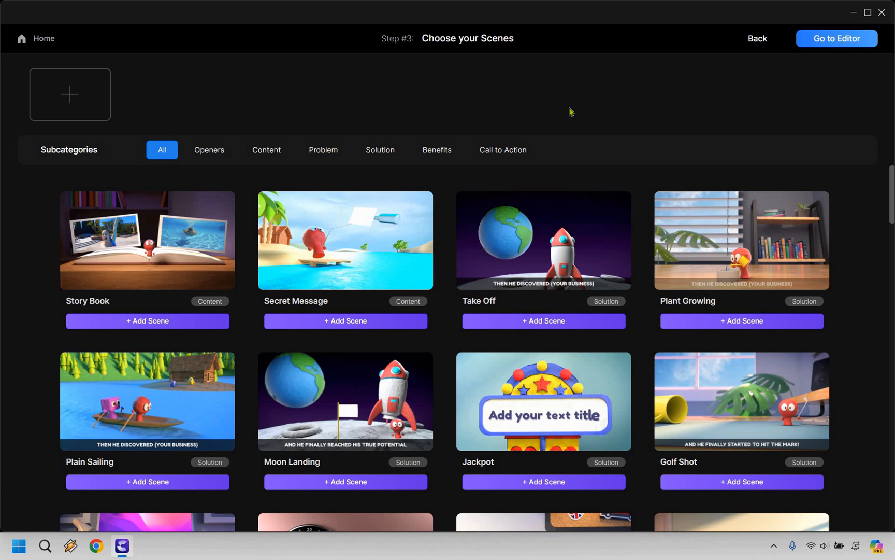
mouse_move(404, 73)
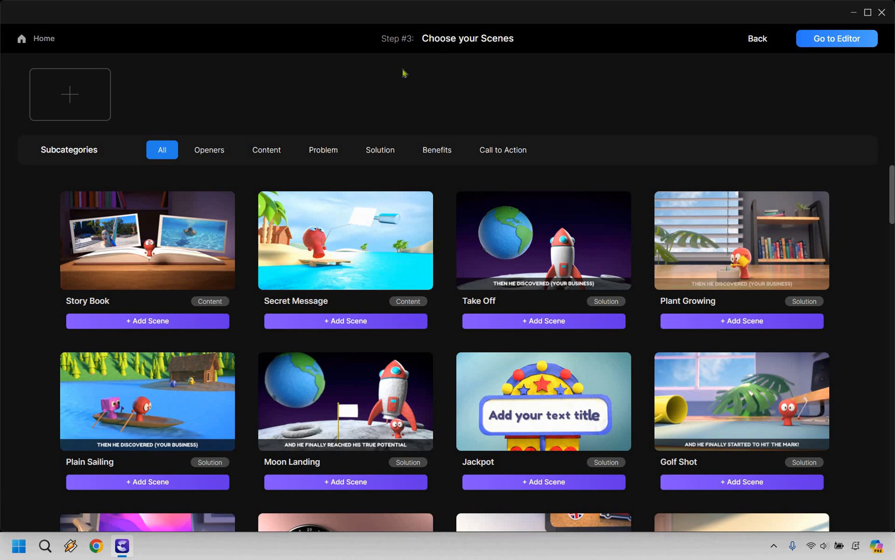
mouse_move(212, 150)
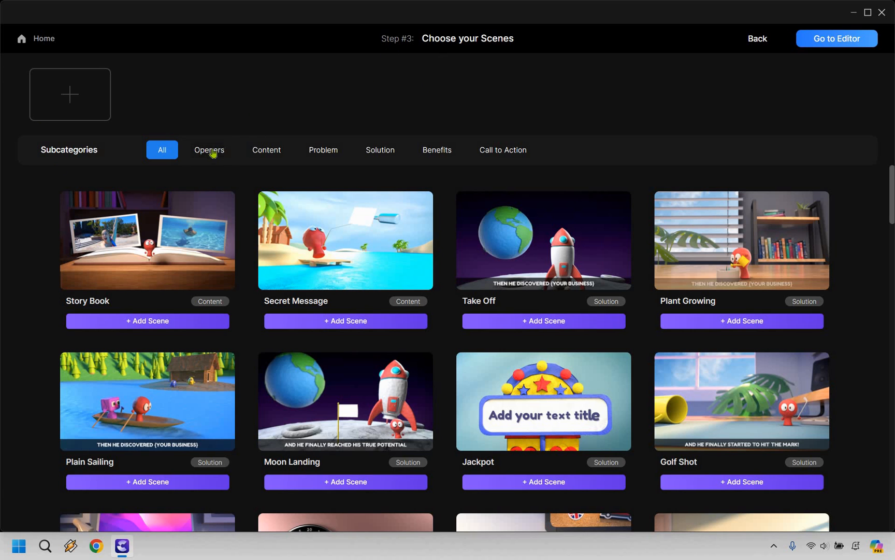
left_click(209, 150)
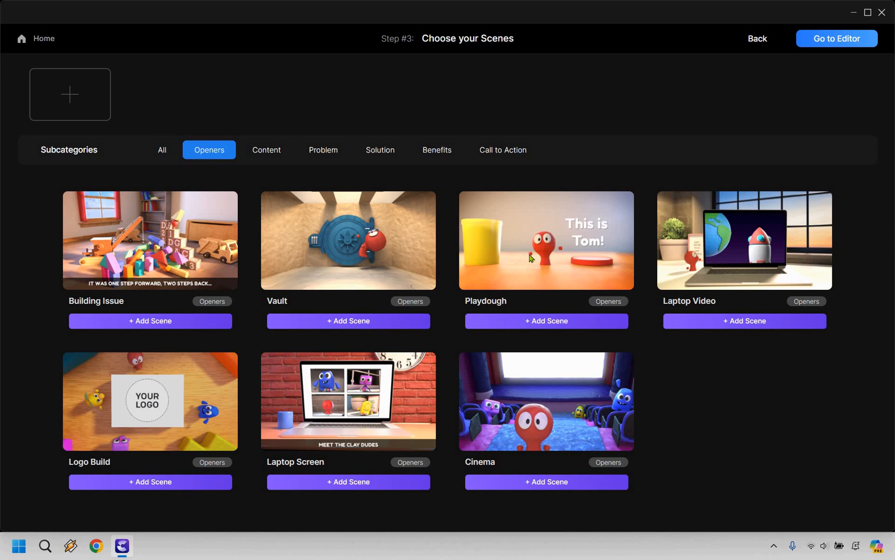
mouse_move(545, 240)
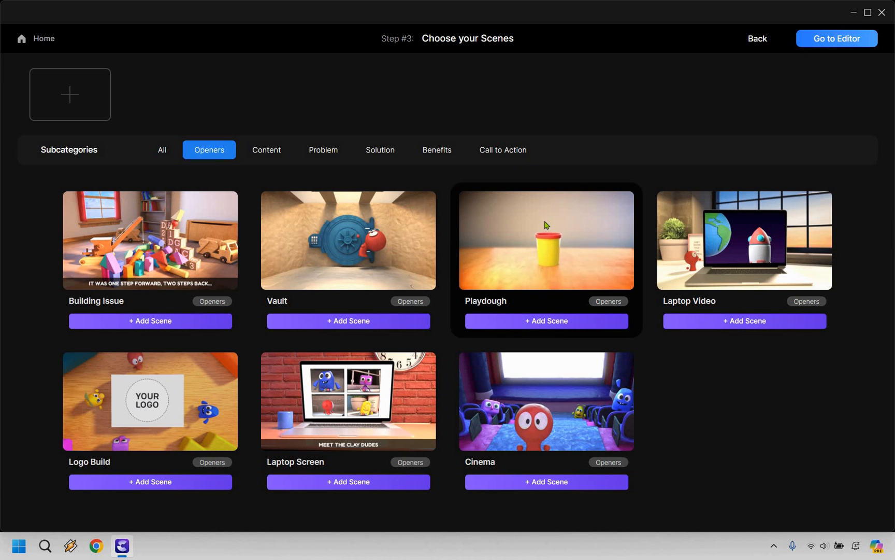
mouse_move(545, 240)
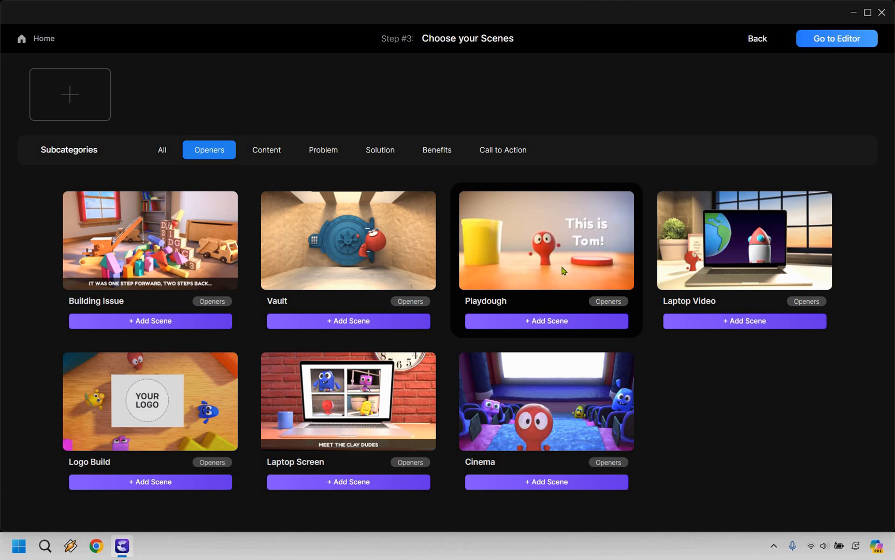
left_click(545, 320)
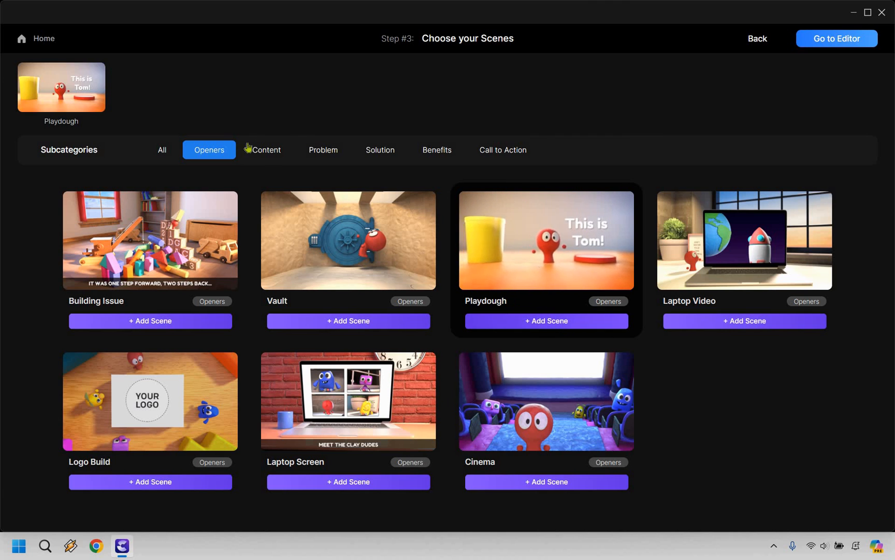
left_click(266, 150)
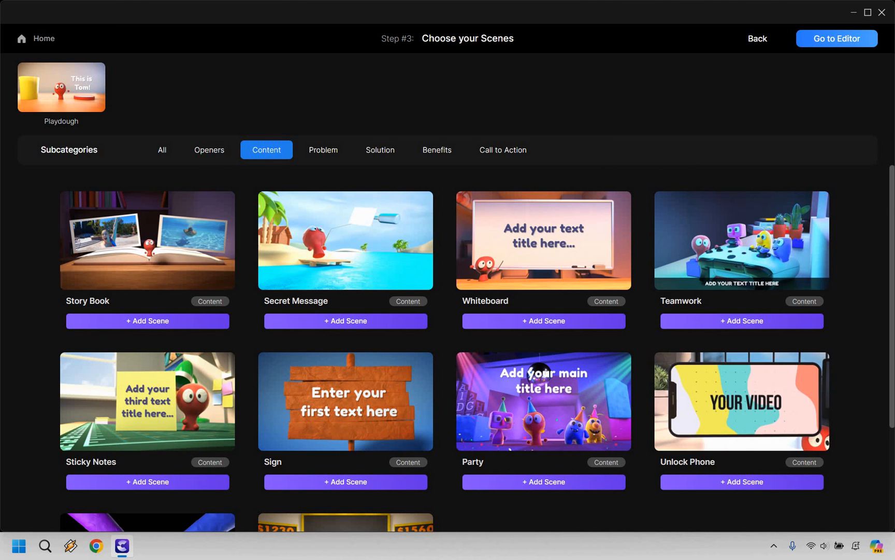
scroll("down", 3)
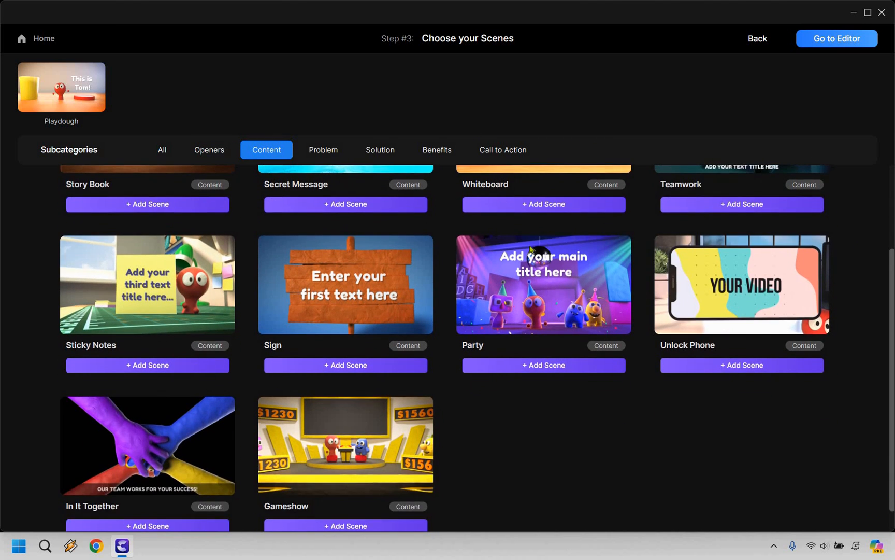
scroll("up", 3)
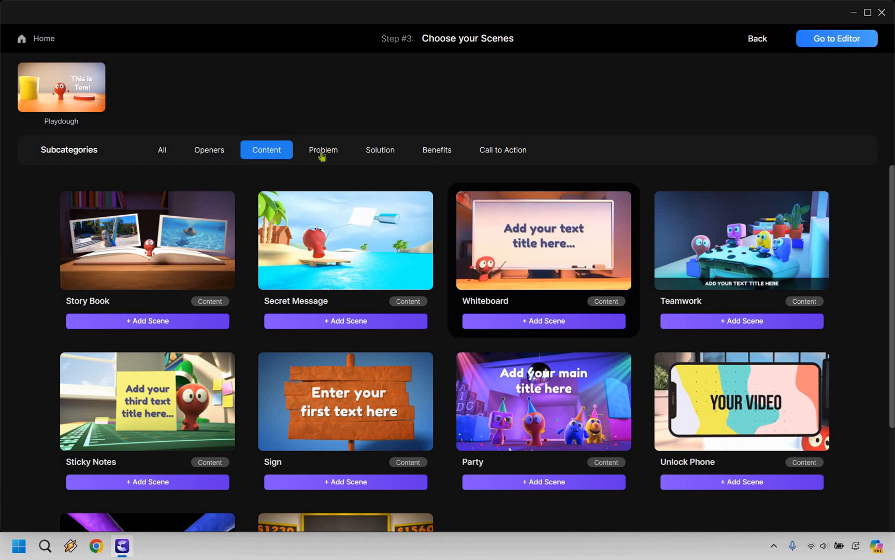
Step: Add the Take Off scene and the Flip Boards call-to-action scene to the video
left_click(322, 150)
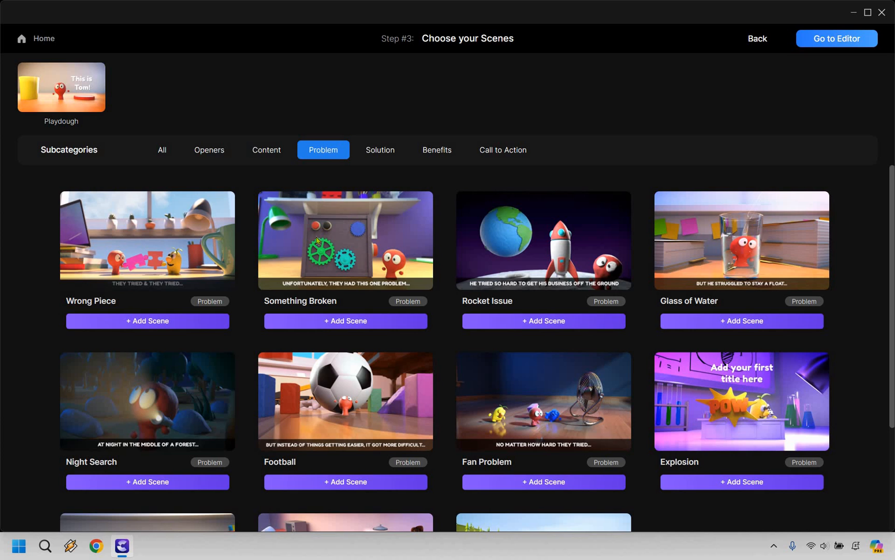
mouse_move(588, 225)
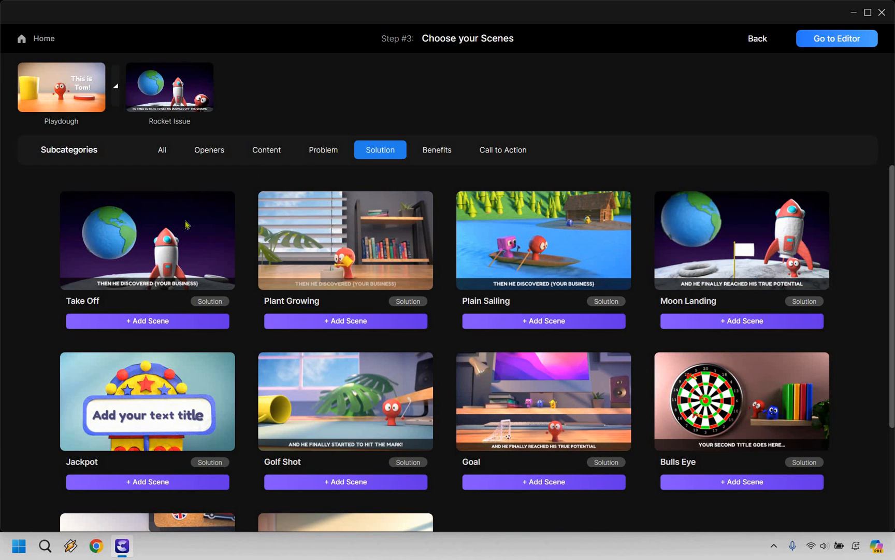
mouse_move(185, 234)
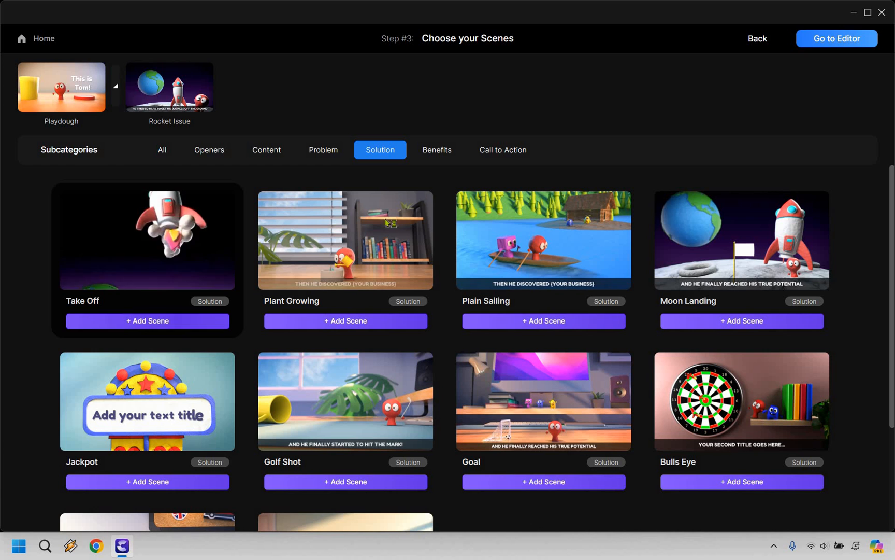
left_click(436, 149)
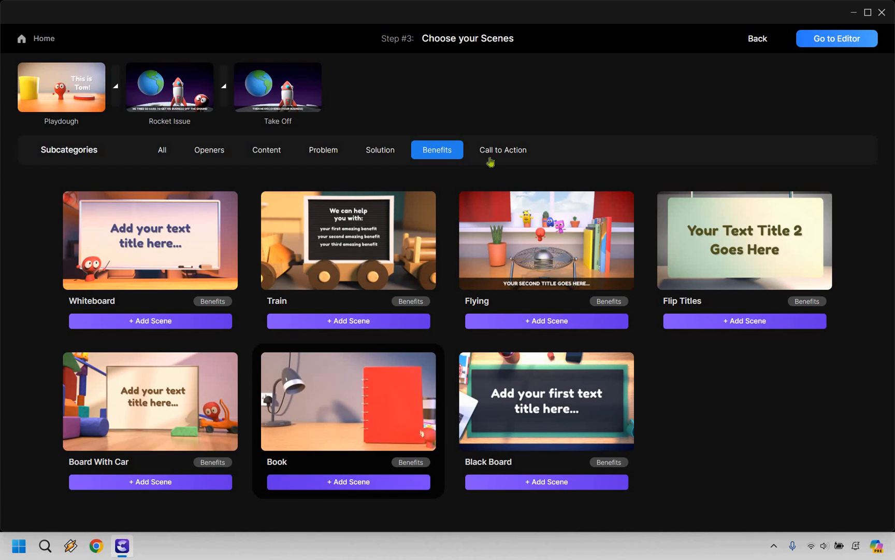
left_click(503, 150)
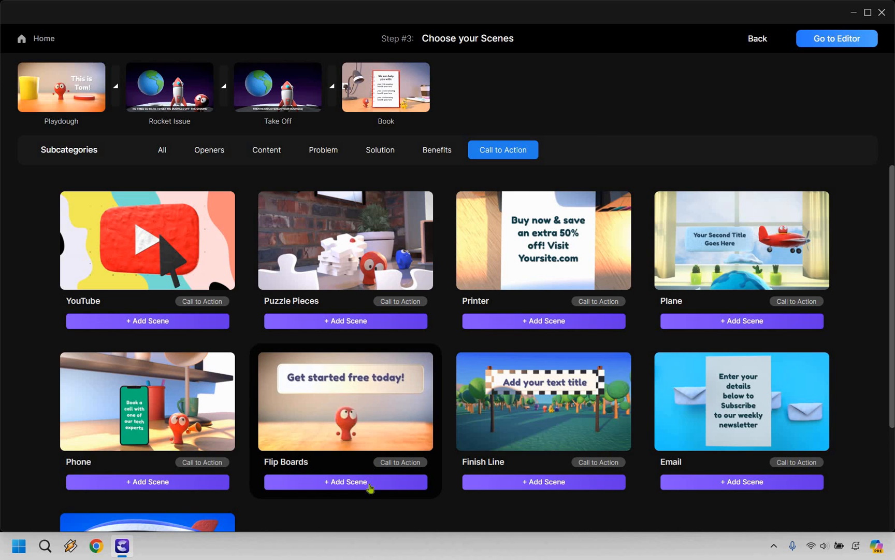
left_click(345, 481)
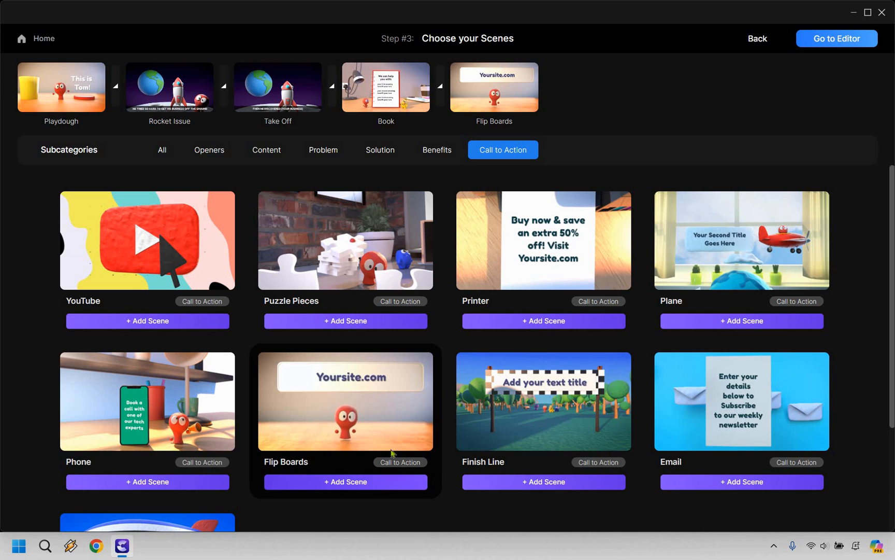
mouse_move(679, 99)
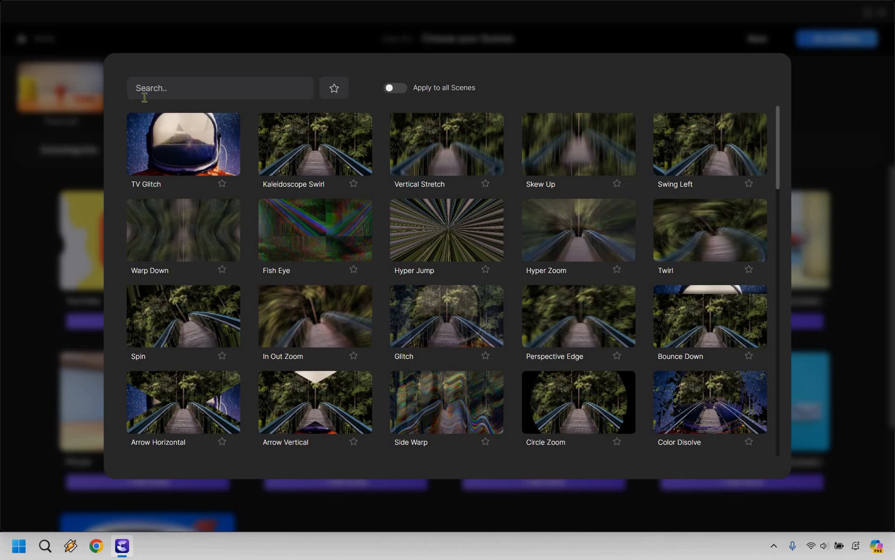
mouse_move(445, 145)
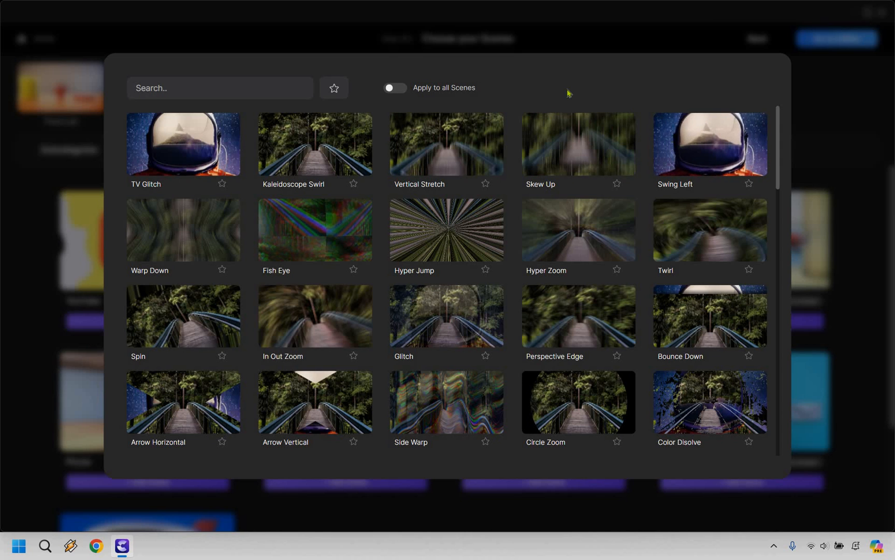
left_click(394, 88)
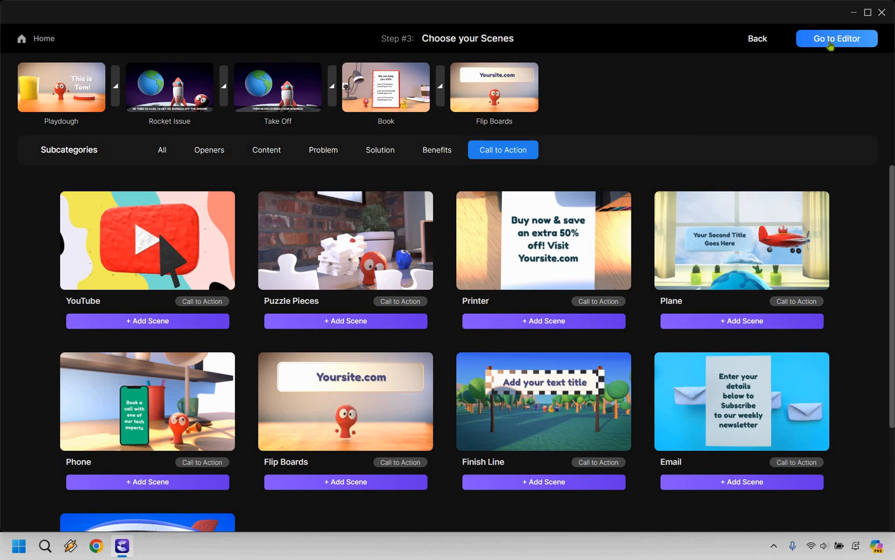
Step: Go to the editor with the five scenes, skipping the background music choice
left_click(836, 38)
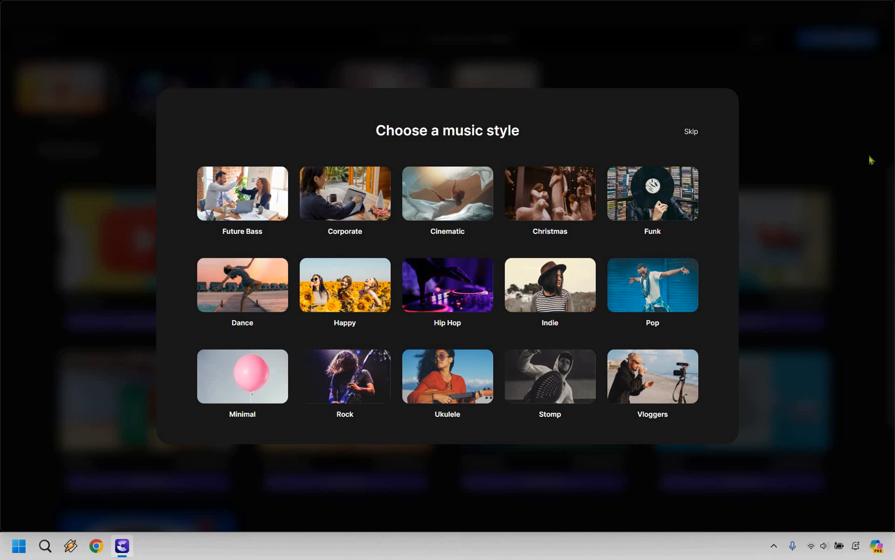
left_click(692, 131)
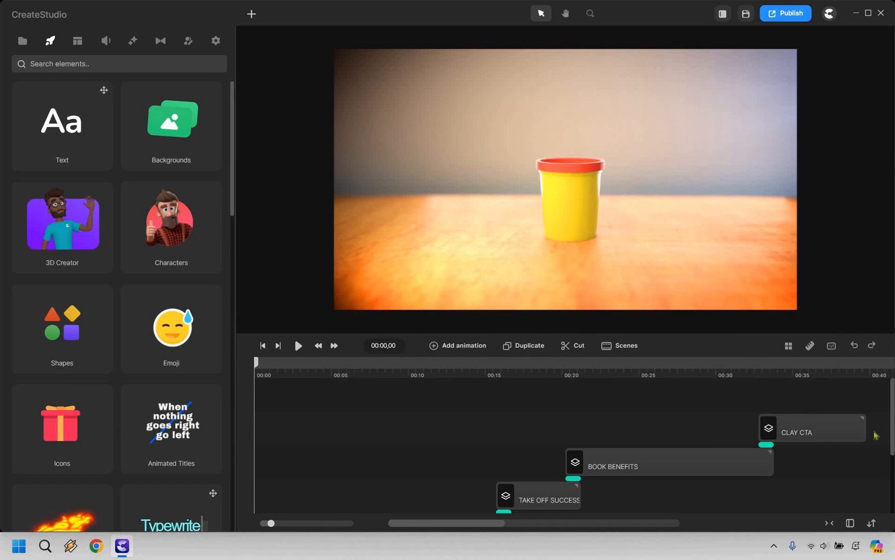
Step: Select the Playdough scene and replace Tom with James so the greeting reads 'This is James!'
scroll("down", 3)
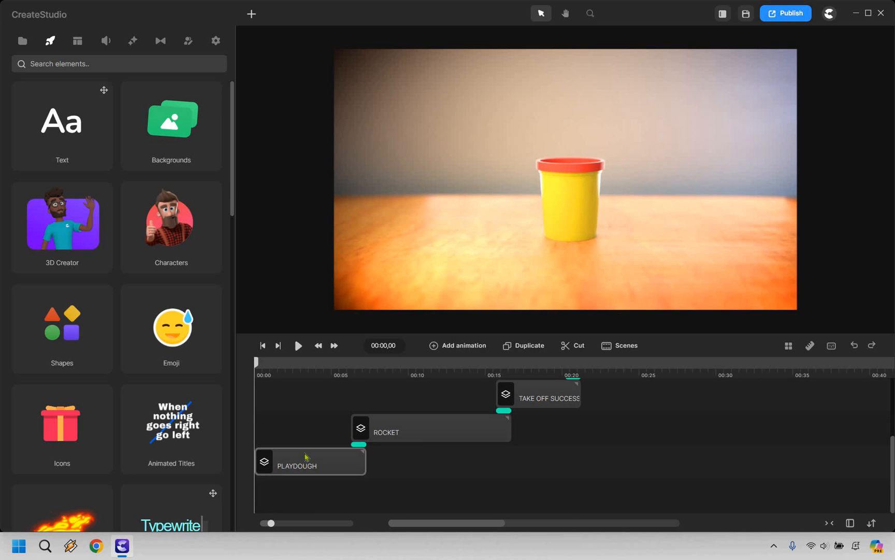
left_click(310, 460)
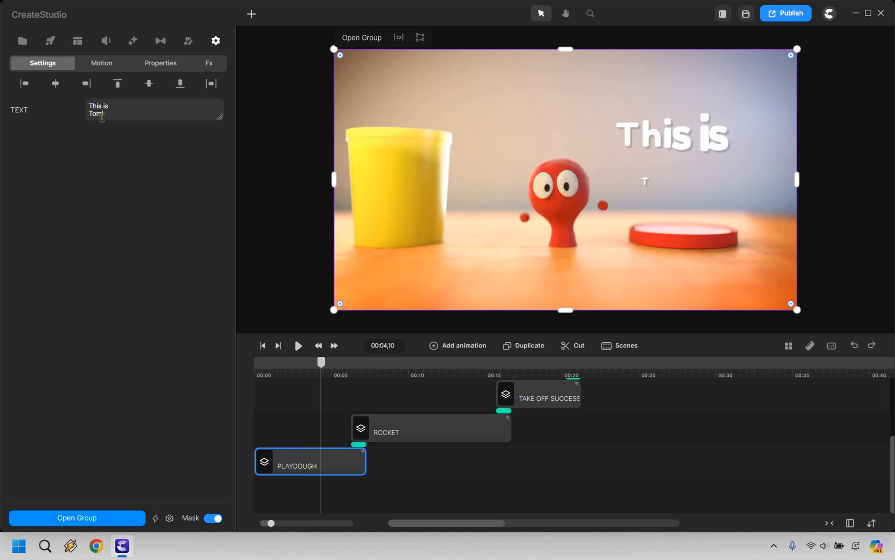
double_click(95, 113)
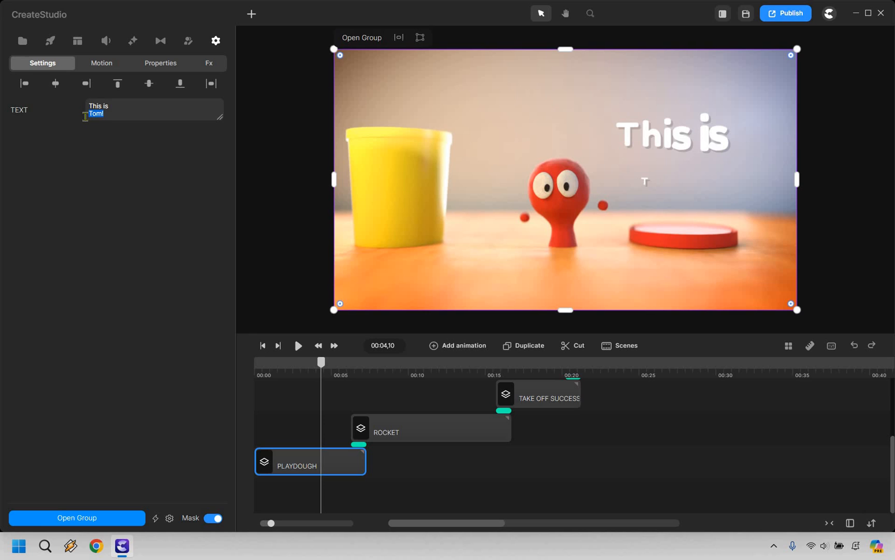
type("James")
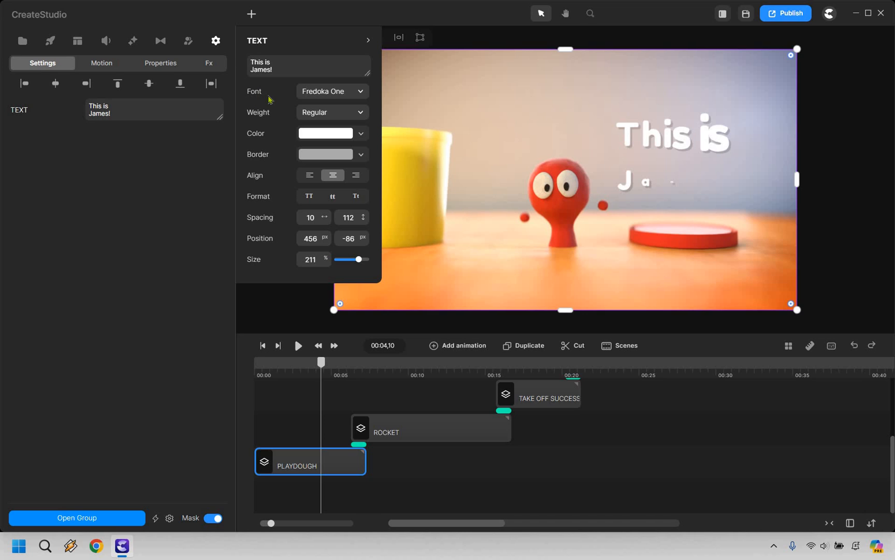
mouse_move(264, 164)
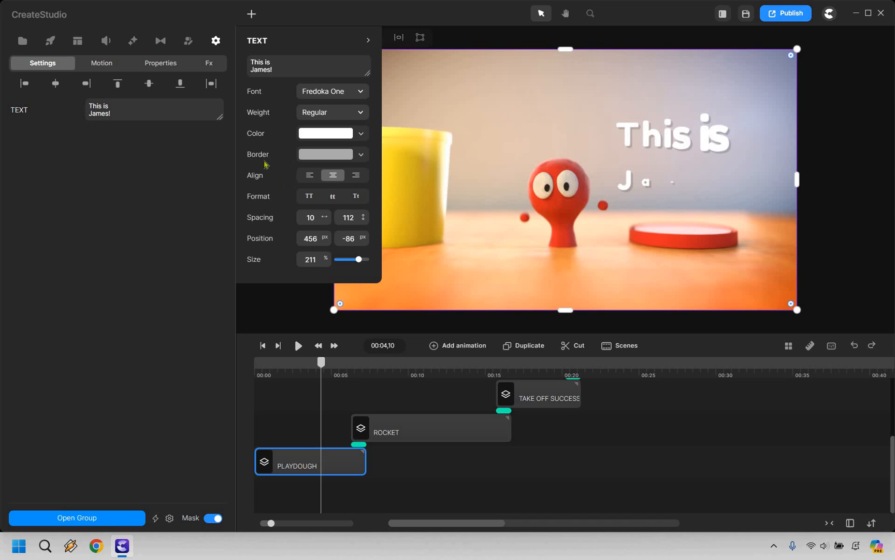
mouse_move(181, 251)
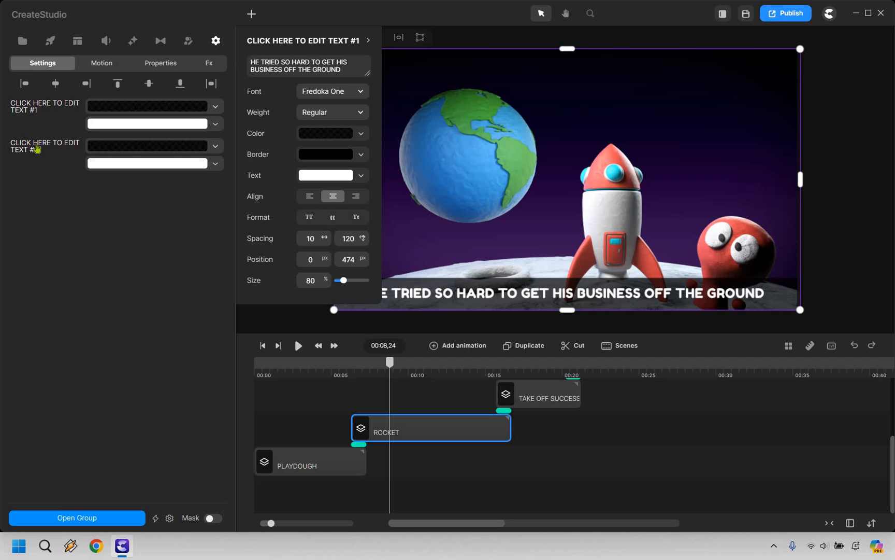
Step: Change the Take Off scene's caption text to MARKETING ISLAND
left_click(44, 146)
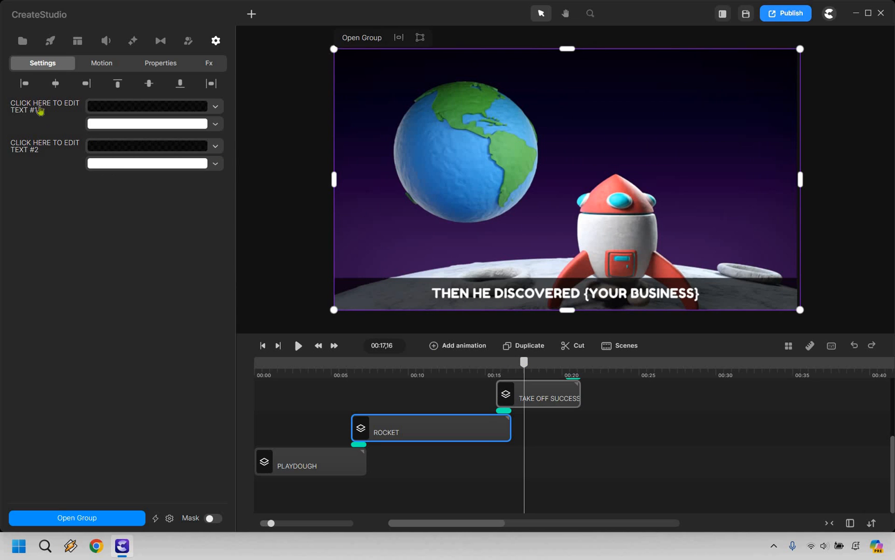
left_click(45, 106)
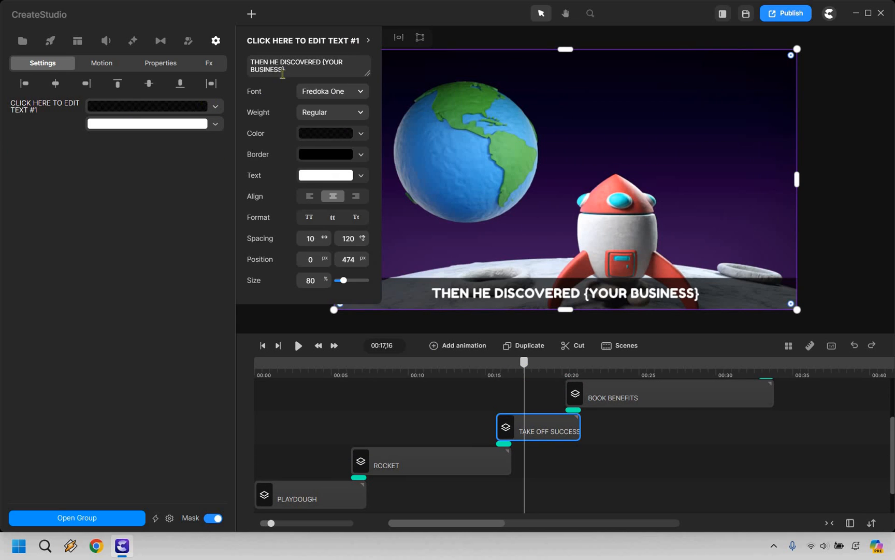
type("MARKETING ISLAND")
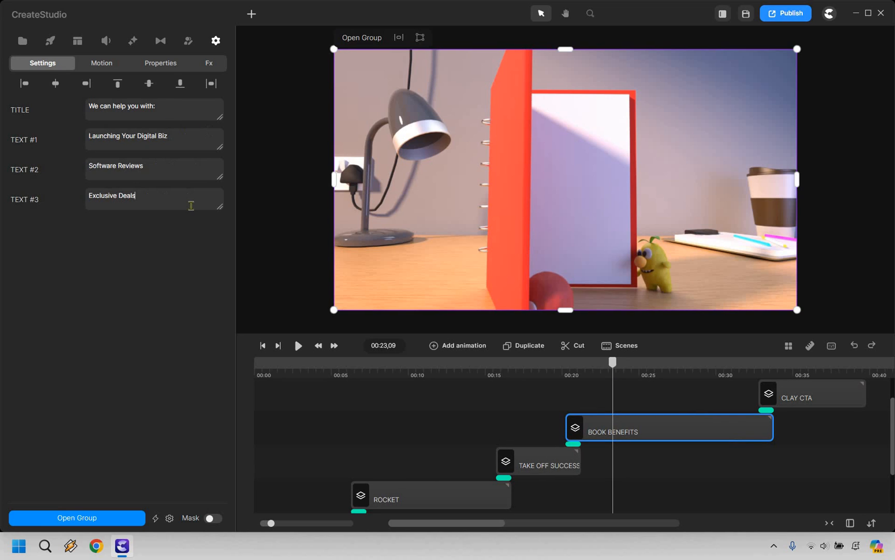
mouse_move(611, 364)
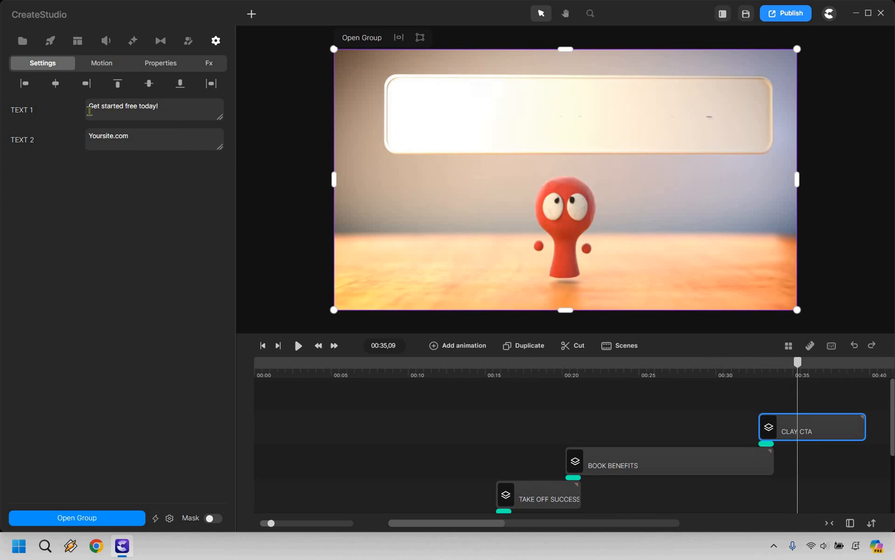
Step: Replace the Clay CTA's 'Get started free today!' line and return the playhead to 00:00
triple_click(123, 106)
type("Check us out today")
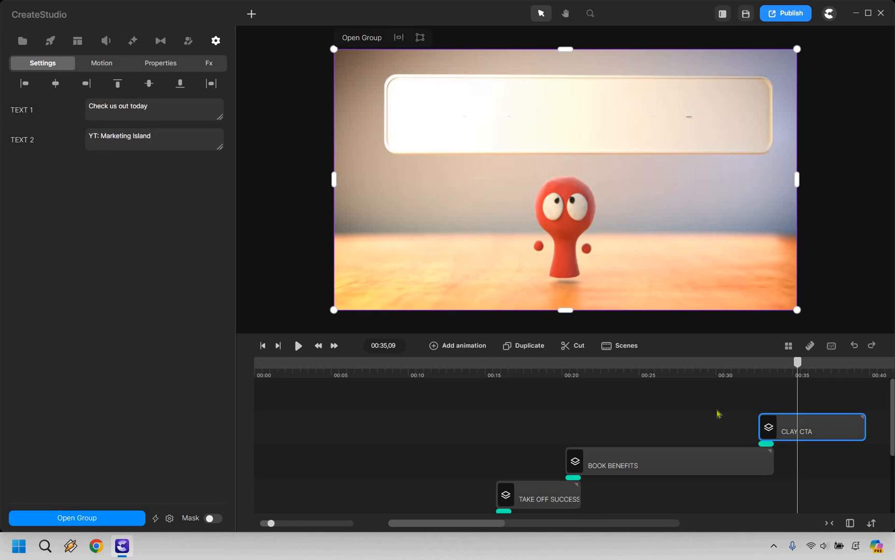
scroll("down", 3)
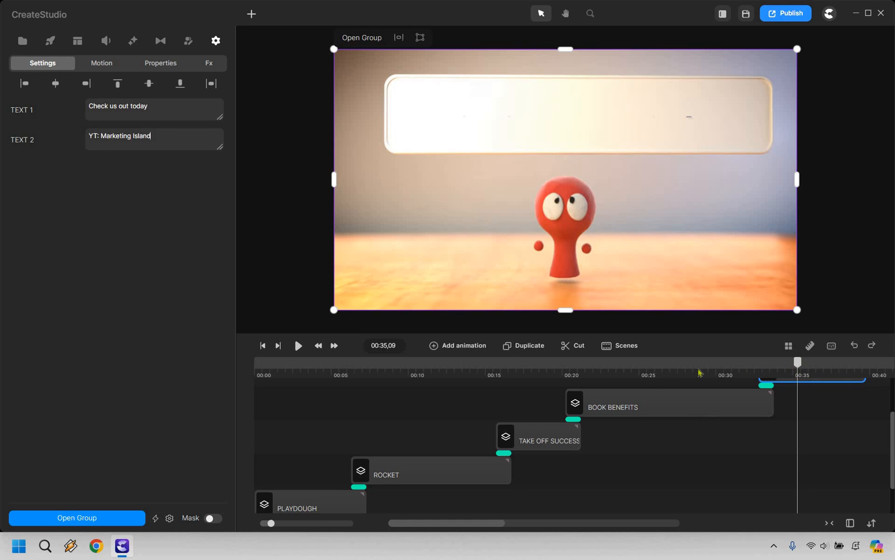
left_click(263, 345)
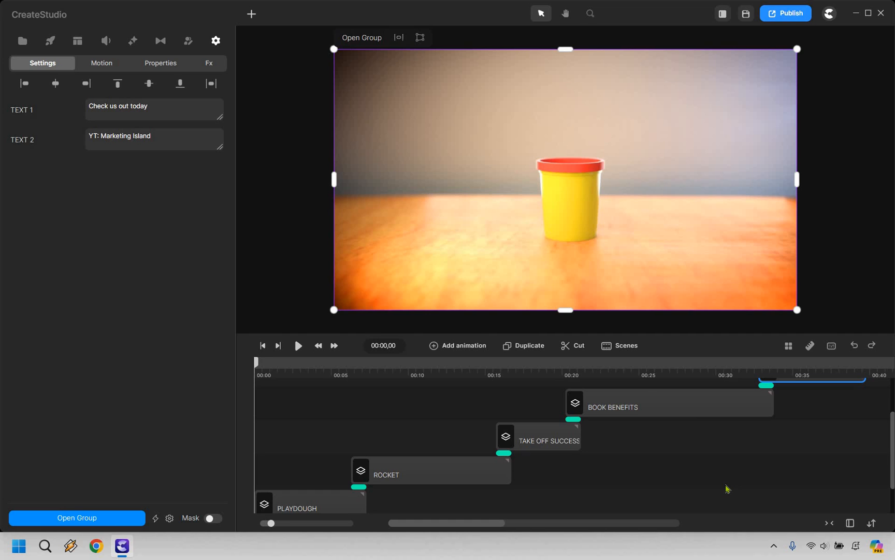
mouse_move(297, 345)
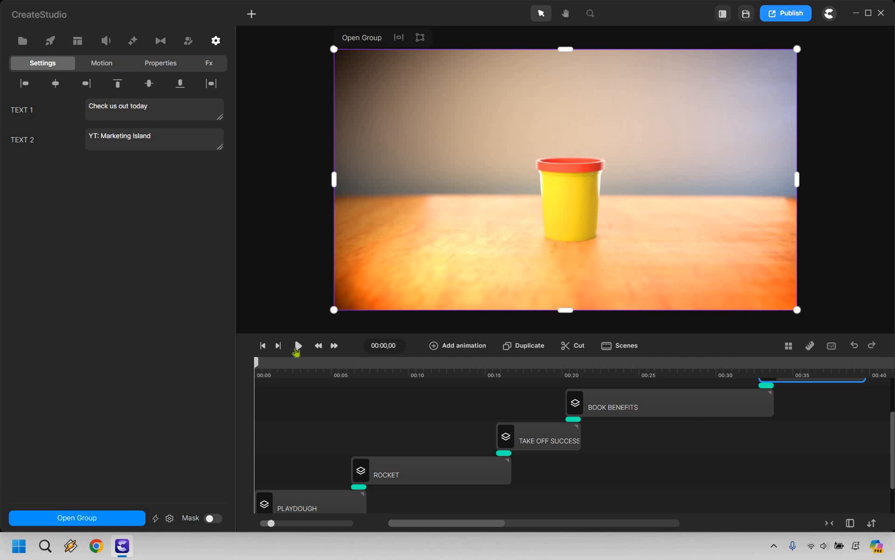
Step: Play the whole five-scene video preview through to its end at 39 seconds
left_click(298, 345)
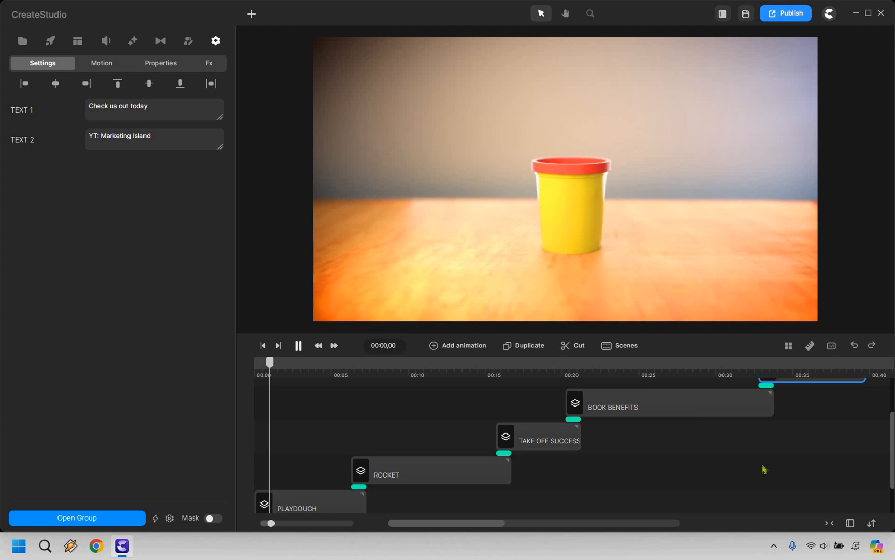
left_click(298, 346)
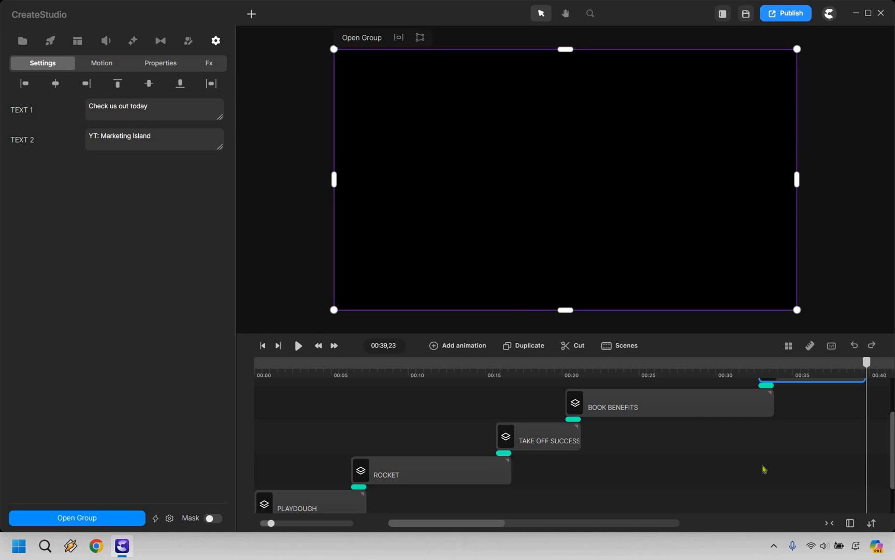
mouse_move(642, 9)
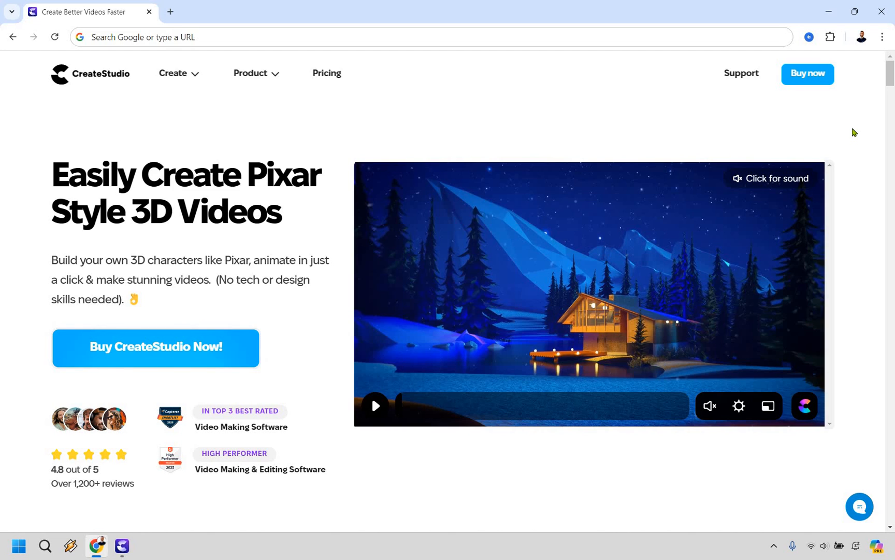
mouse_move(866, 241)
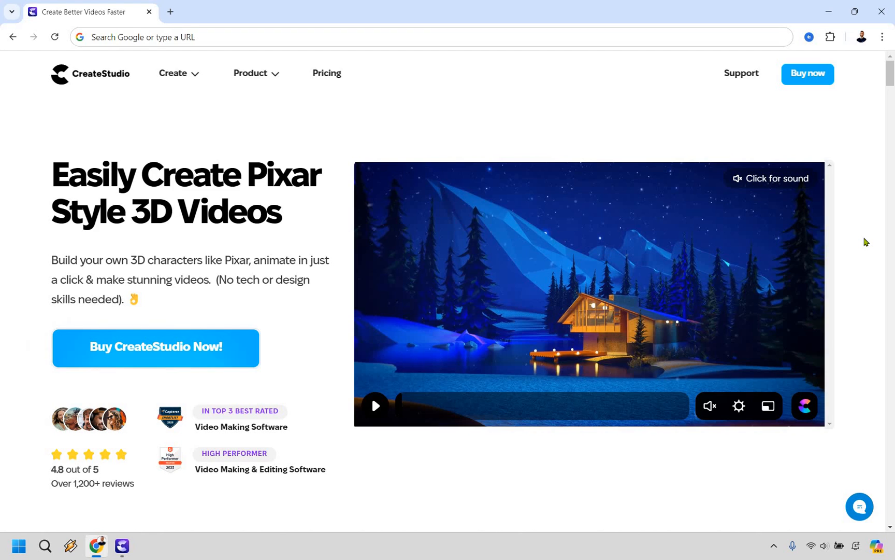